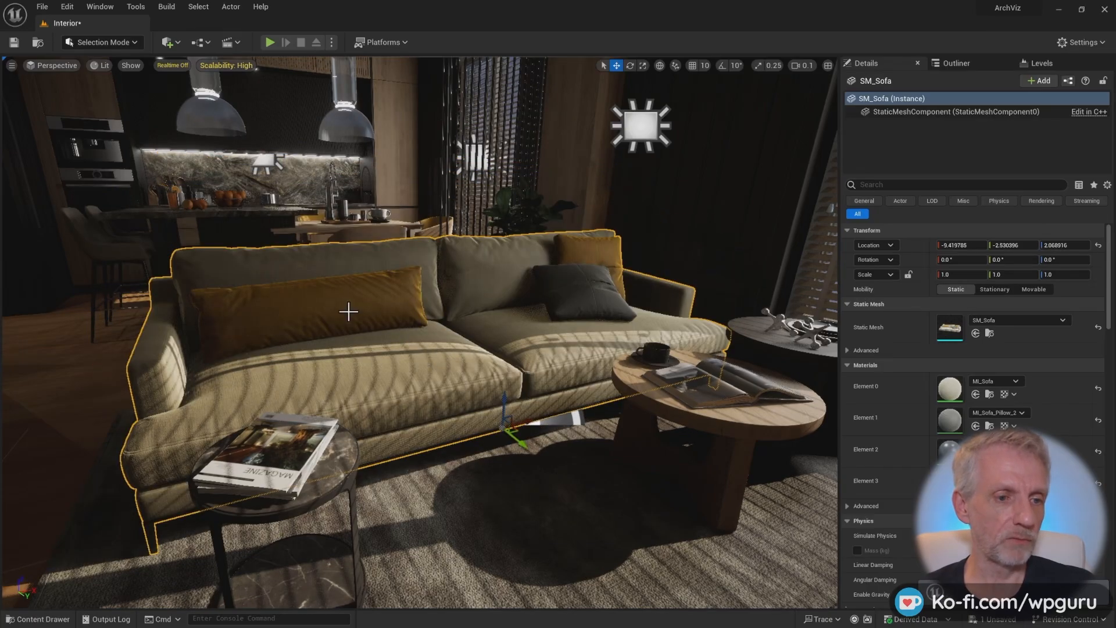
mouse_move(470, 302)
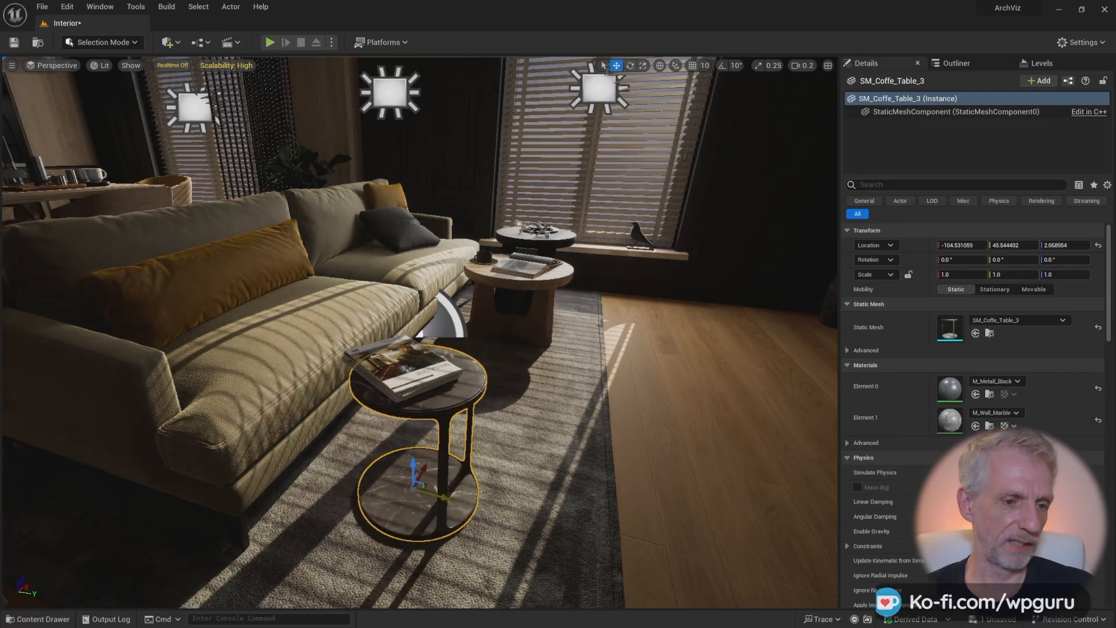
Step: Locate SM_Sofa from the selected sofa and copy it into the new Meshes/Splits folder
left_click(406, 367)
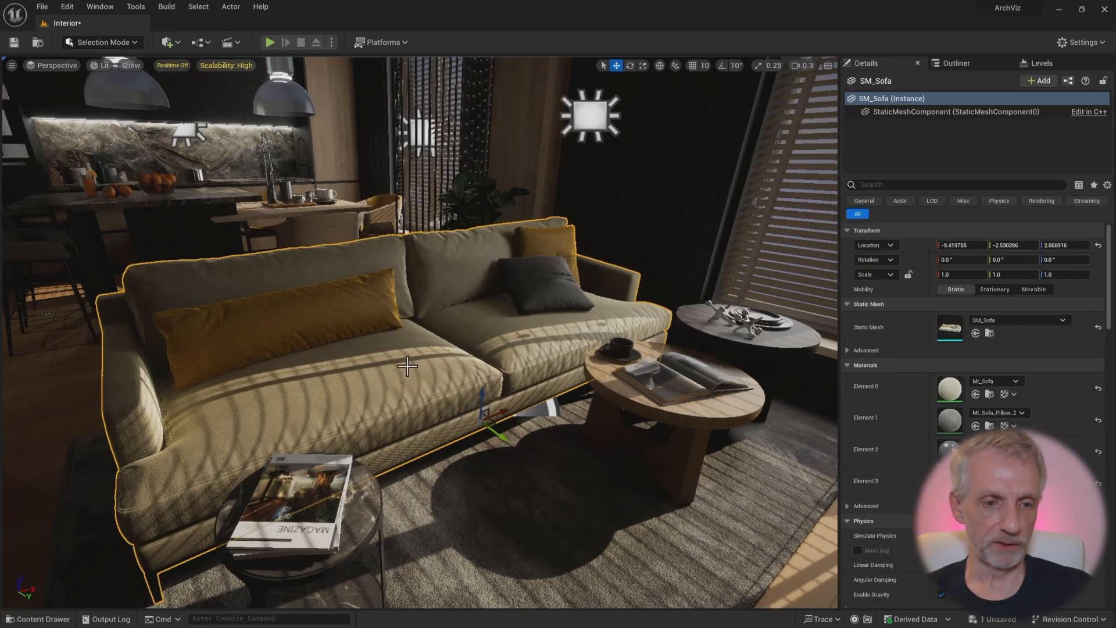
mouse_move(885, 70)
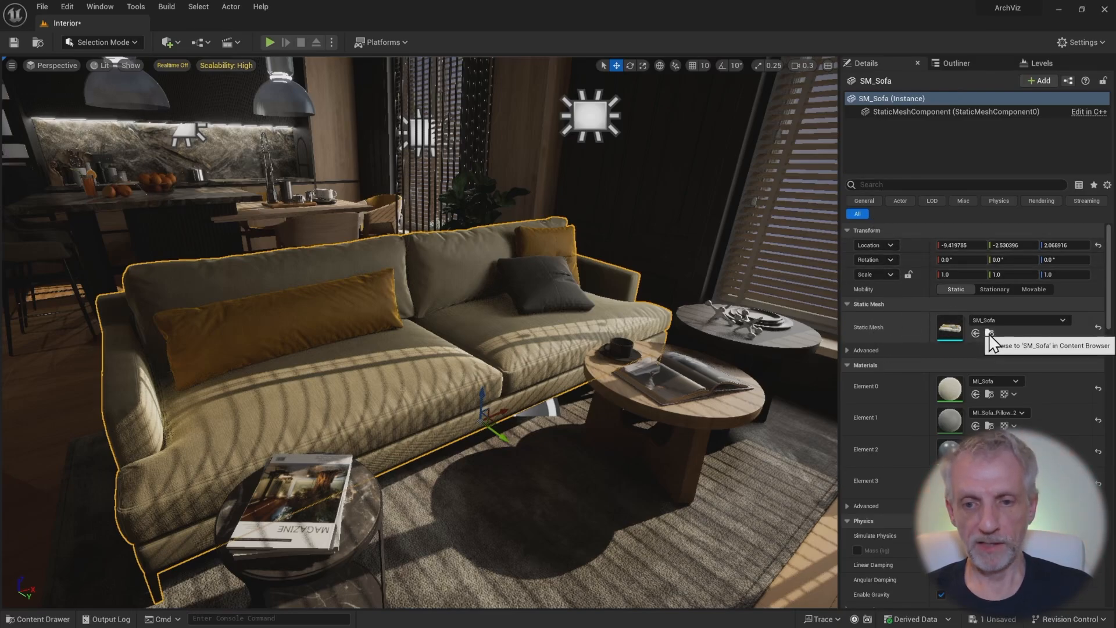
left_click(975, 333)
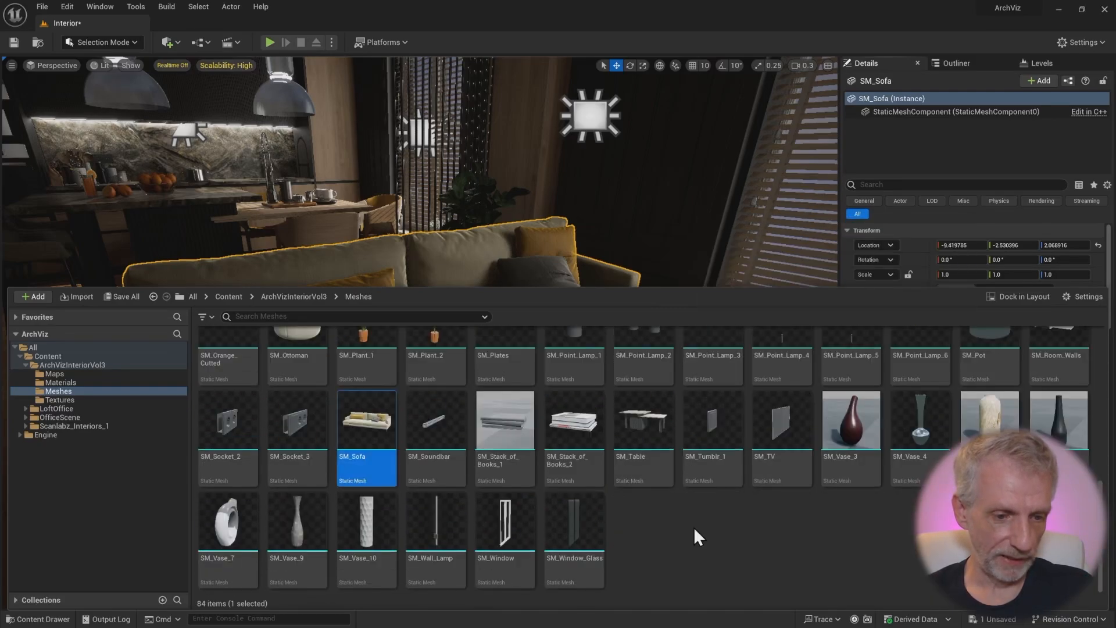
mouse_move(673, 536)
type("S")
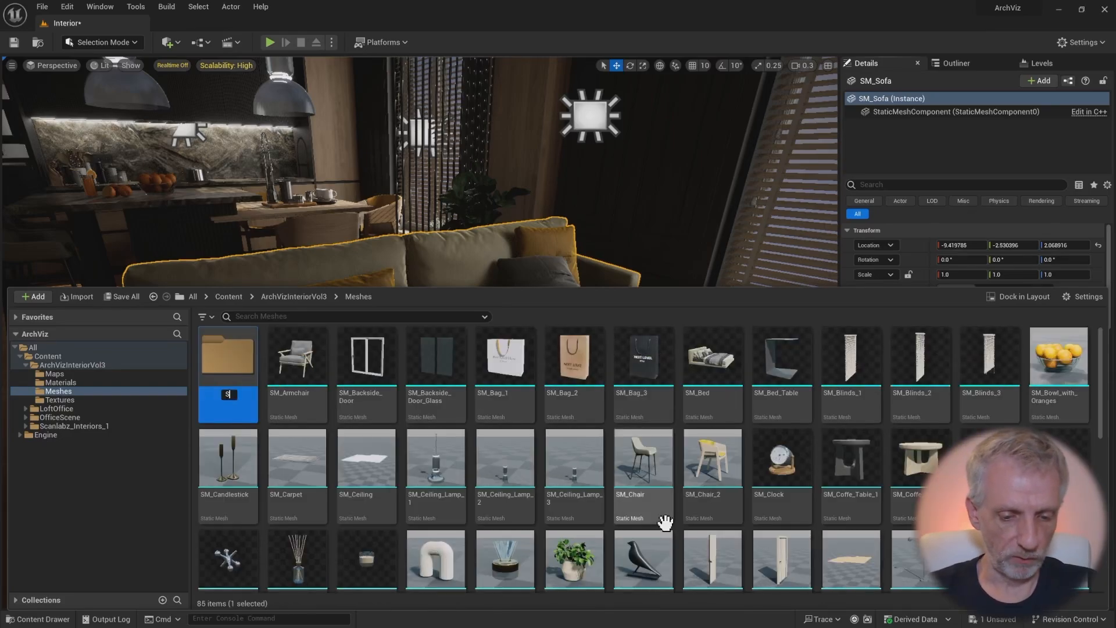
mouse_move(642, 459)
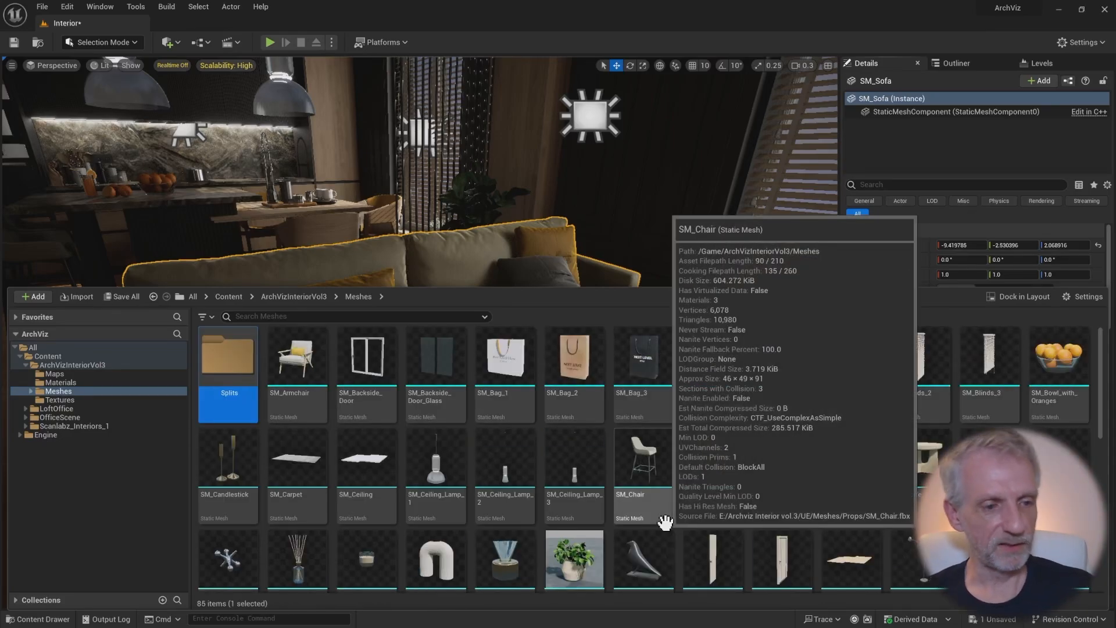
mouse_move(253, 370)
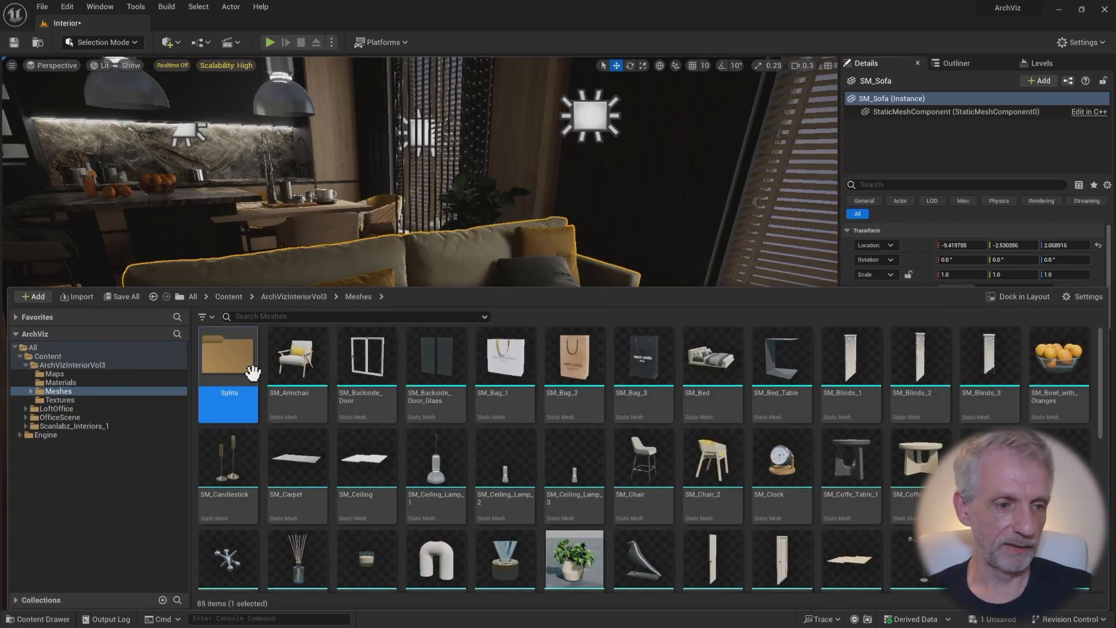
mouse_move(435, 460)
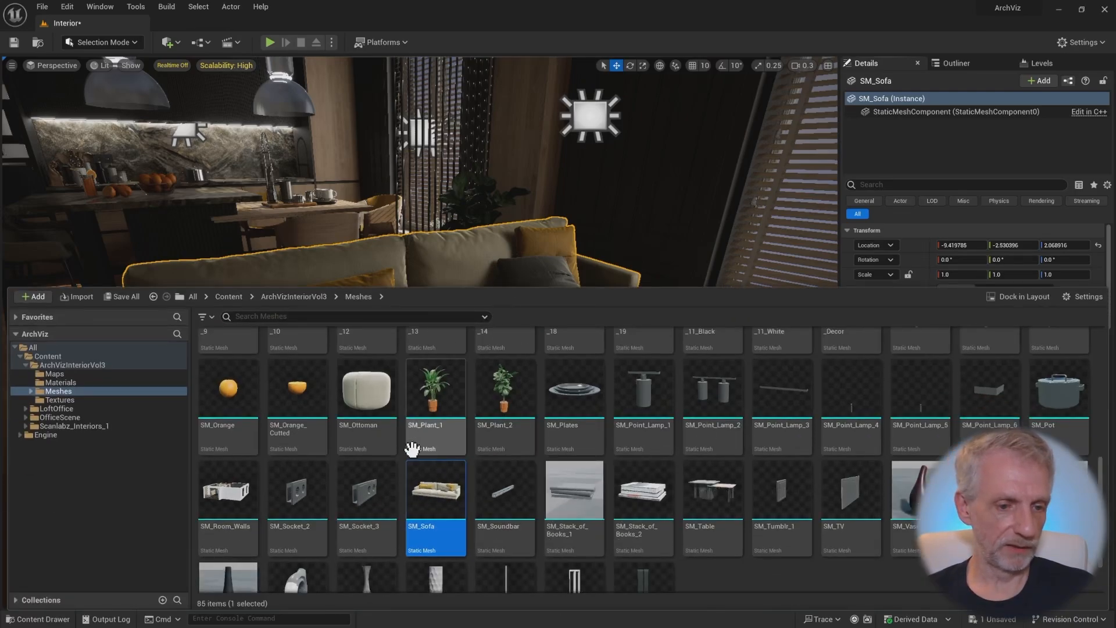
left_click_drag(434, 489, 47, 391)
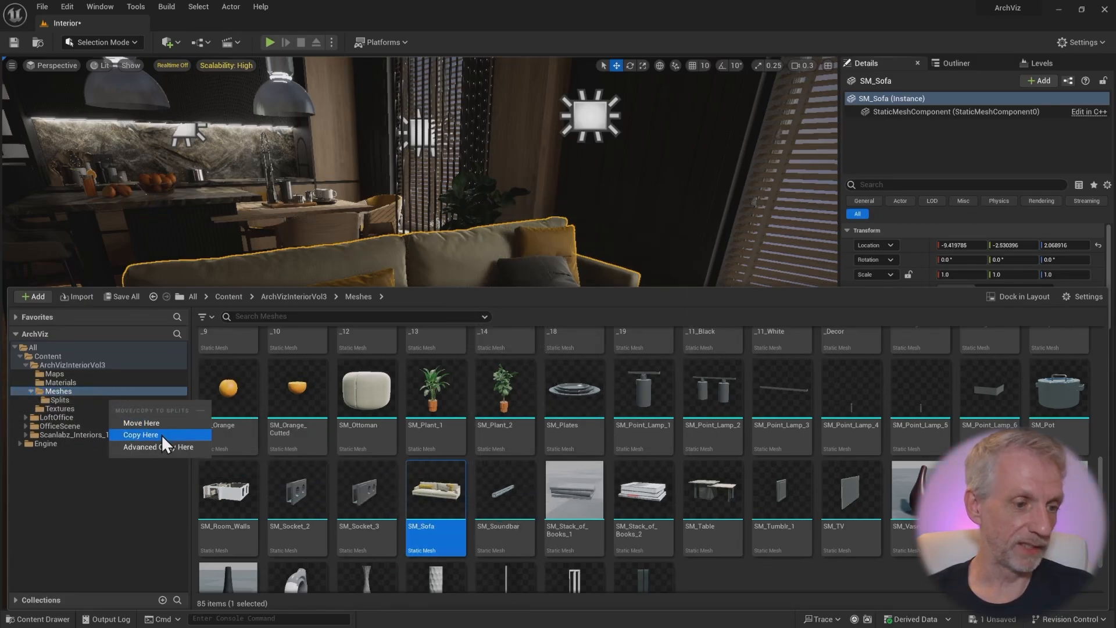
left_click(140, 434)
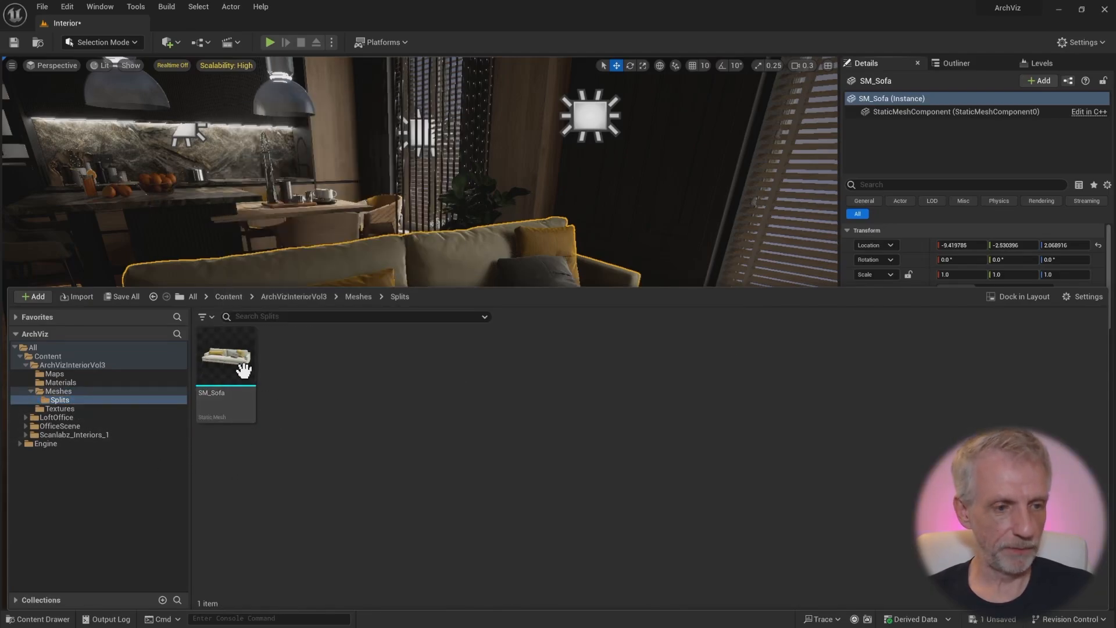
left_click(226, 356)
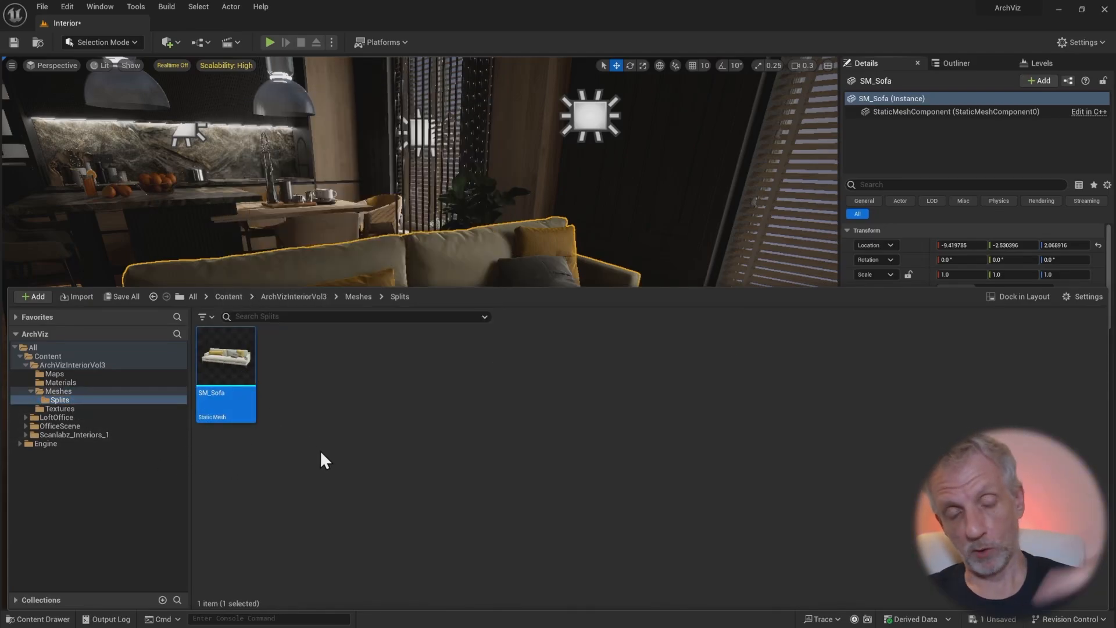
mouse_move(349, 448)
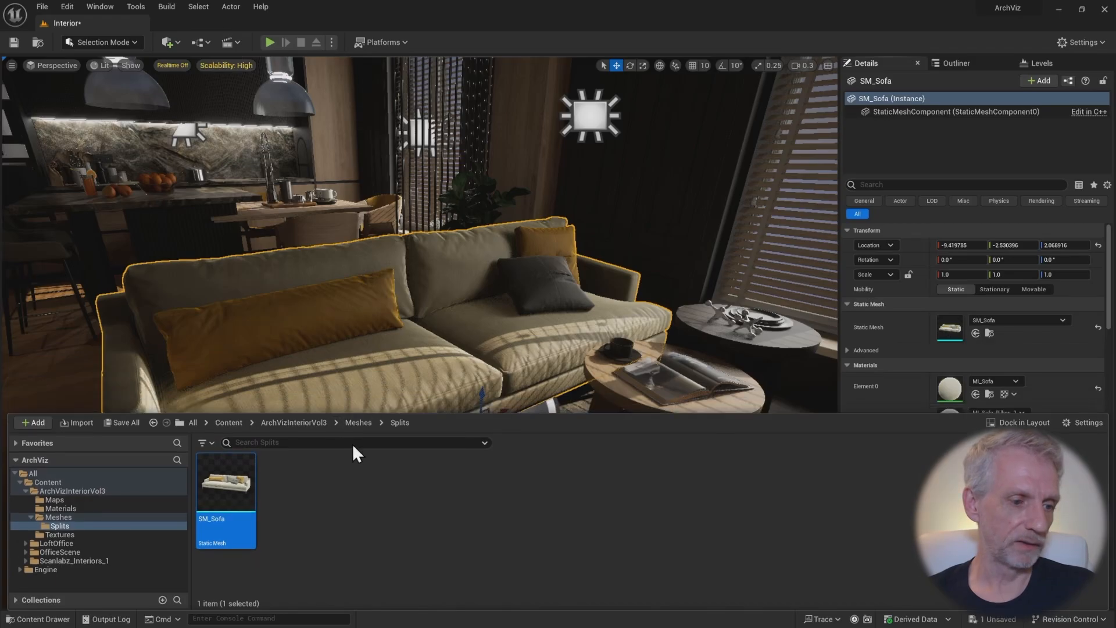
Step: Export SM_Sofa as FBX, targeting a newly created Splits folder on the Desktop
right_click(225, 483)
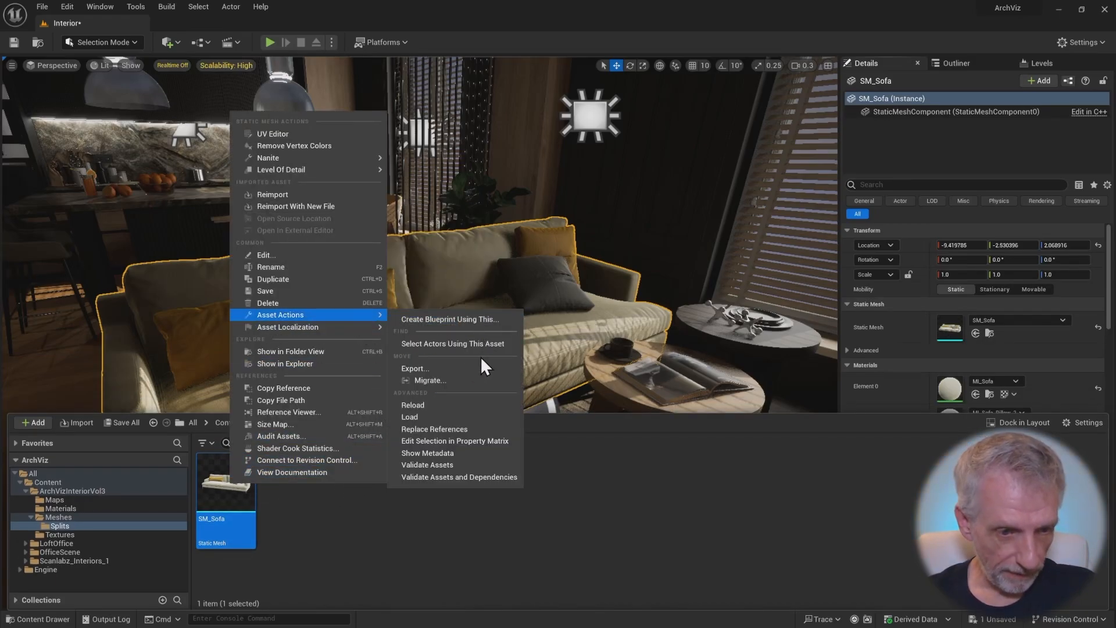
mouse_move(415, 368)
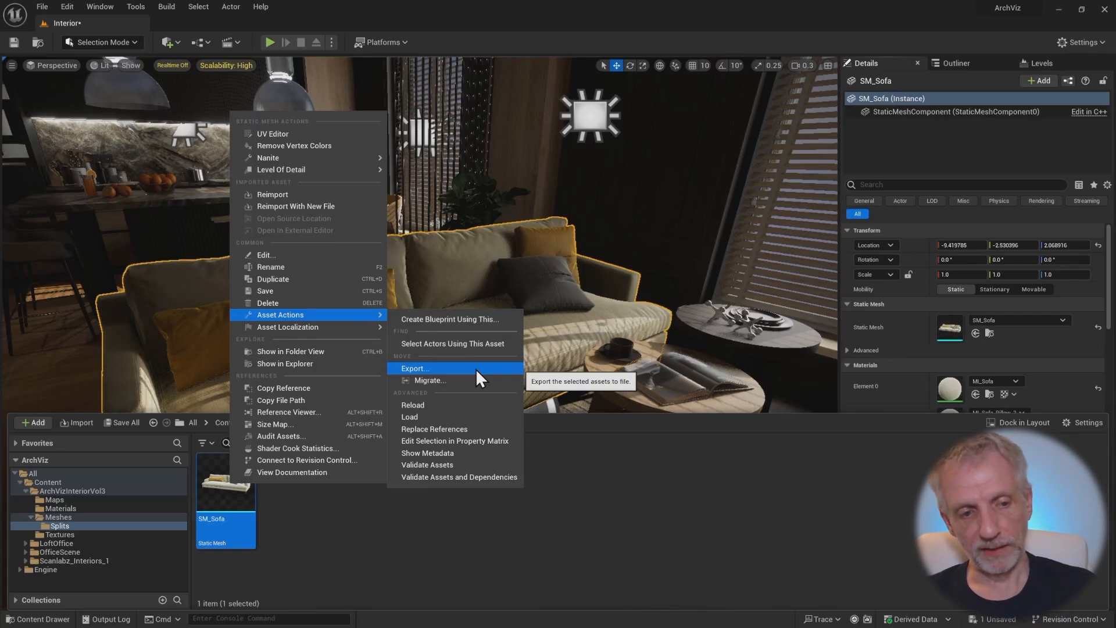
left_click(415, 368)
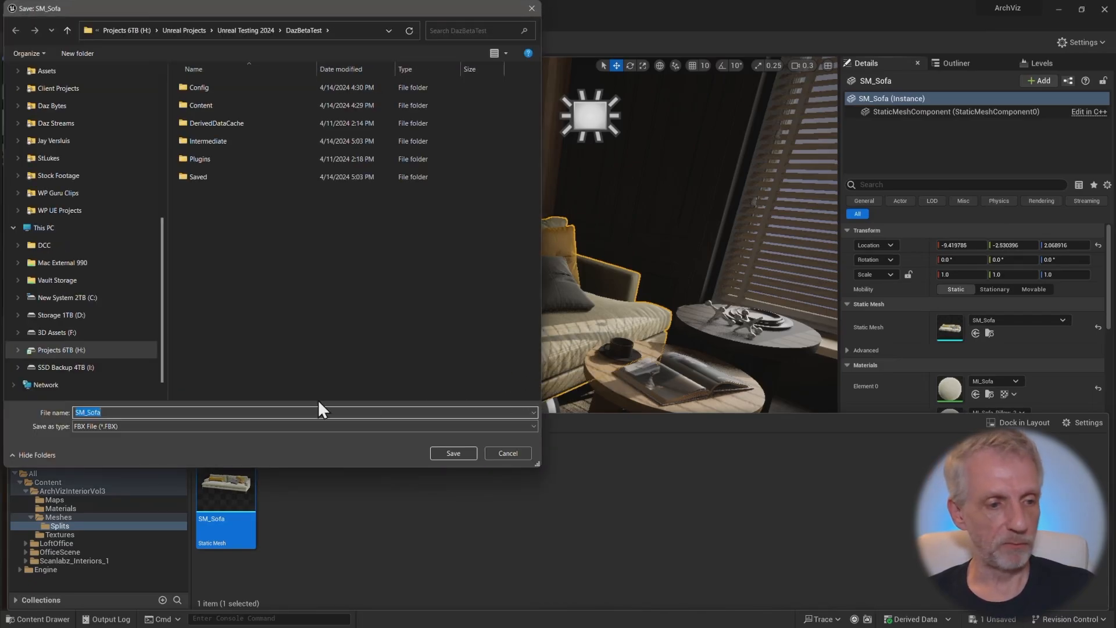
left_click(302, 425)
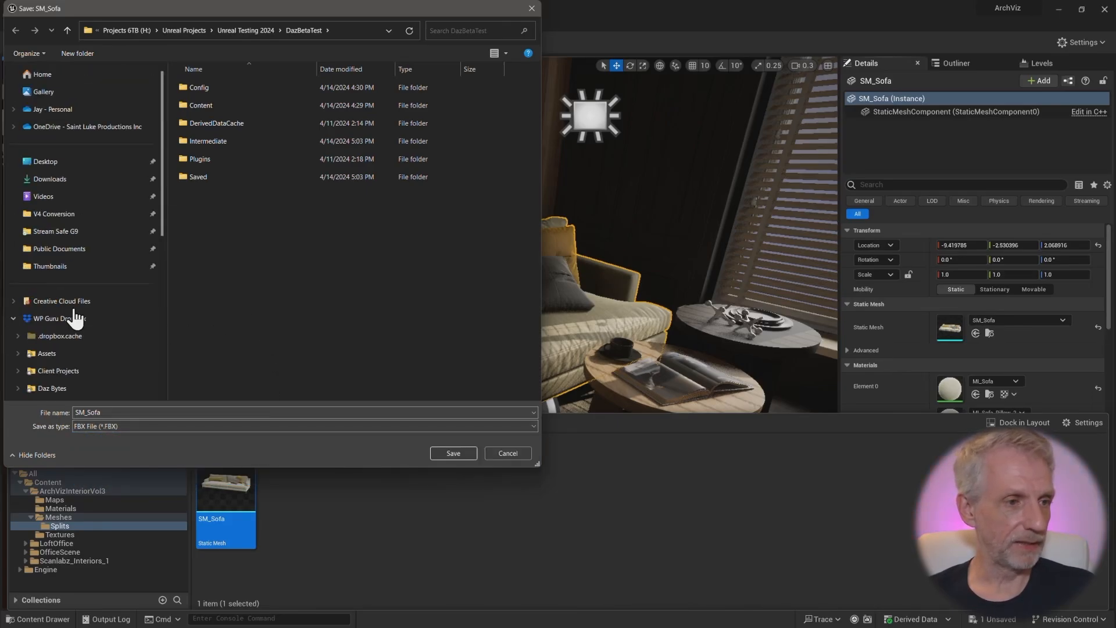
left_click(44, 161)
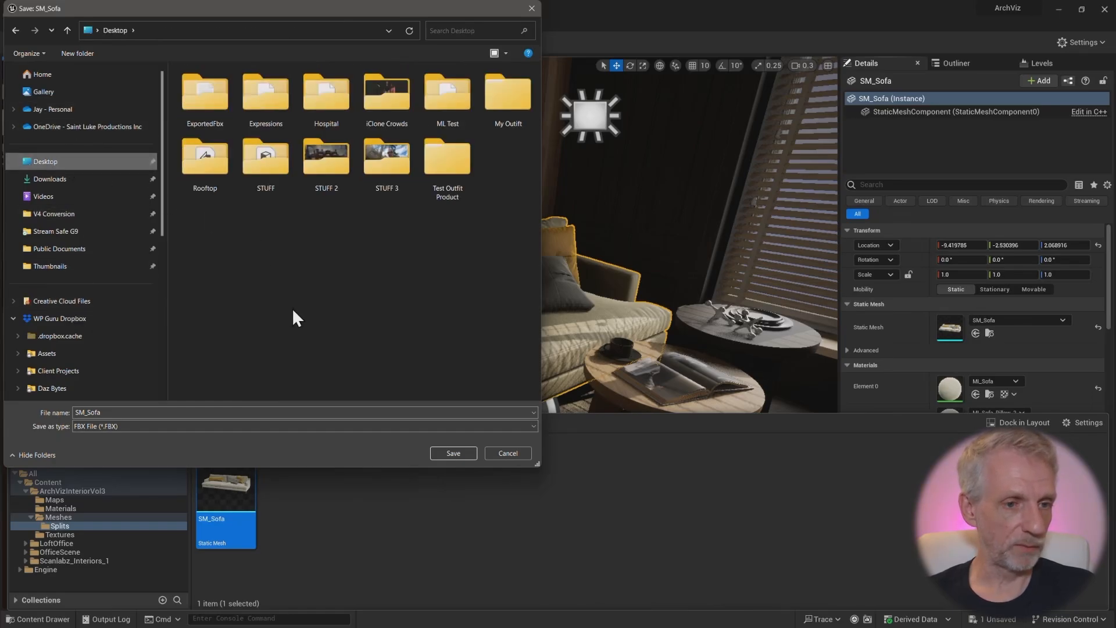
left_click(77, 53)
type("Splits")
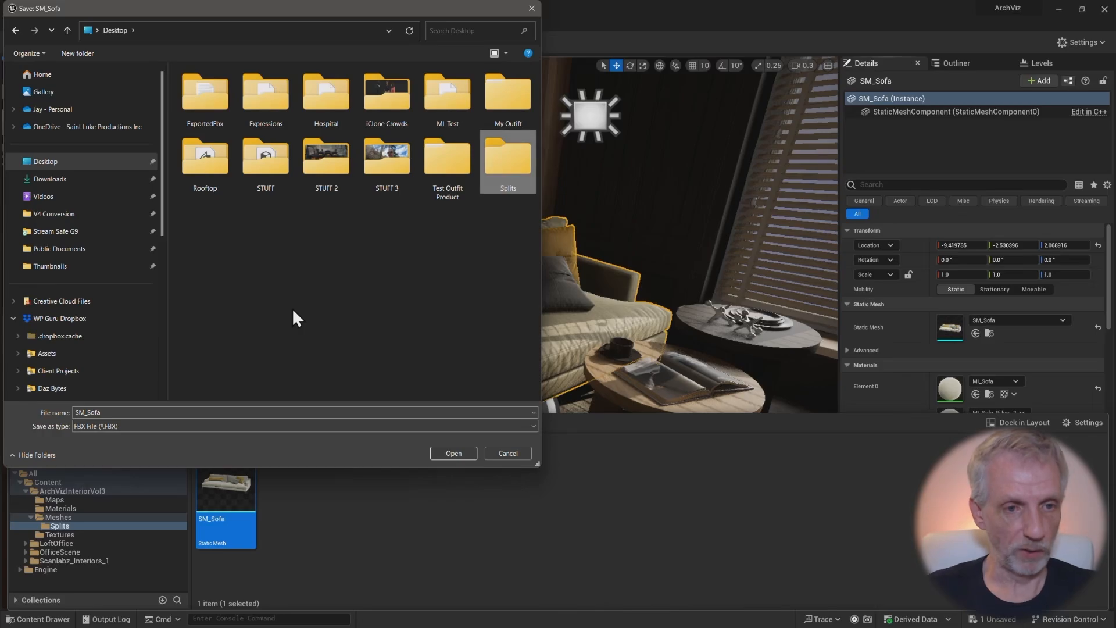
double_click(508, 160)
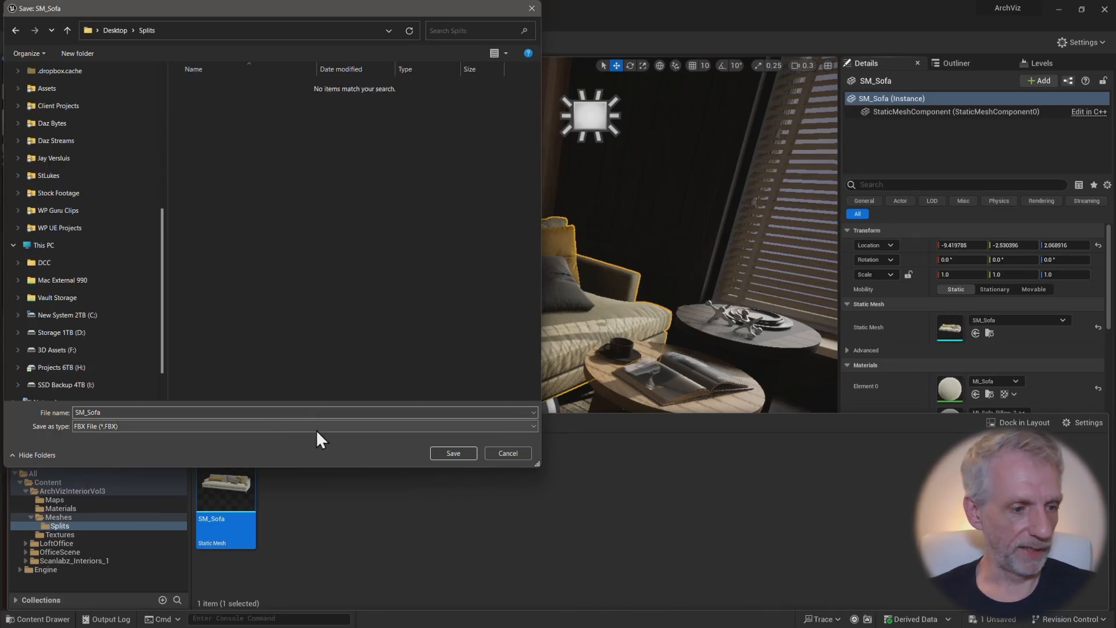
Step: Save the FBX into Splits with FBX 2013 compatibility and collision excluded
left_click(452, 454)
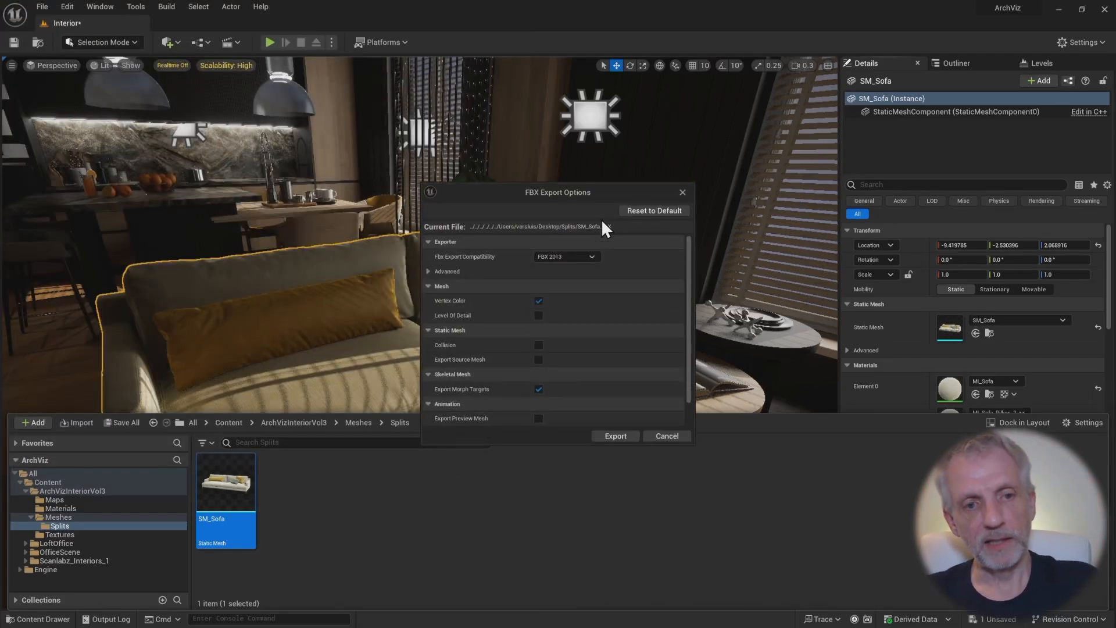
left_click_drag(558, 191, 495, 93)
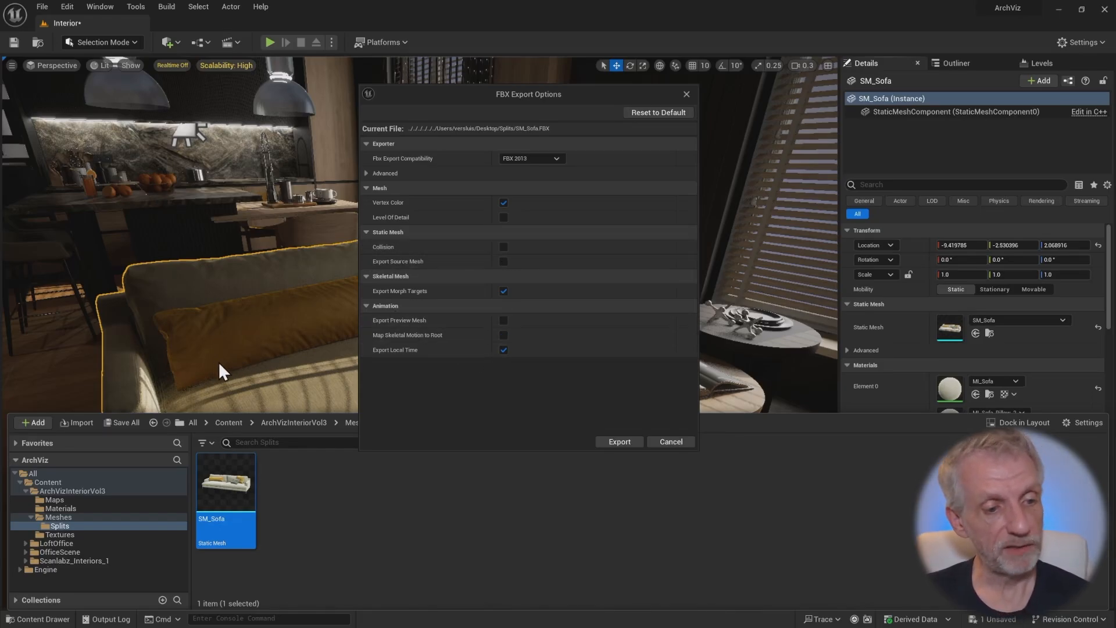
left_click(503, 247)
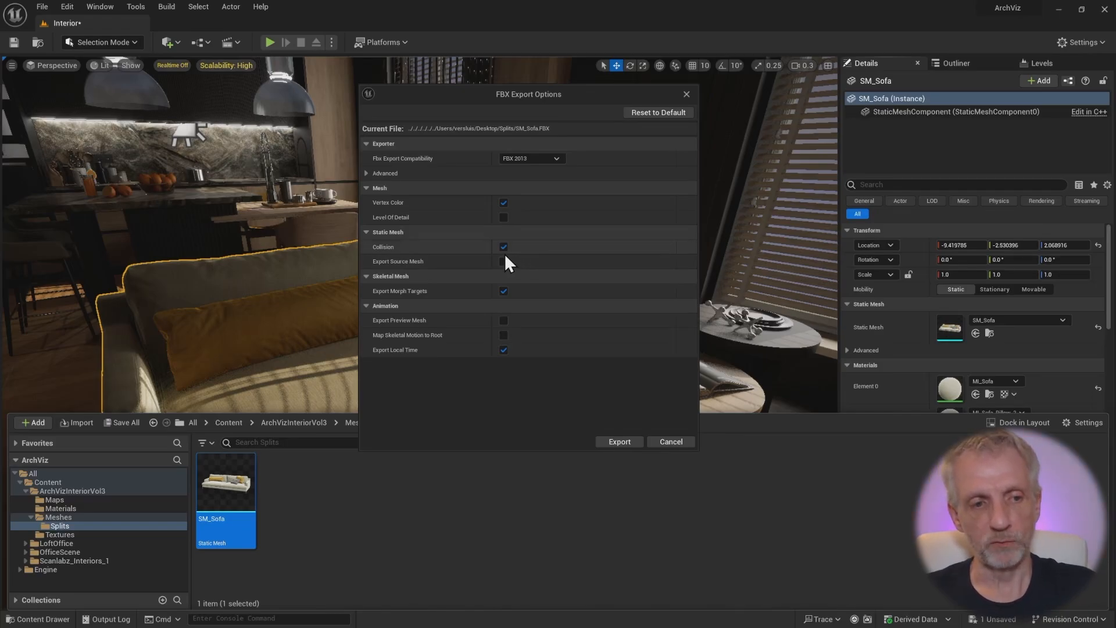
mouse_move(504, 246)
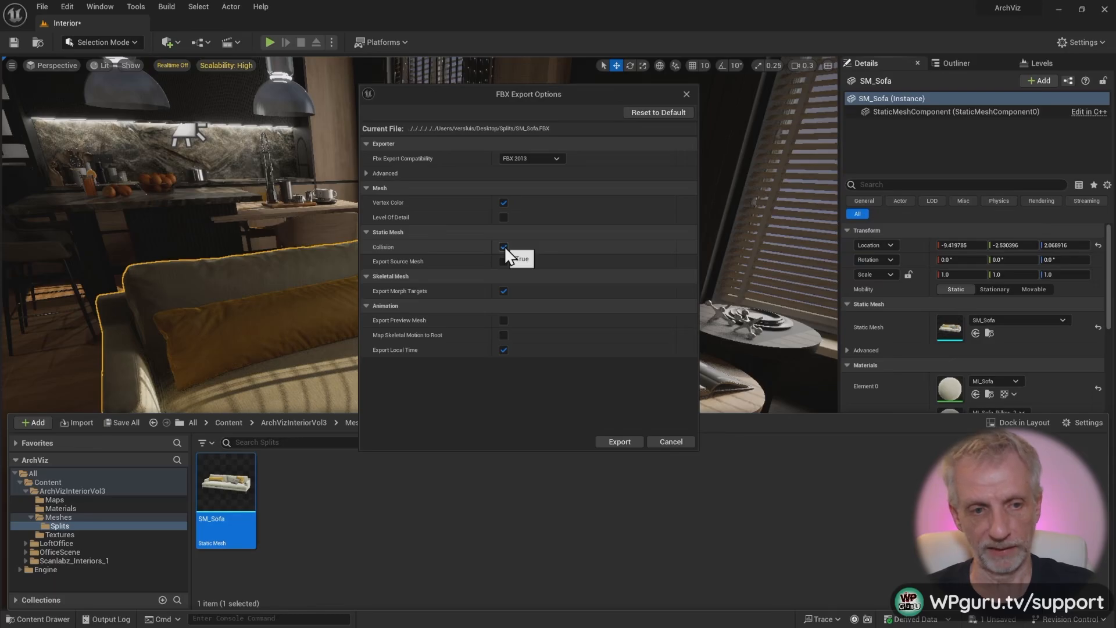
left_click(503, 246)
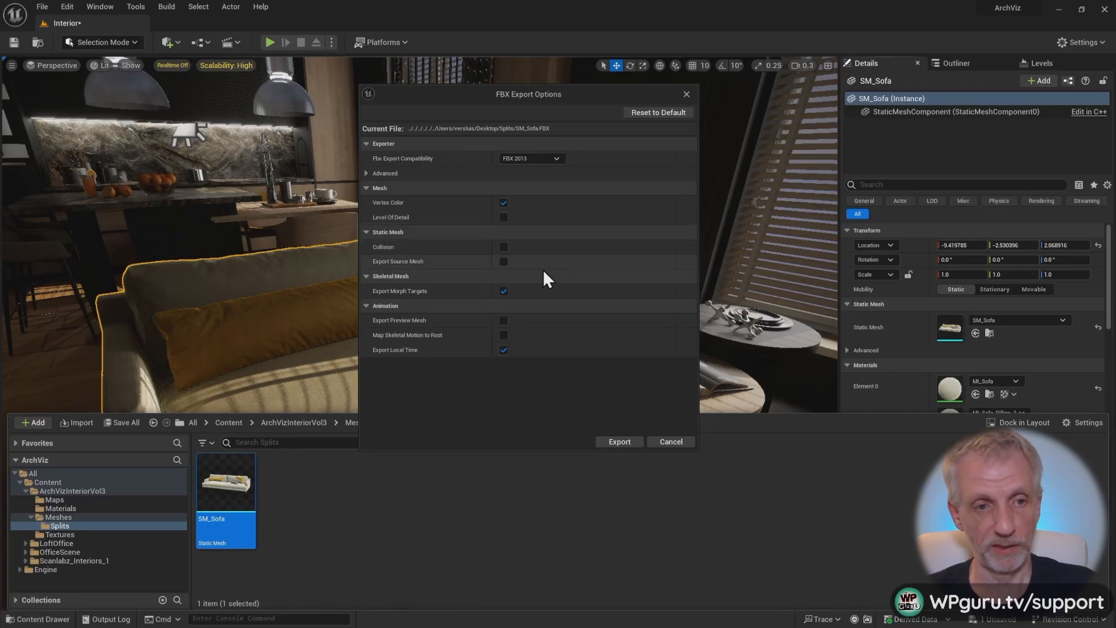
left_click(384, 174)
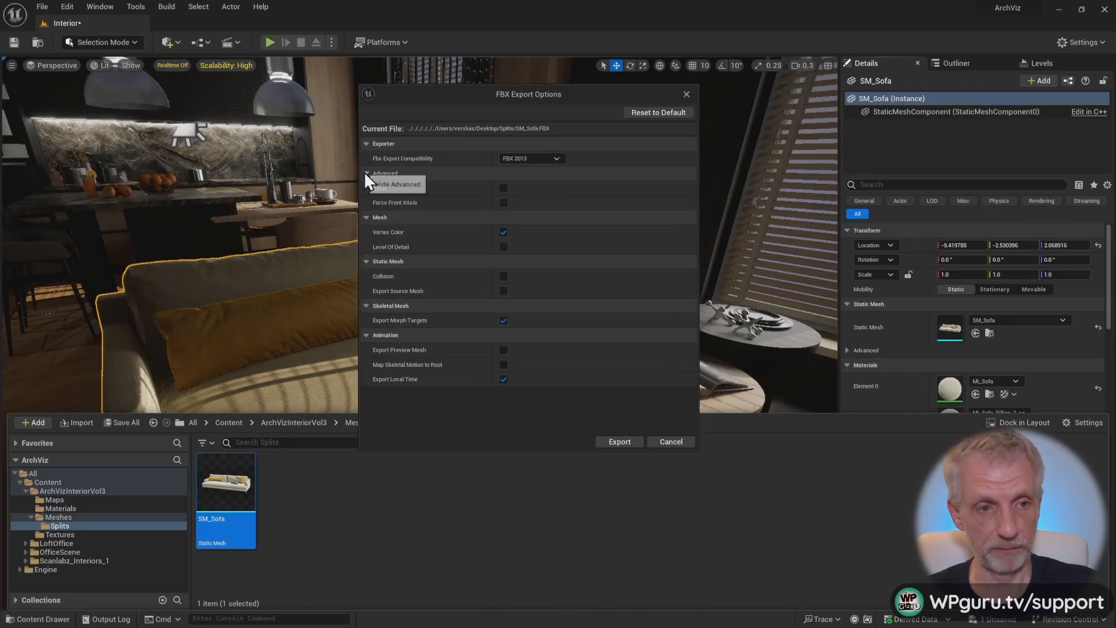
left_click(385, 173)
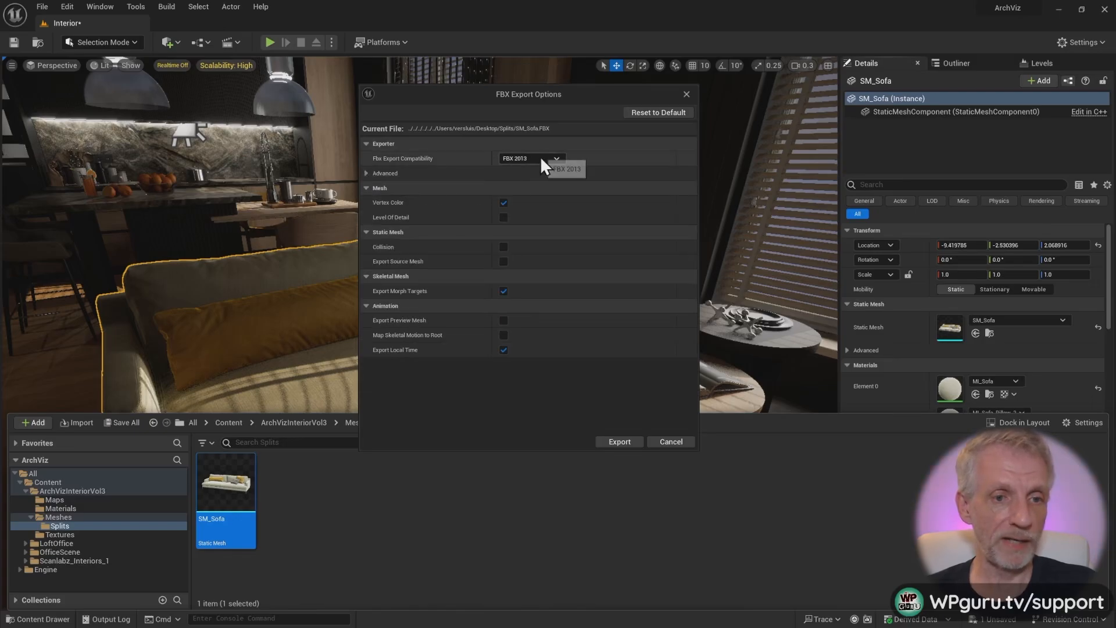
left_click(530, 158)
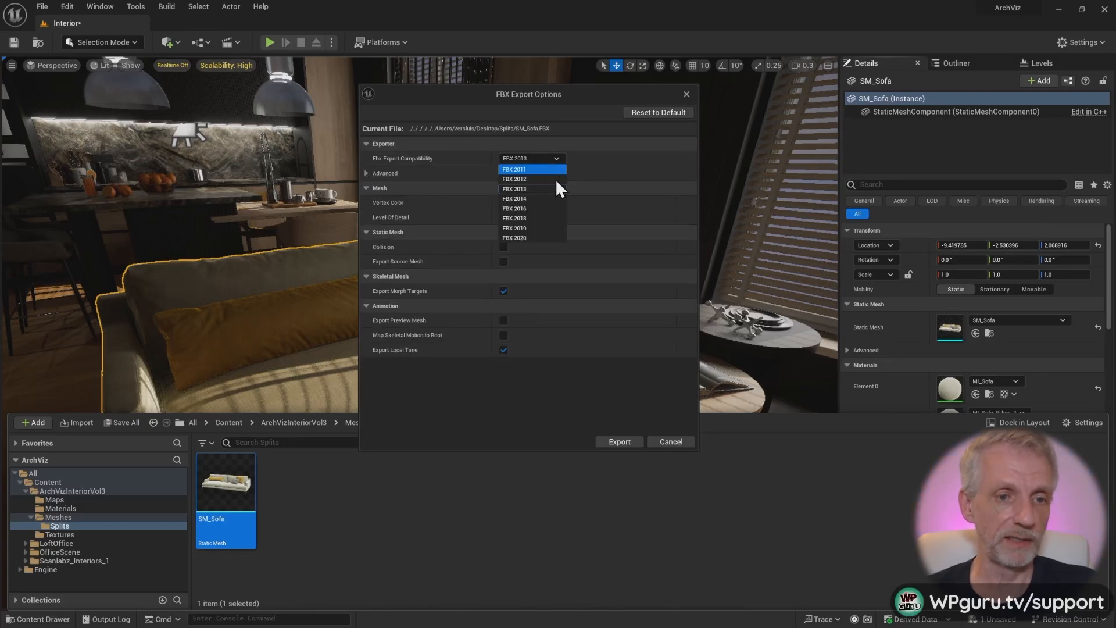
left_click(513, 189)
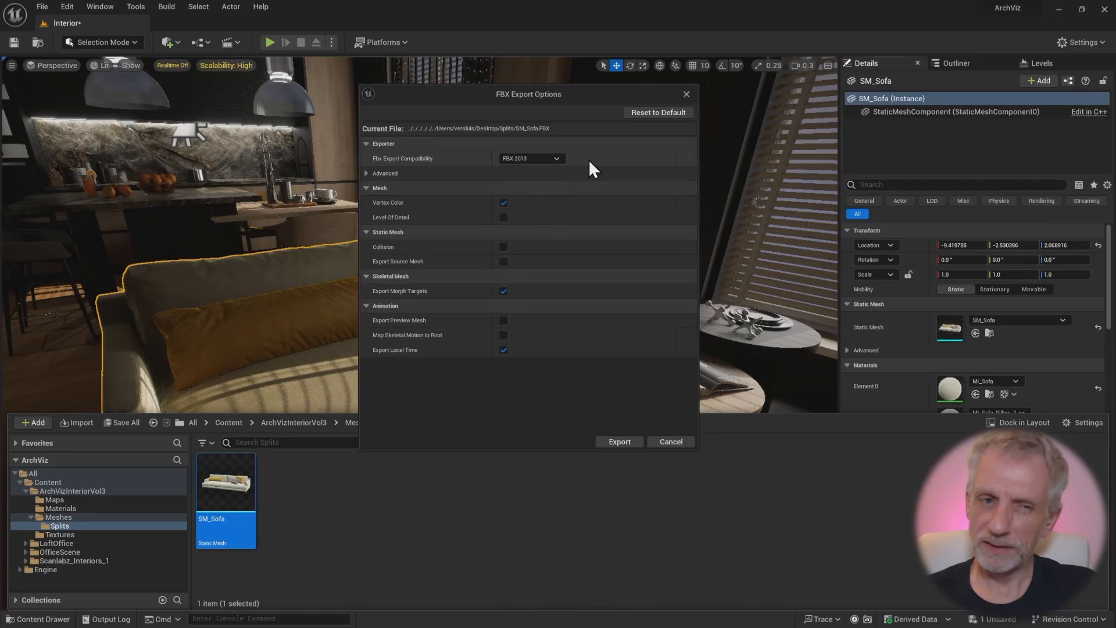
left_click(619, 441)
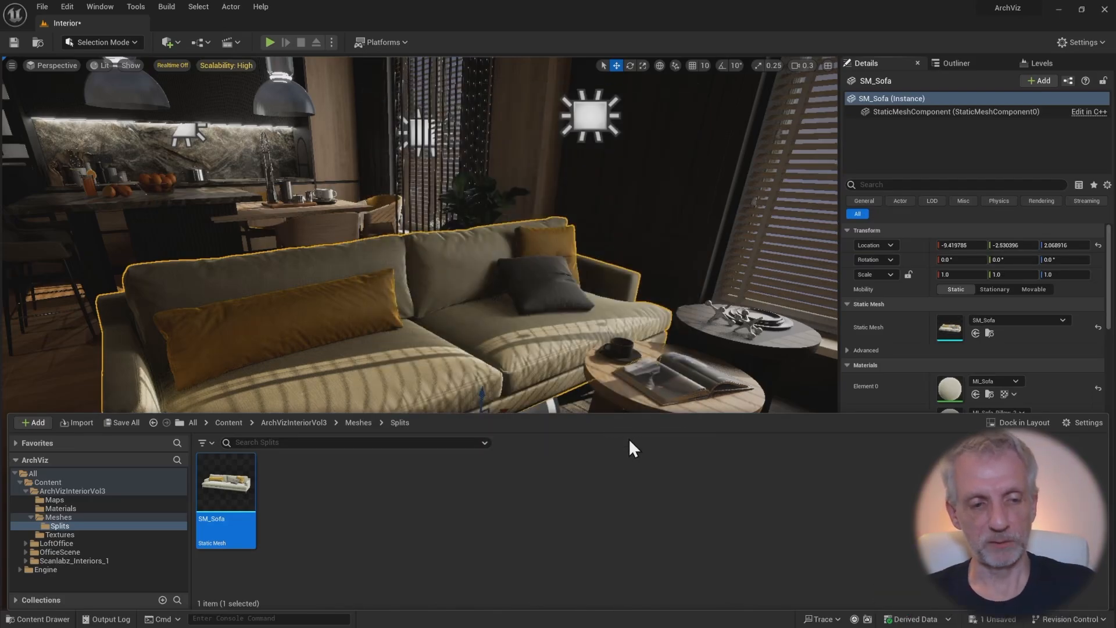
Step: Switch to Blender and dismiss the startup splash screen
key("alt+tab")
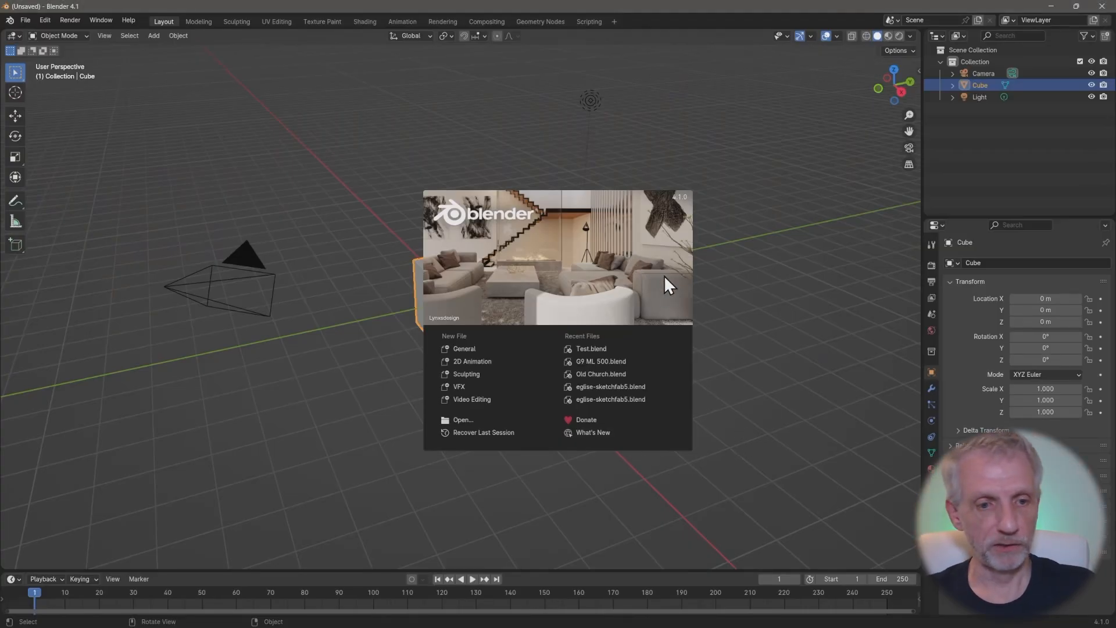
left_click(669, 285)
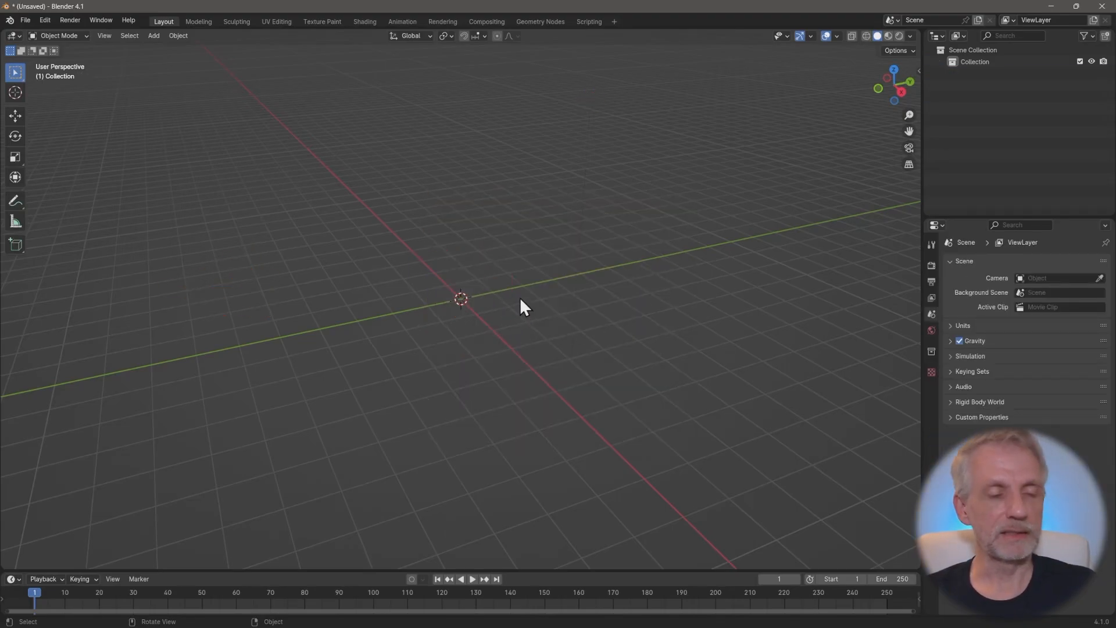
mouse_move(459, 234)
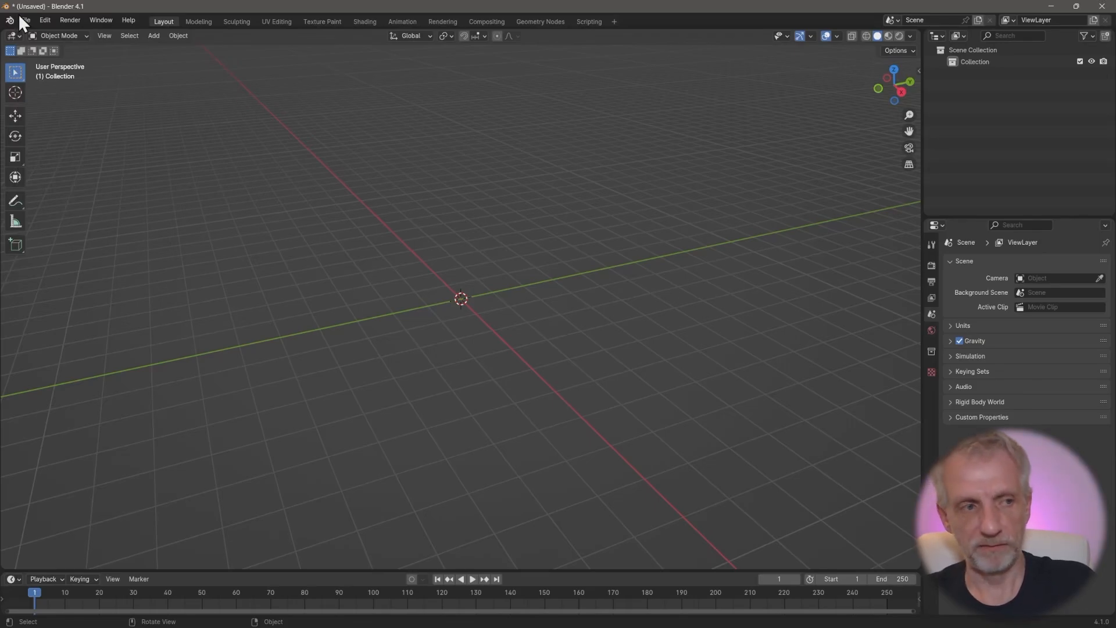
Step: Import SM_Sofa.FBX from the Desktop Splits folder
left_click(25, 19)
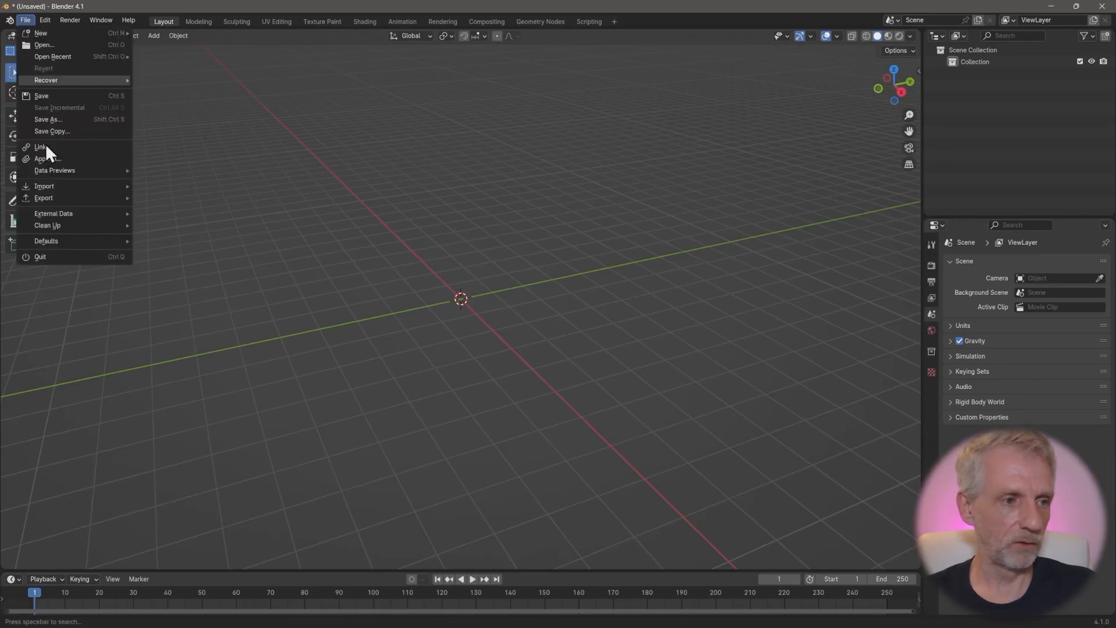
mouse_move(44, 186)
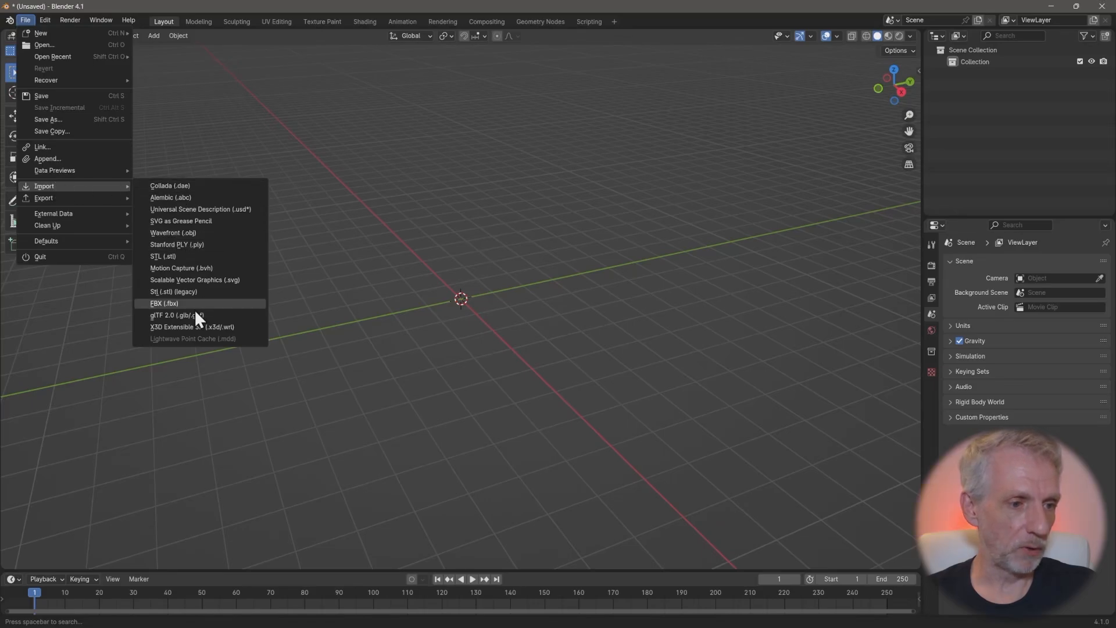
left_click(163, 304)
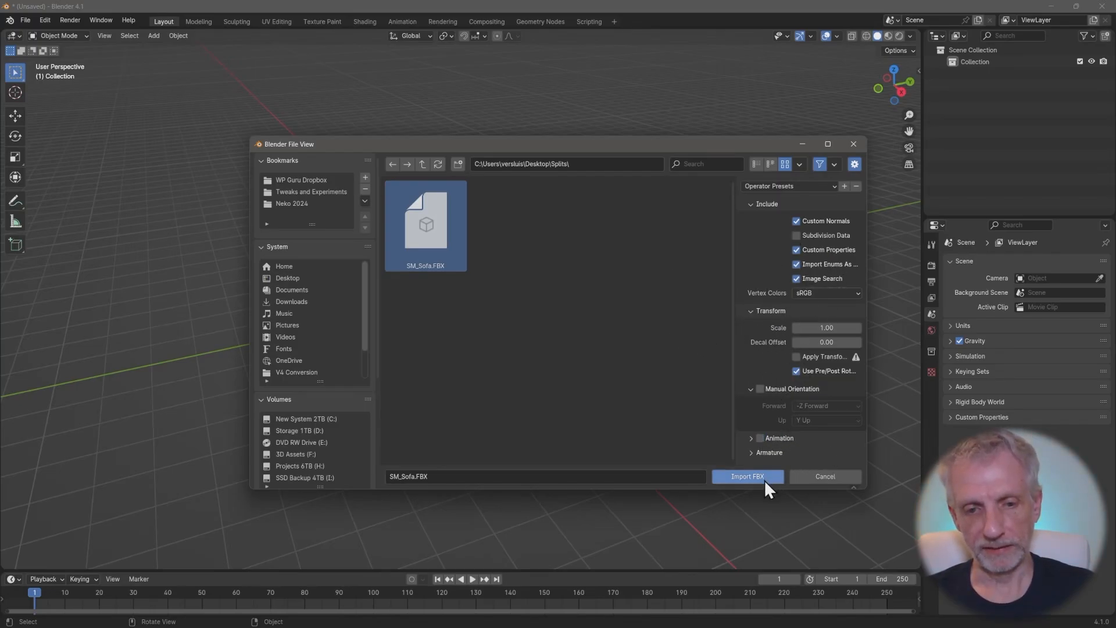
left_click(746, 476)
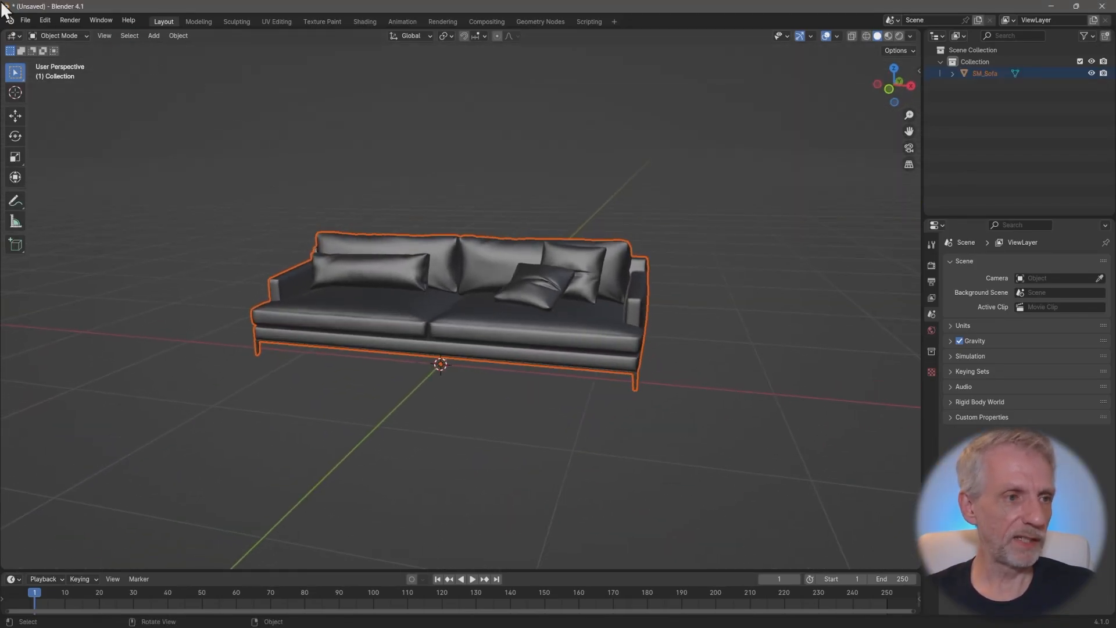
Step: Reopen the FBX import dialog to review its options and import again
left_click(25, 20)
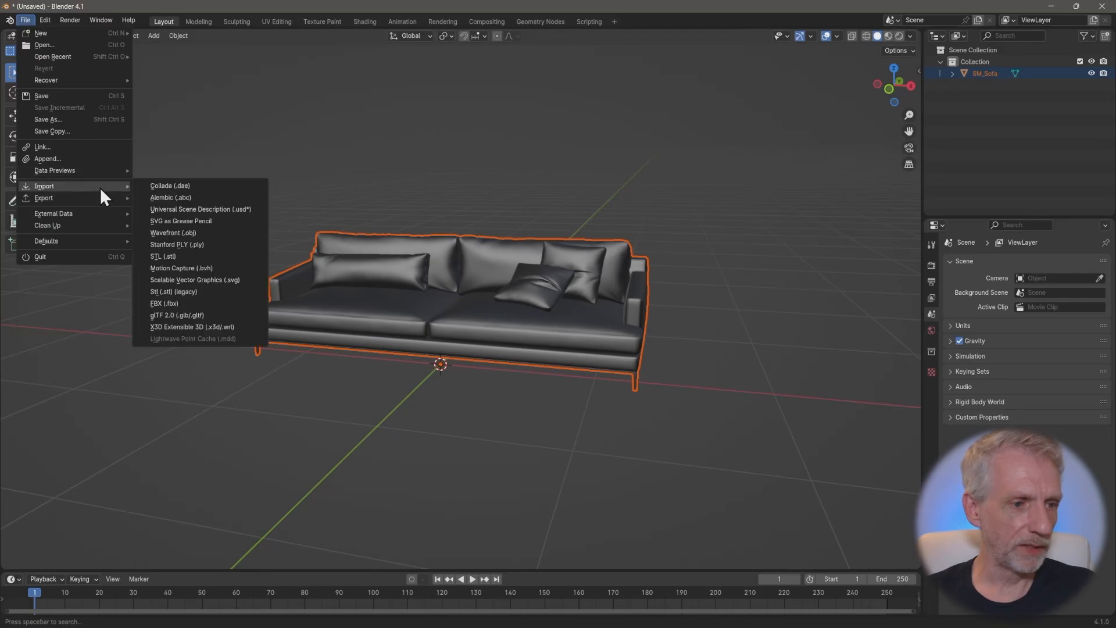
left_click(163, 303)
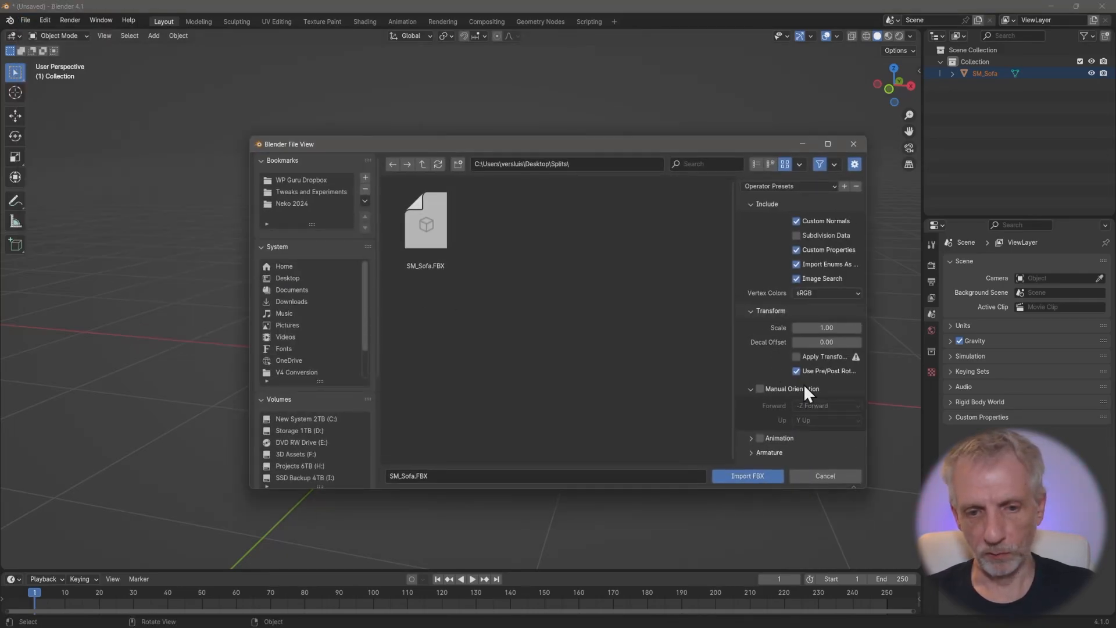
mouse_move(869, 381)
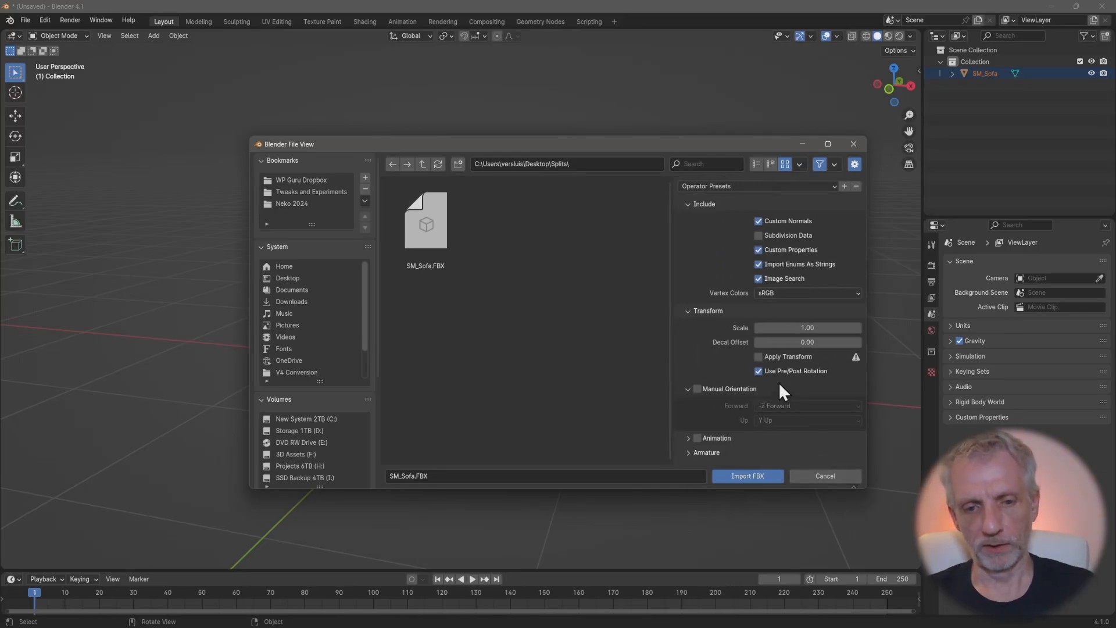
left_click(746, 475)
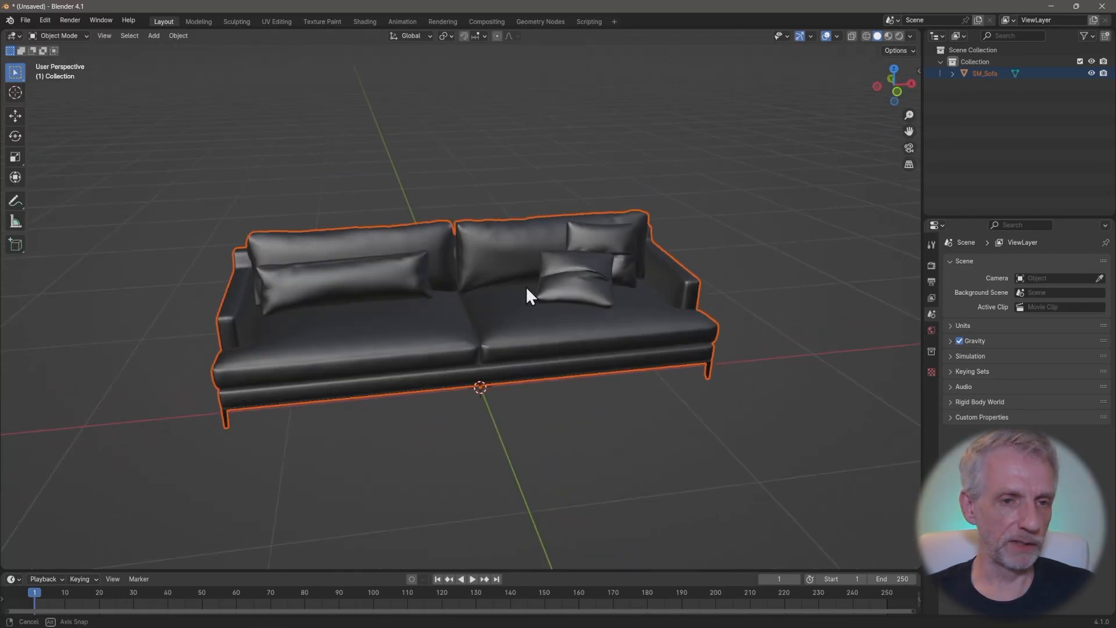
Step: Orbit the view to see the whole sofa and its long cushion
left_click_drag(527, 295, 555, 282)
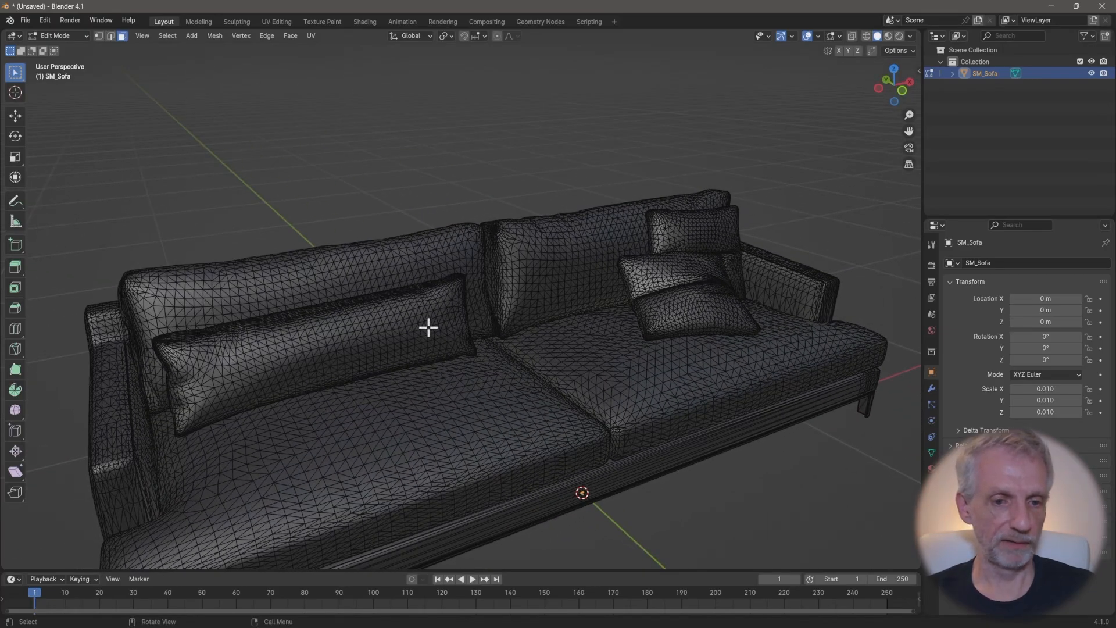
left_click_drag(427, 327, 541, 349)
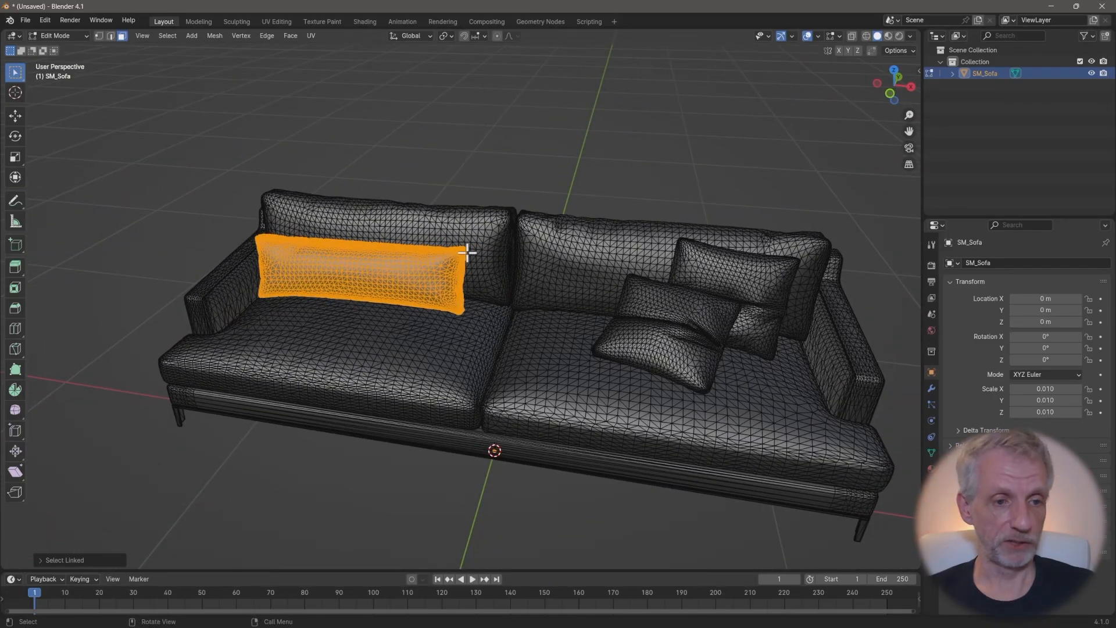
Step: Separate the long cushion into its own object and rename it Long Cushion
left_click(384, 213)
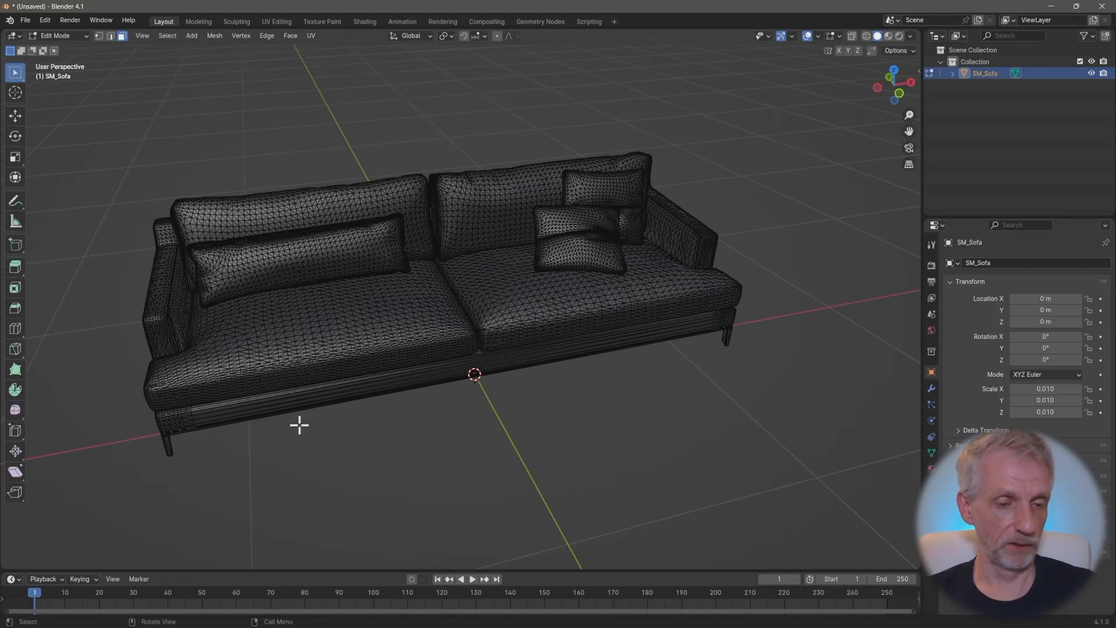
mouse_move(320, 286)
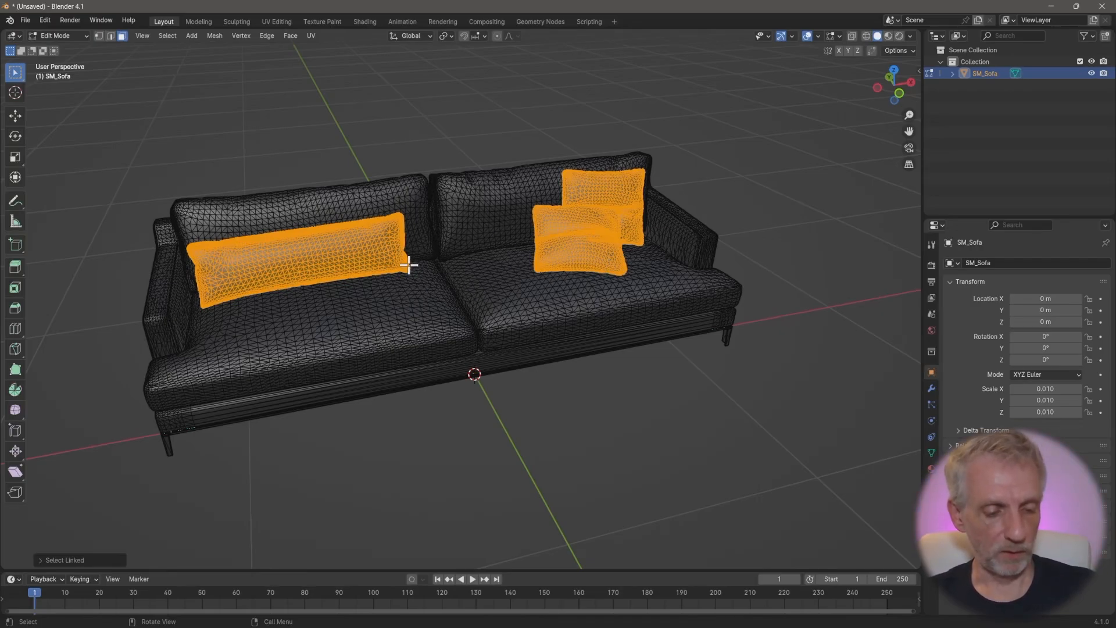
left_click(338, 256)
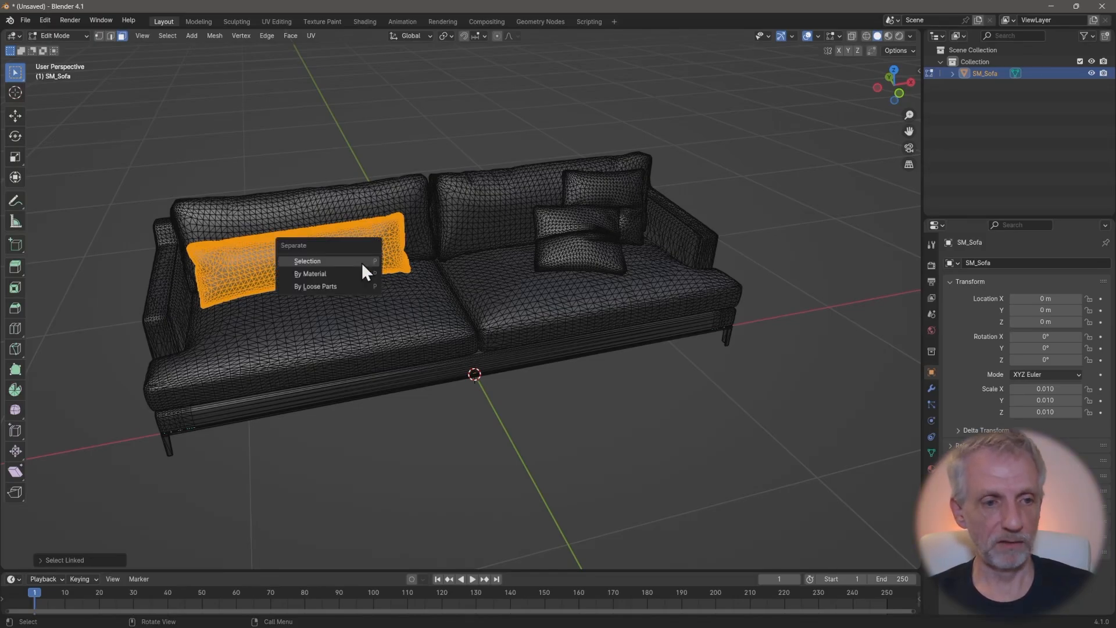
mouse_move(342, 278)
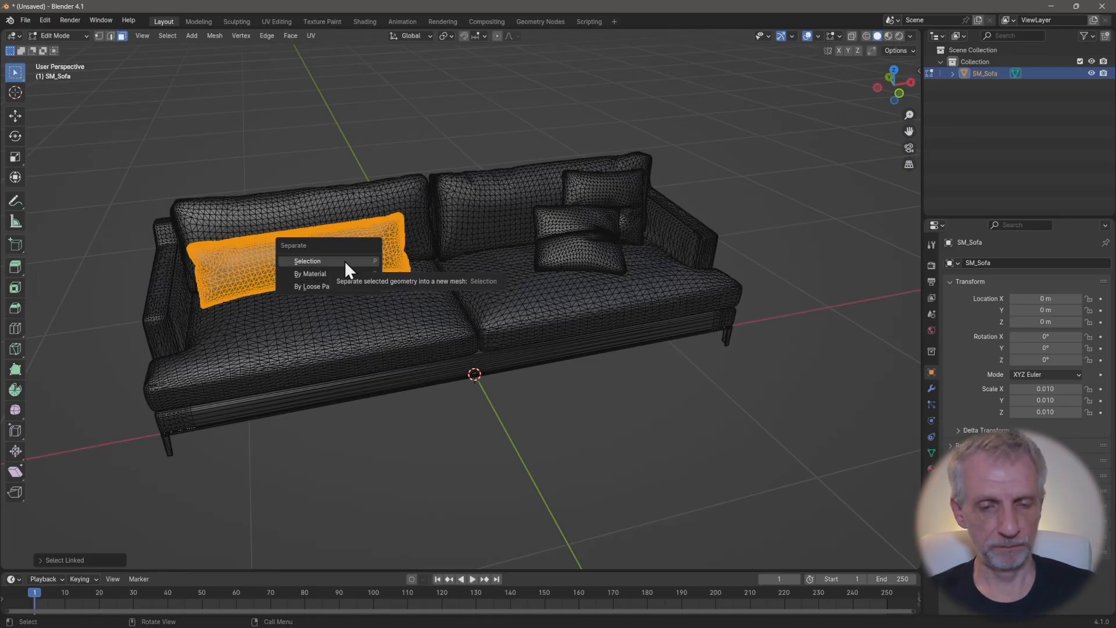
left_click(307, 260)
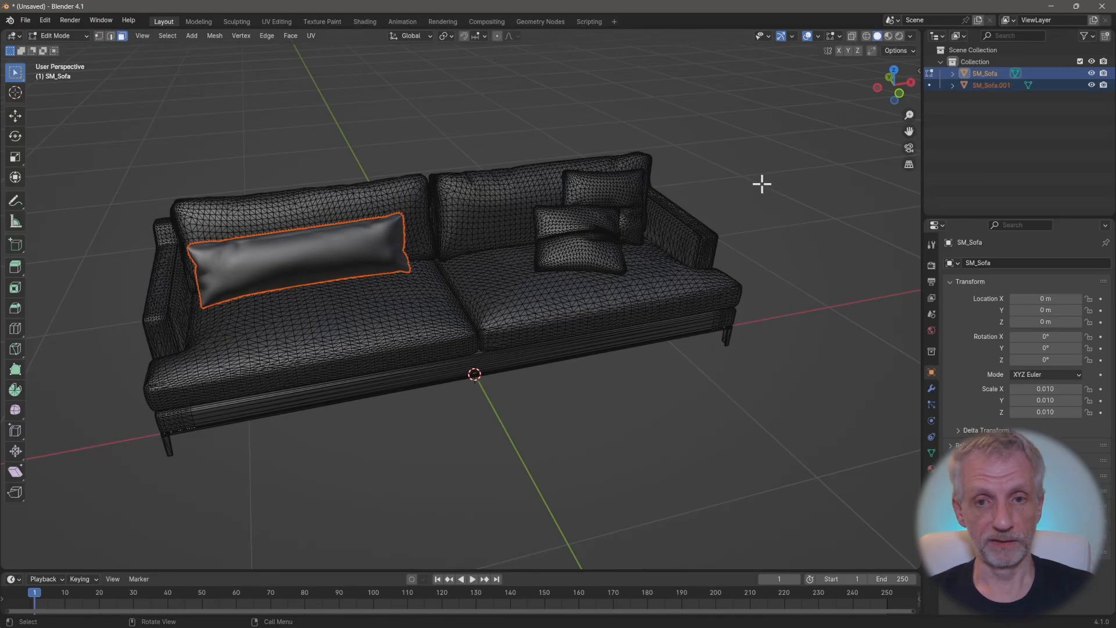
left_click(989, 85)
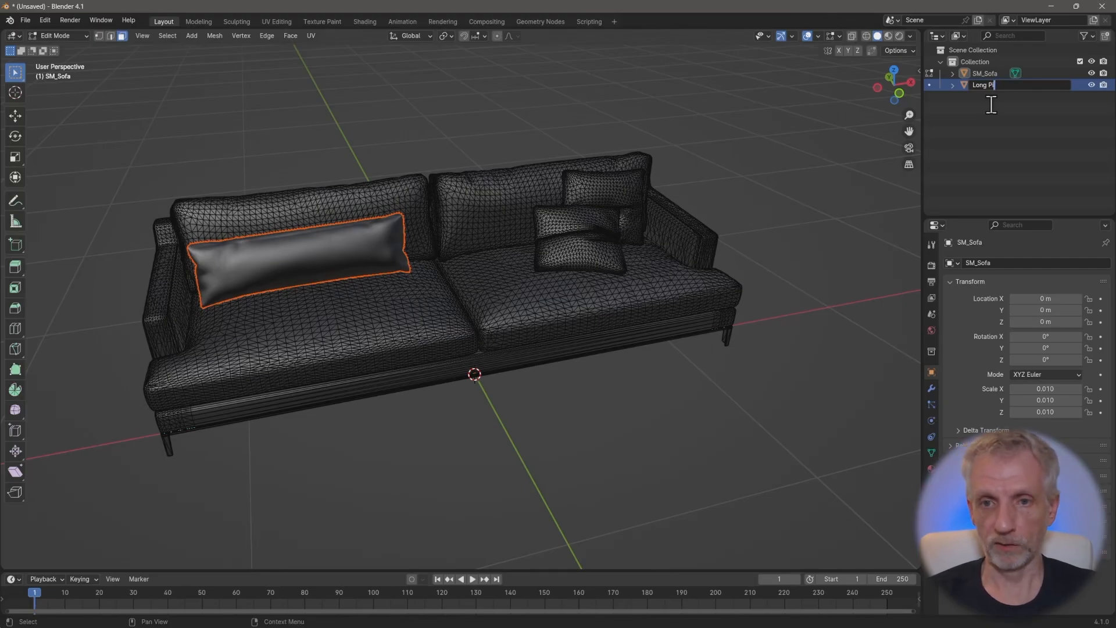
type("ushion")
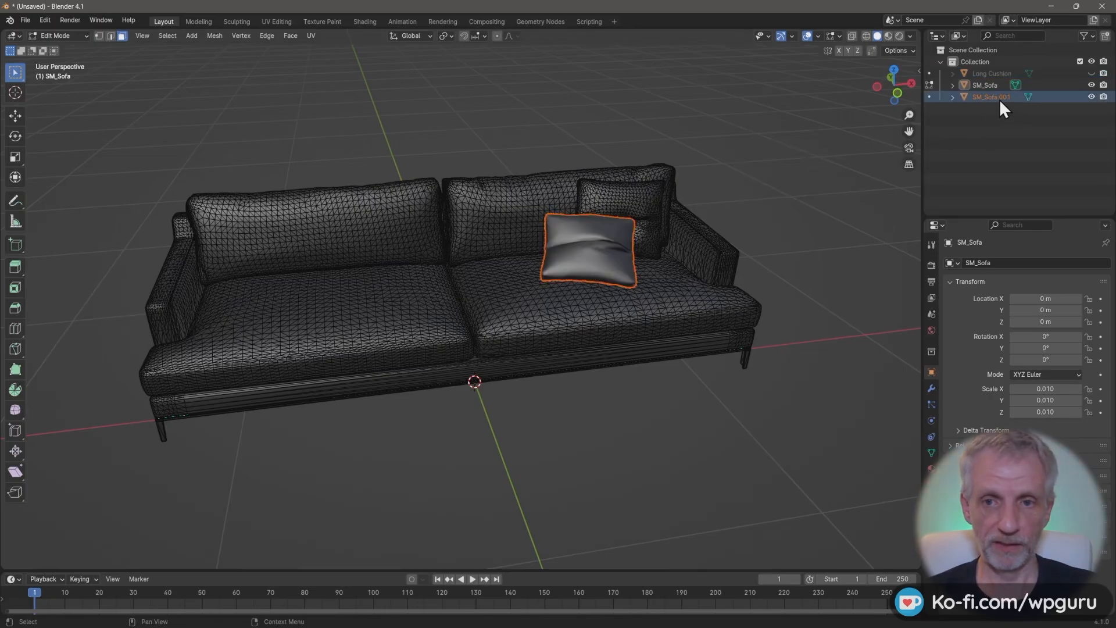
Step: Rename the other separated cushions Cushion 1 and Cushion 2 and hide them
double_click(989, 97)
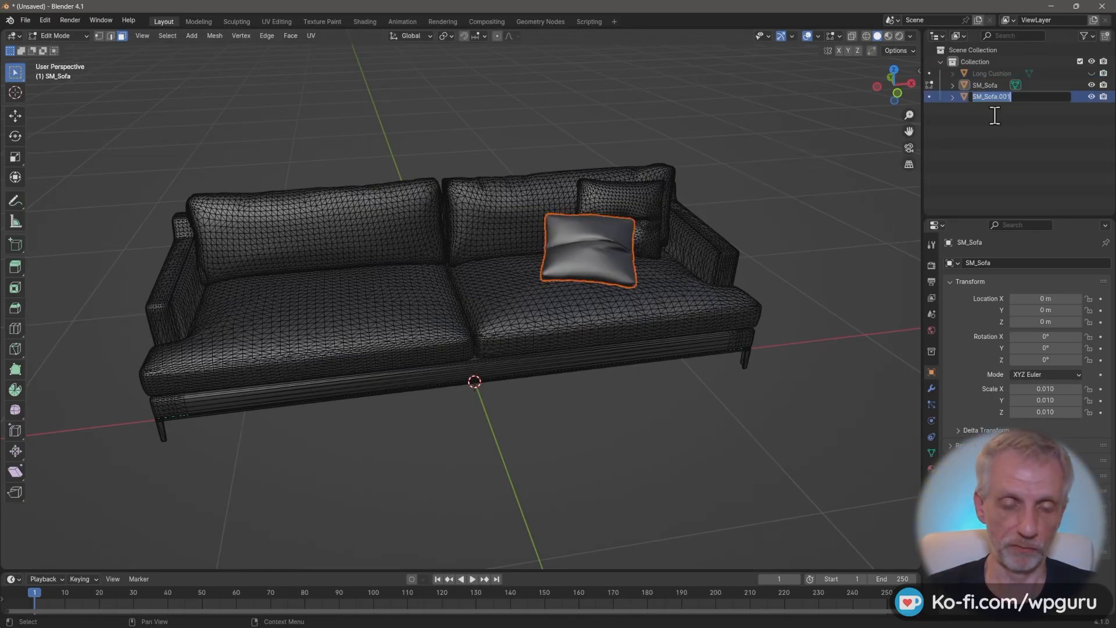
type("Cushion 1")
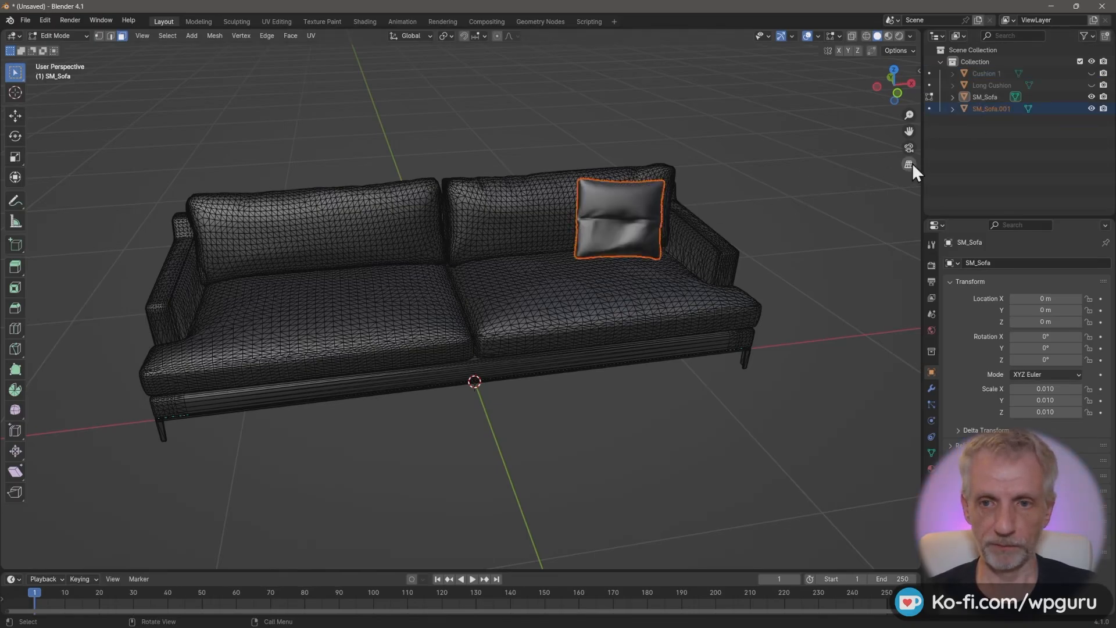
double_click(991, 108)
type("Cushion 2")
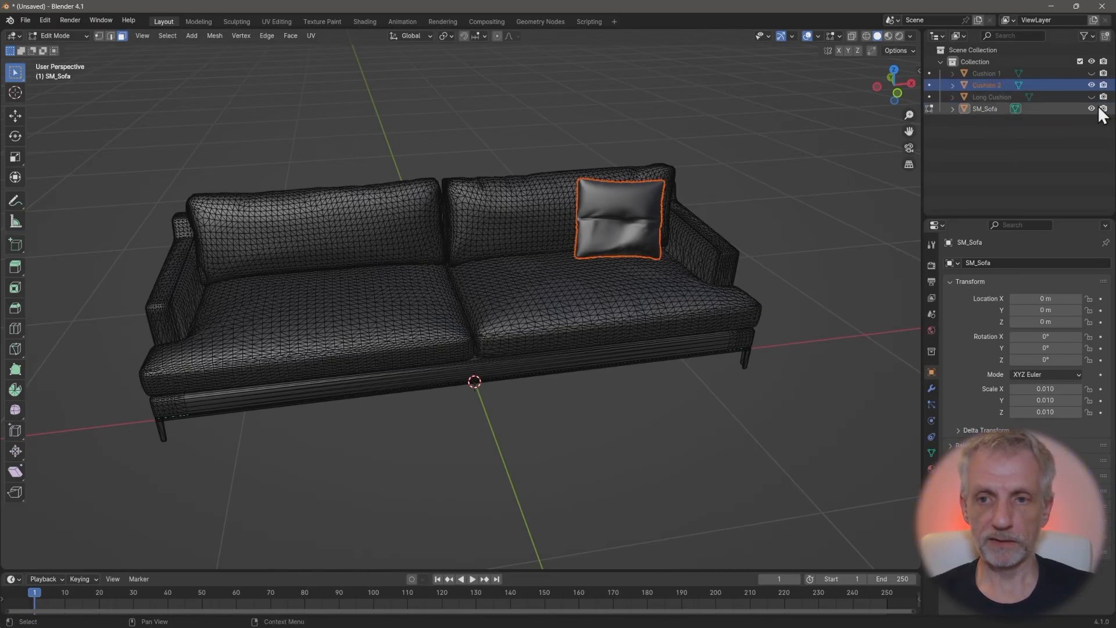
left_click(1091, 108)
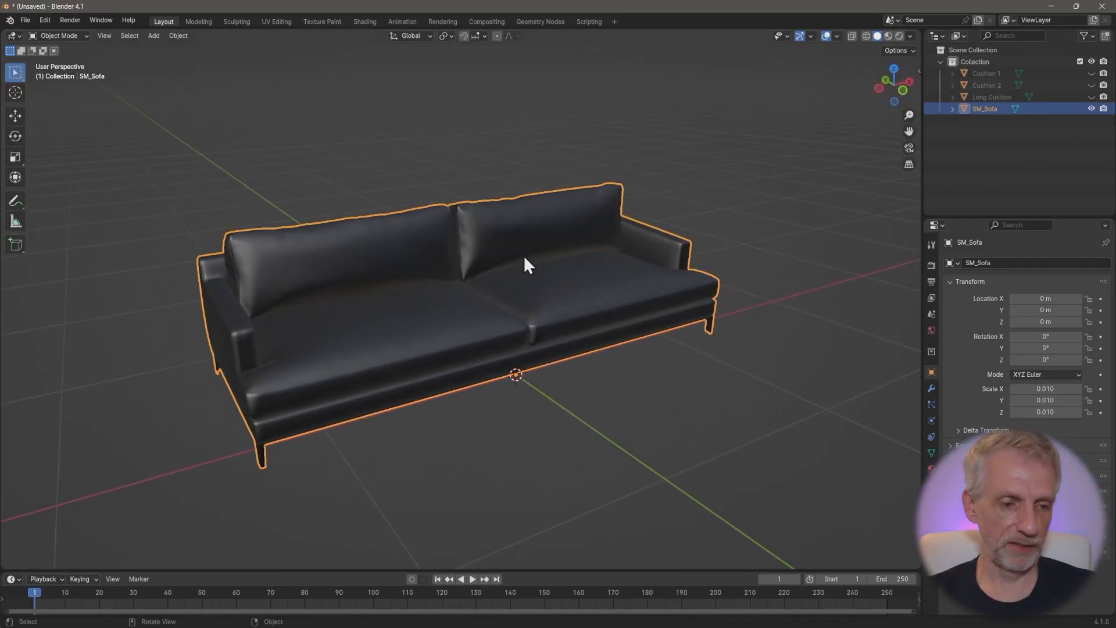
mouse_move(142, 139)
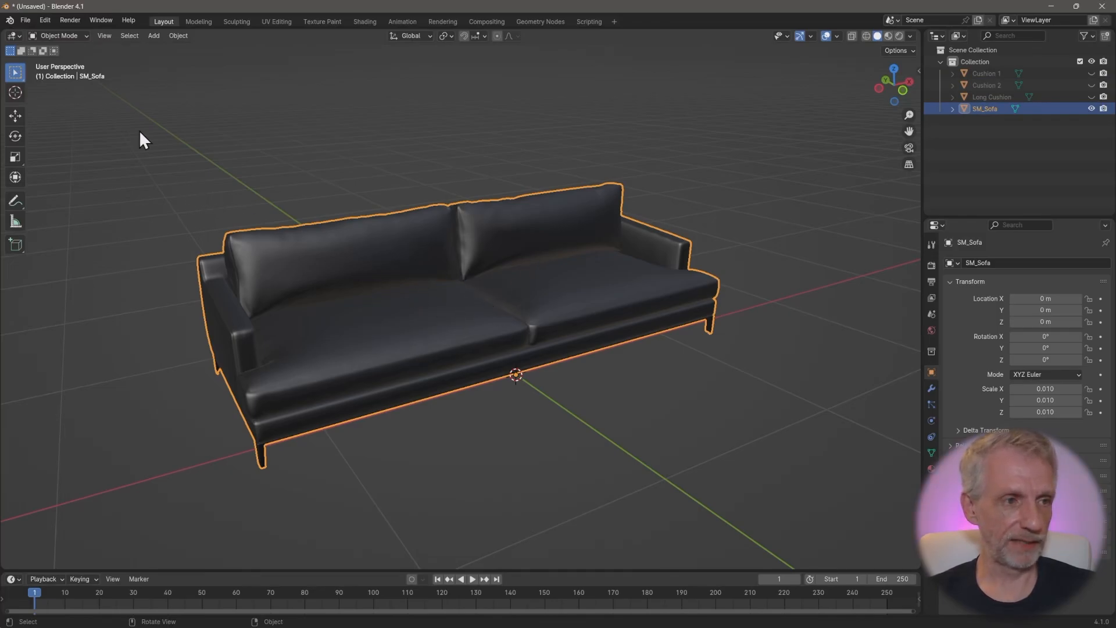
Step: Export the sofa body as 'Sofa Single' FBX, limited to selected objects only
left_click(25, 19)
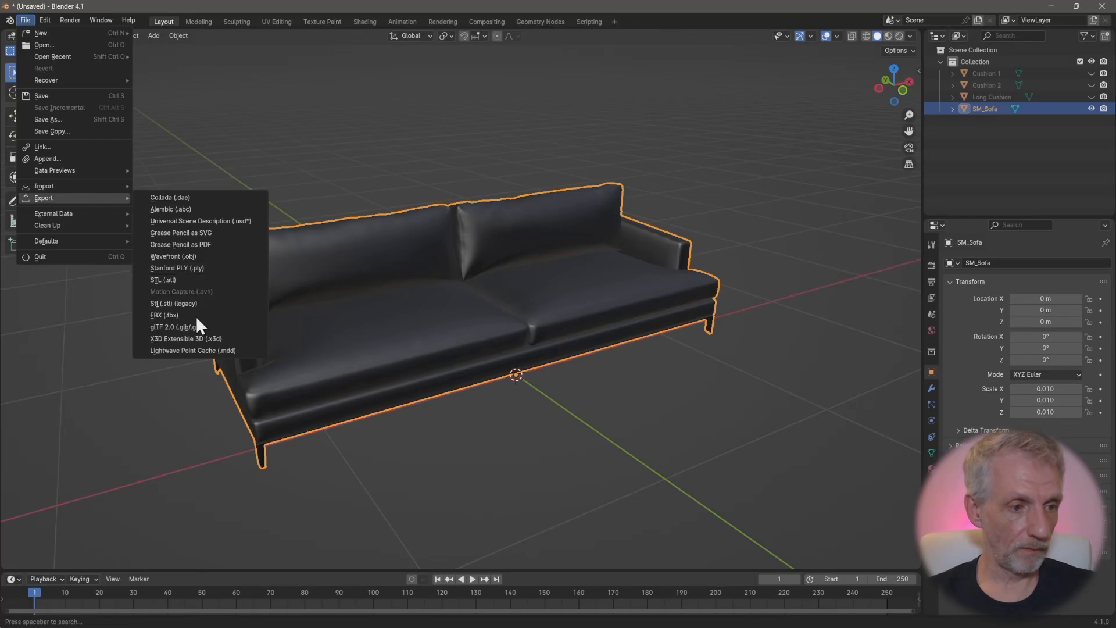
left_click(164, 314)
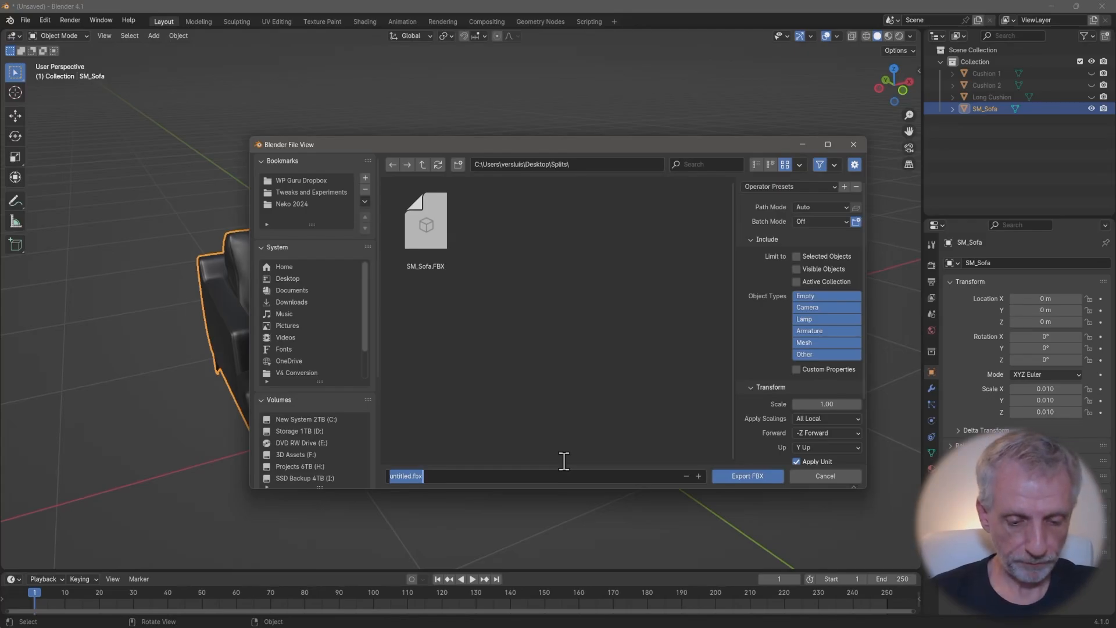
type("Sofa Sing")
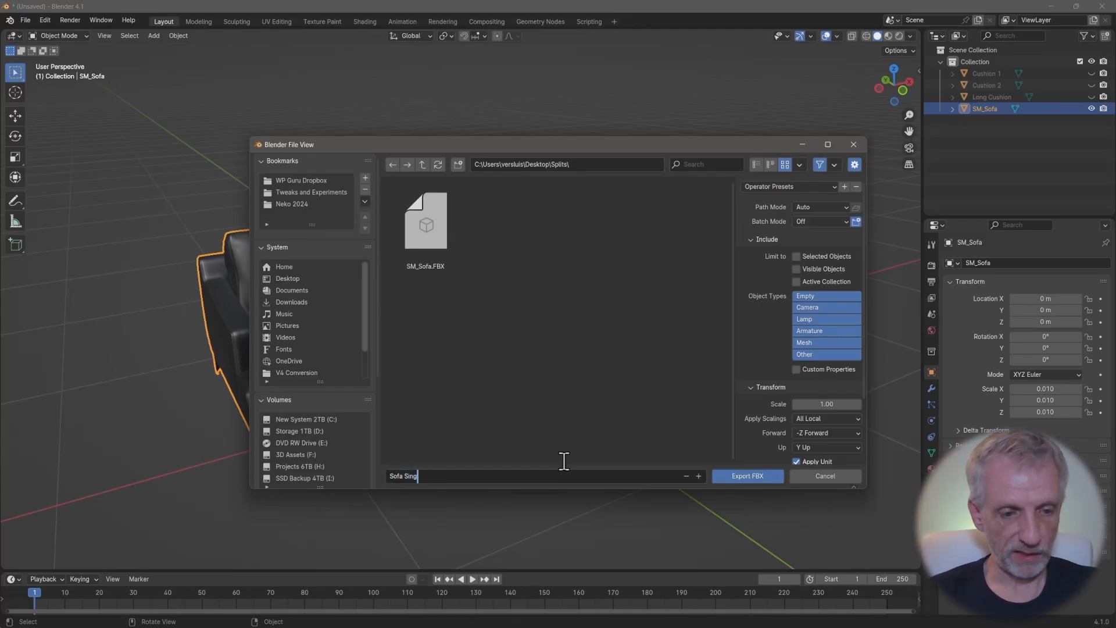
type("le.fbx")
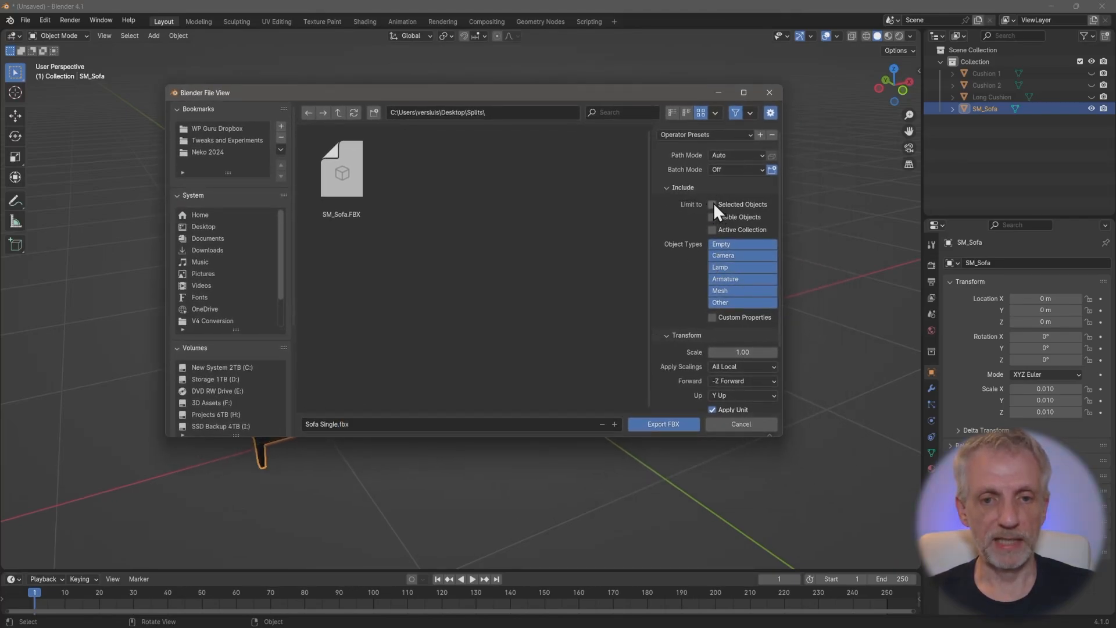
left_click(711, 204)
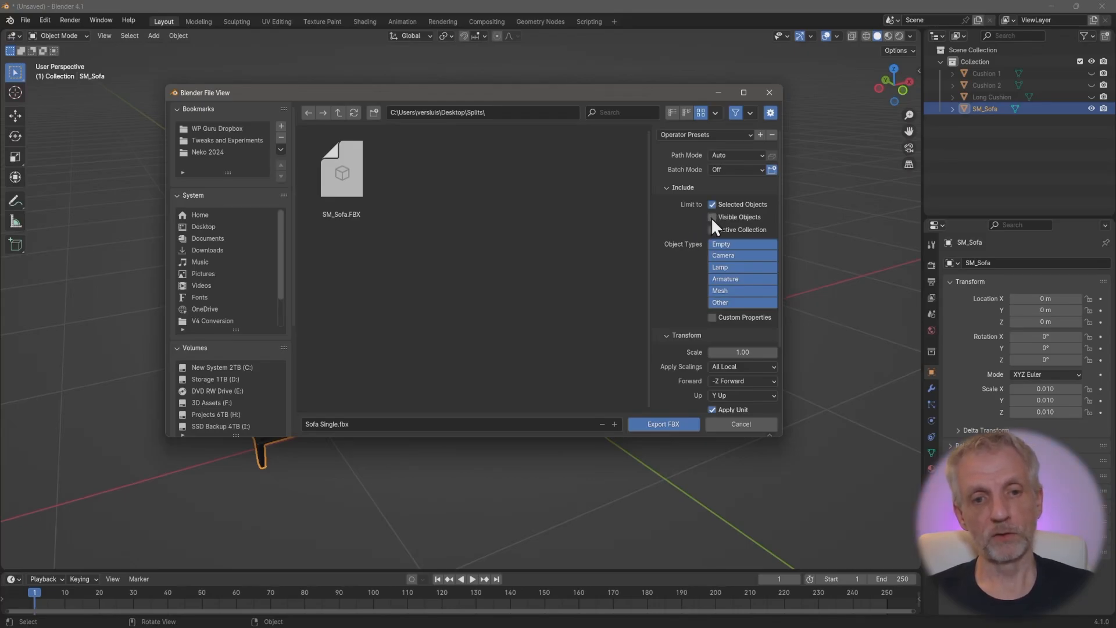
left_click(711, 216)
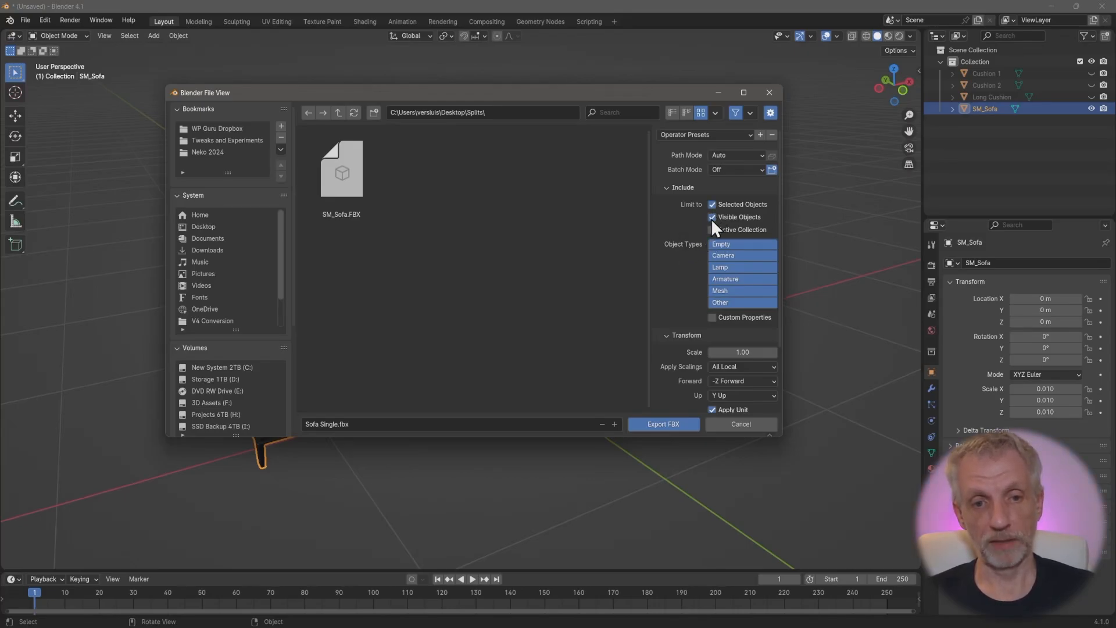
left_click(710, 217)
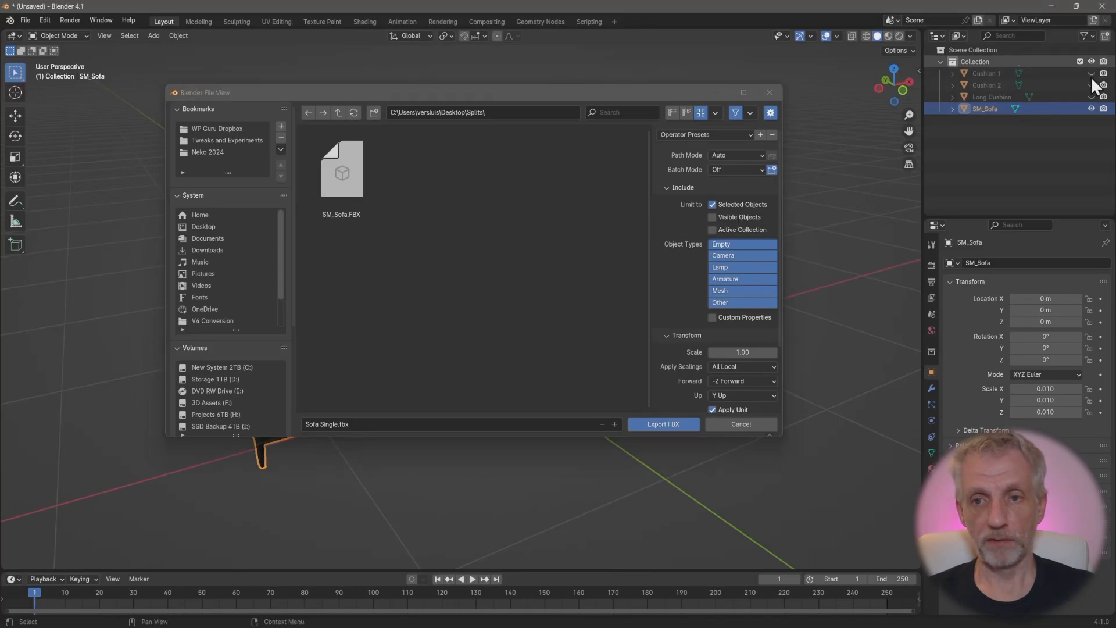
mouse_move(478, 281)
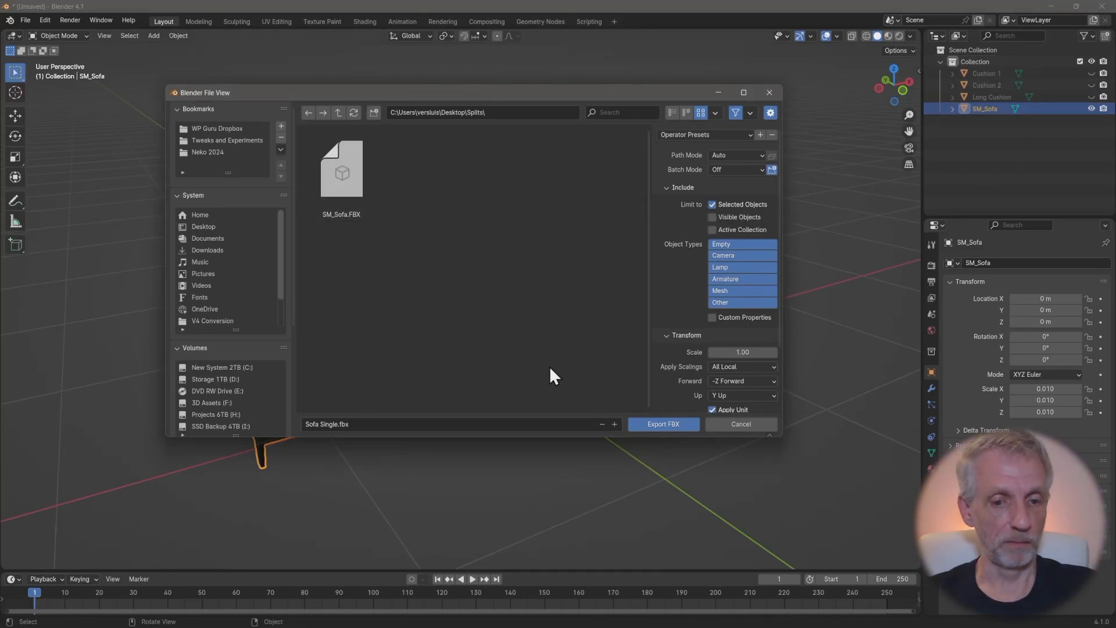
scroll("down", 3)
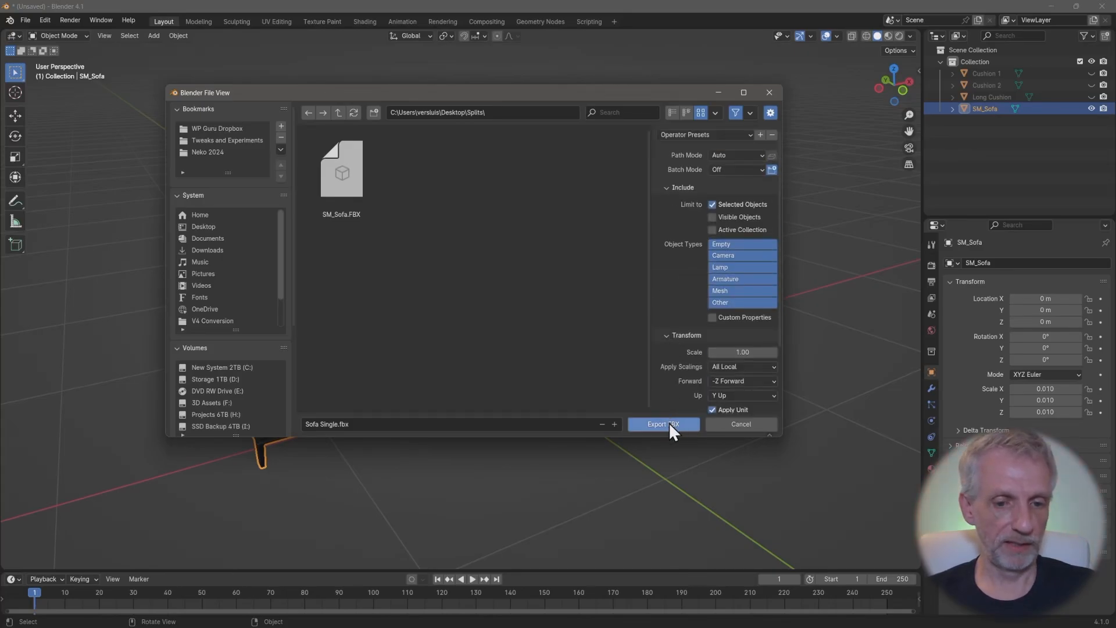
left_click(661, 424)
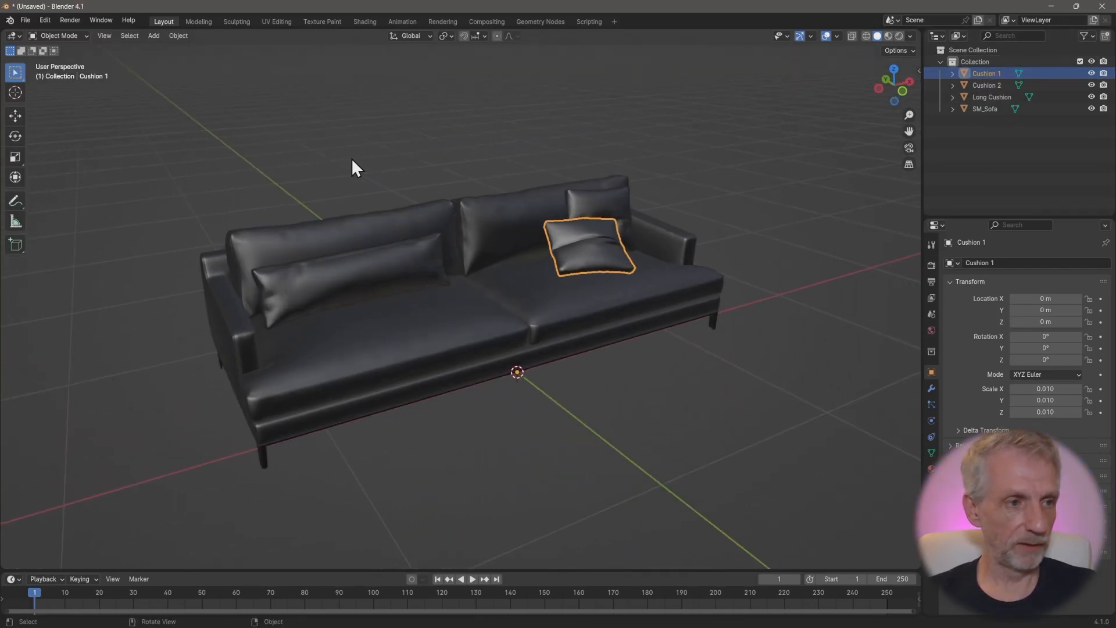
mouse_move(435, 297)
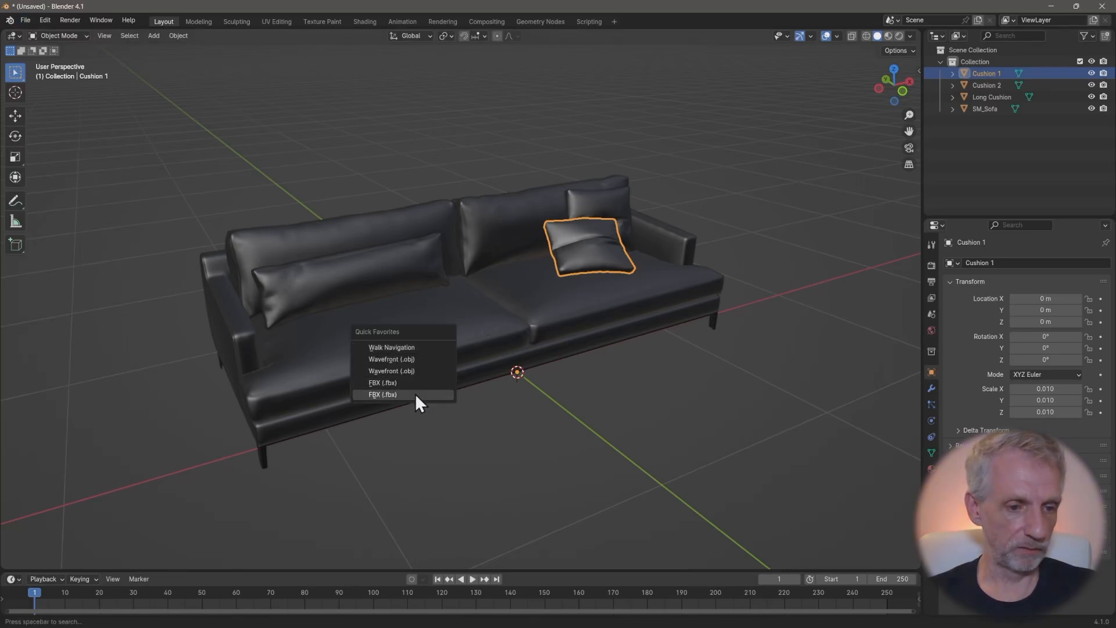
Step: Start the FBX export for Cushion 1, naming the file Cushion 1.fbx
left_click(383, 394)
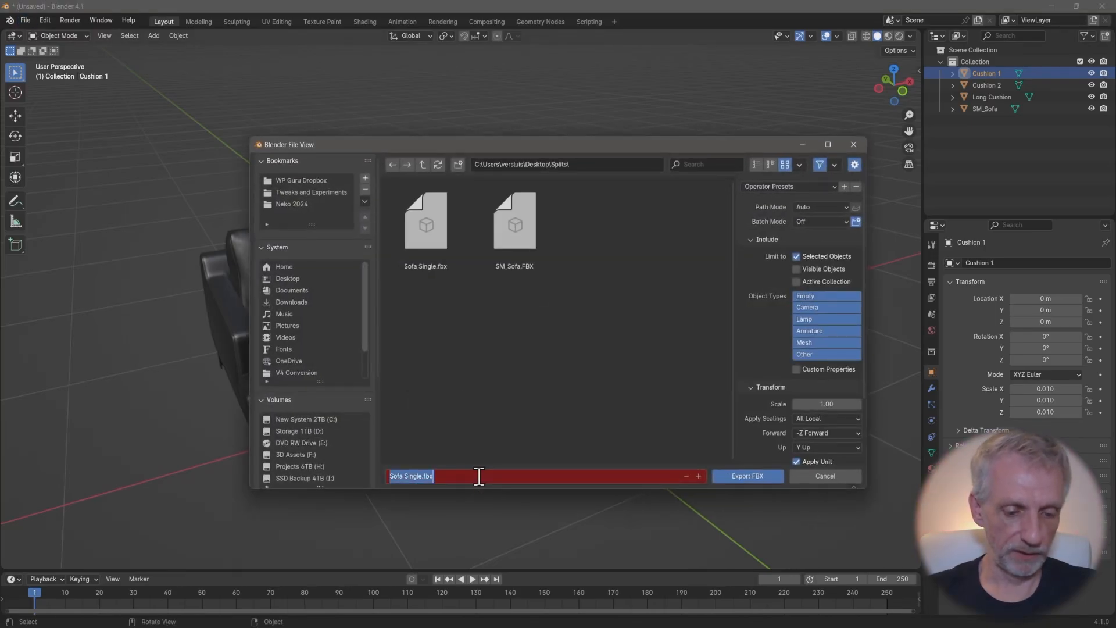
type("Cushion 1.fbx")
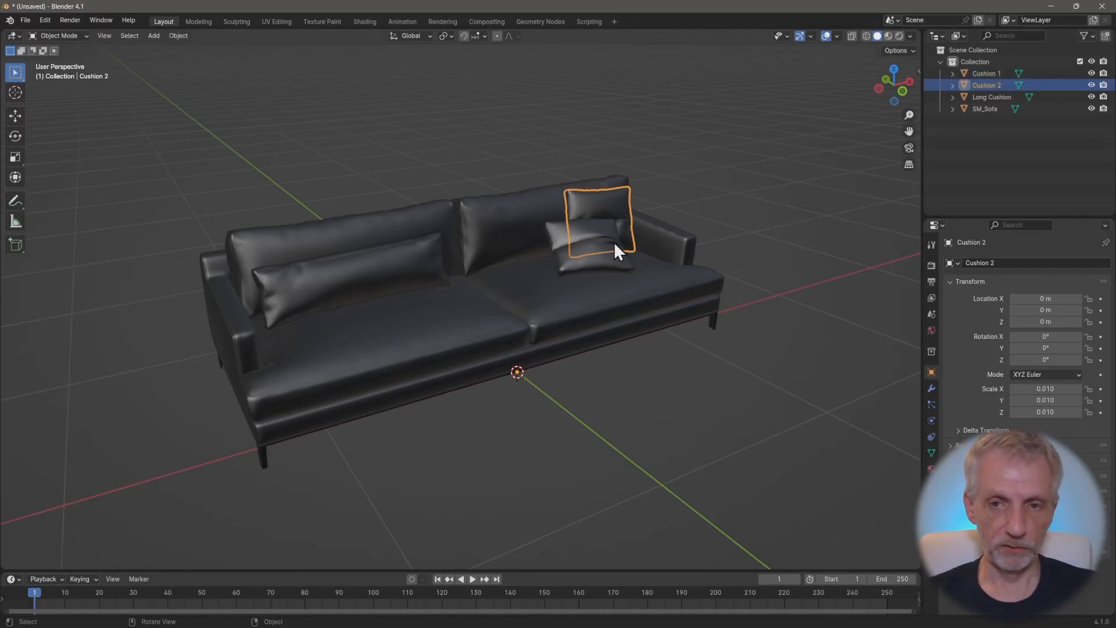
mouse_move(562, 296)
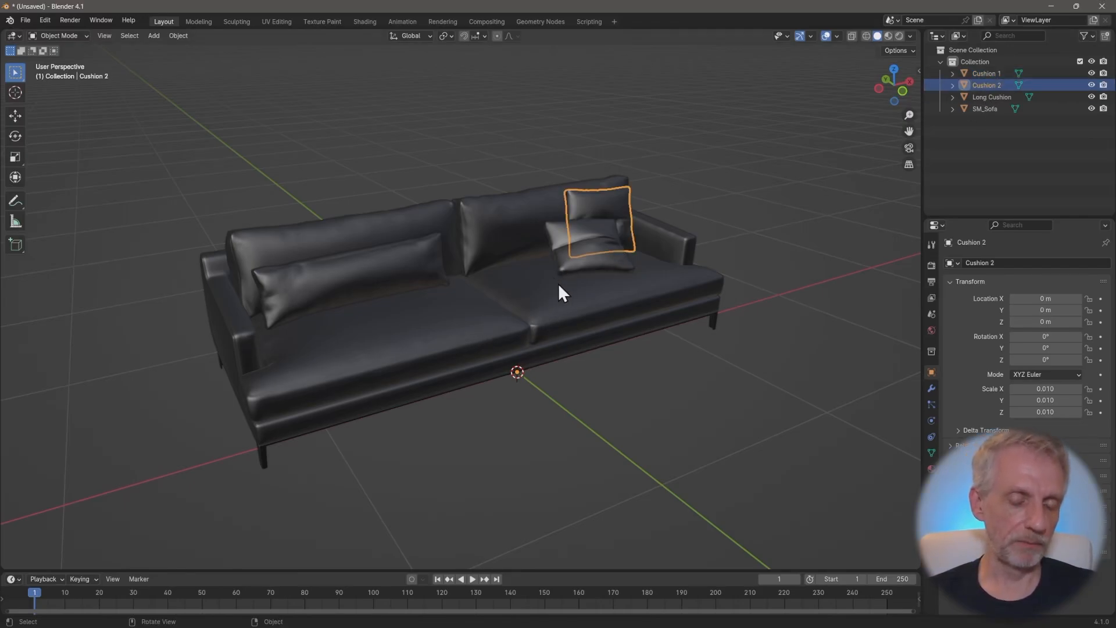
Step: Hide Cushion 1 and move Cushion 2 onto the scene origin
left_click_drag(562, 292, 469, 285)
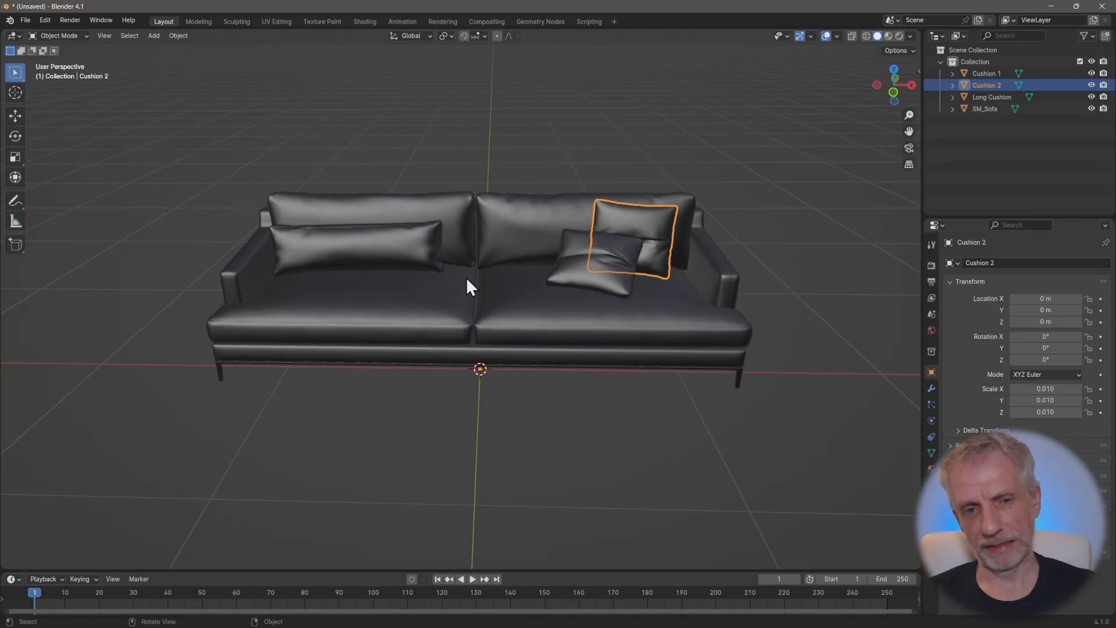
mouse_move(842, 213)
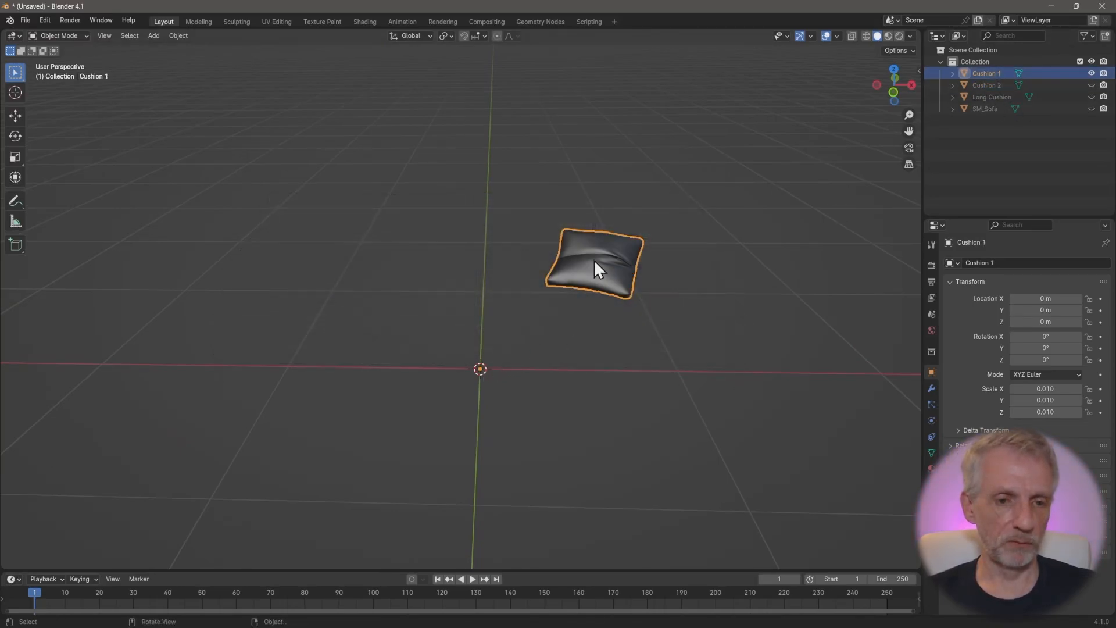
mouse_move(482, 376)
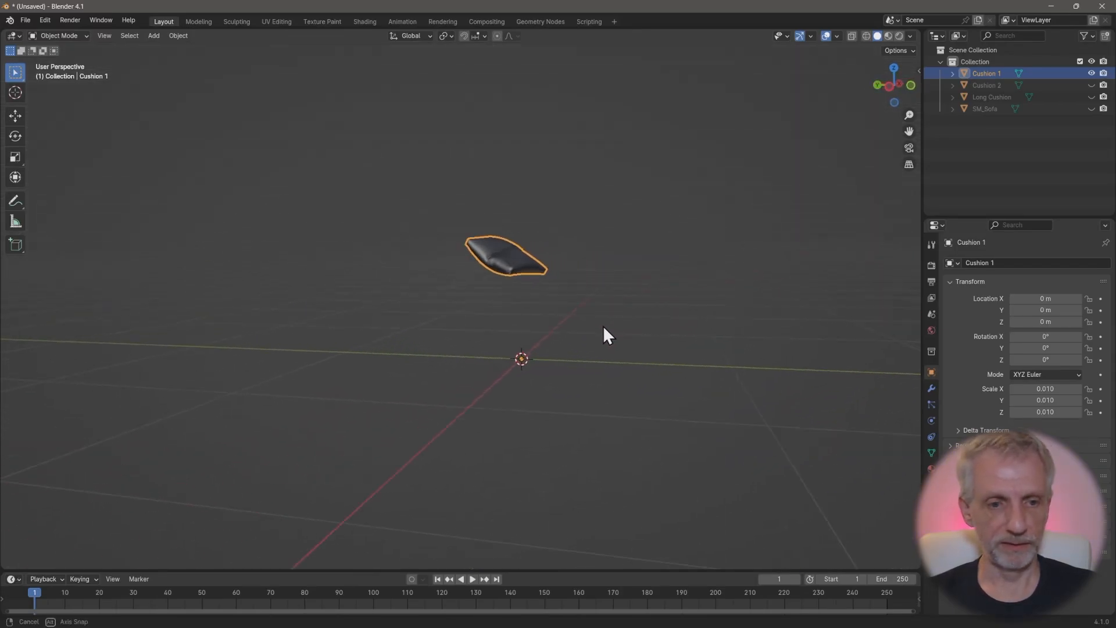
left_click_drag(606, 335, 513, 349)
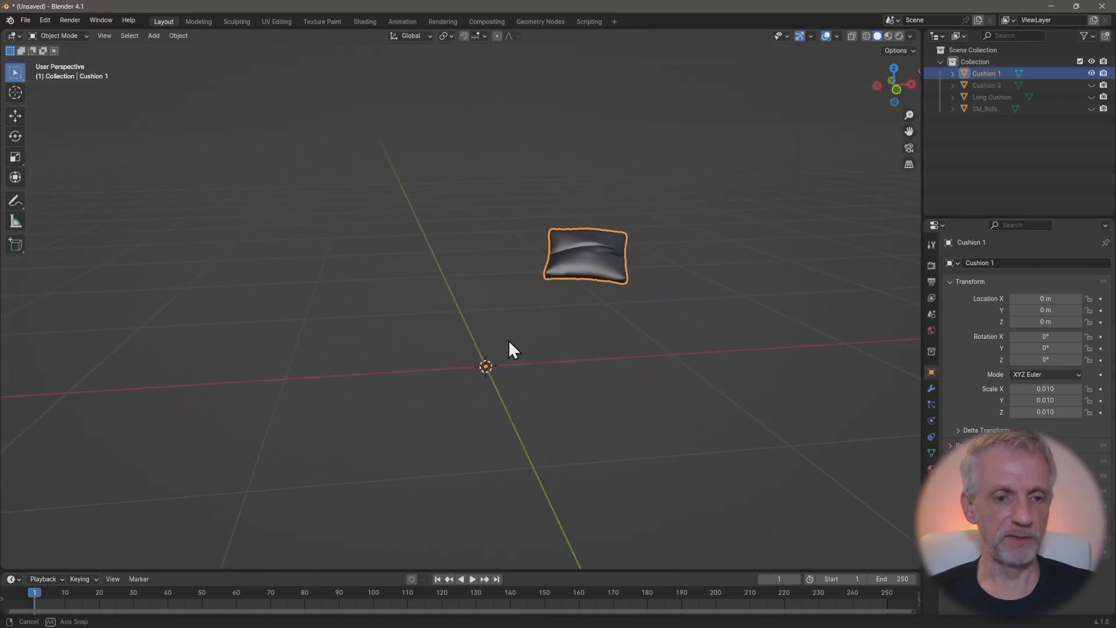
left_click_drag(513, 349, 384, 349)
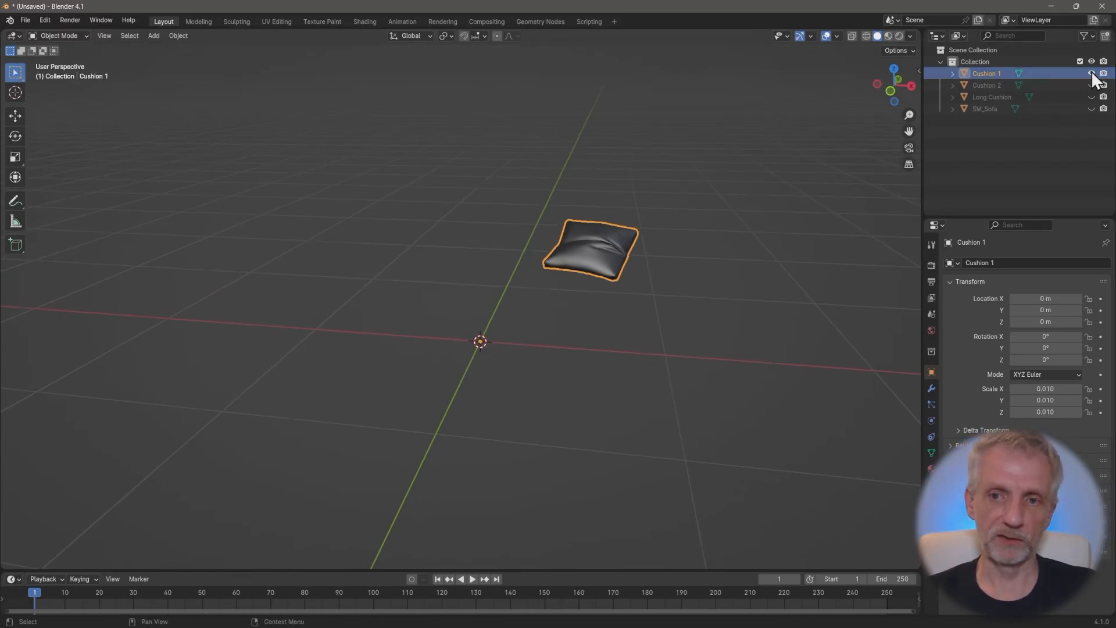
left_click(986, 85)
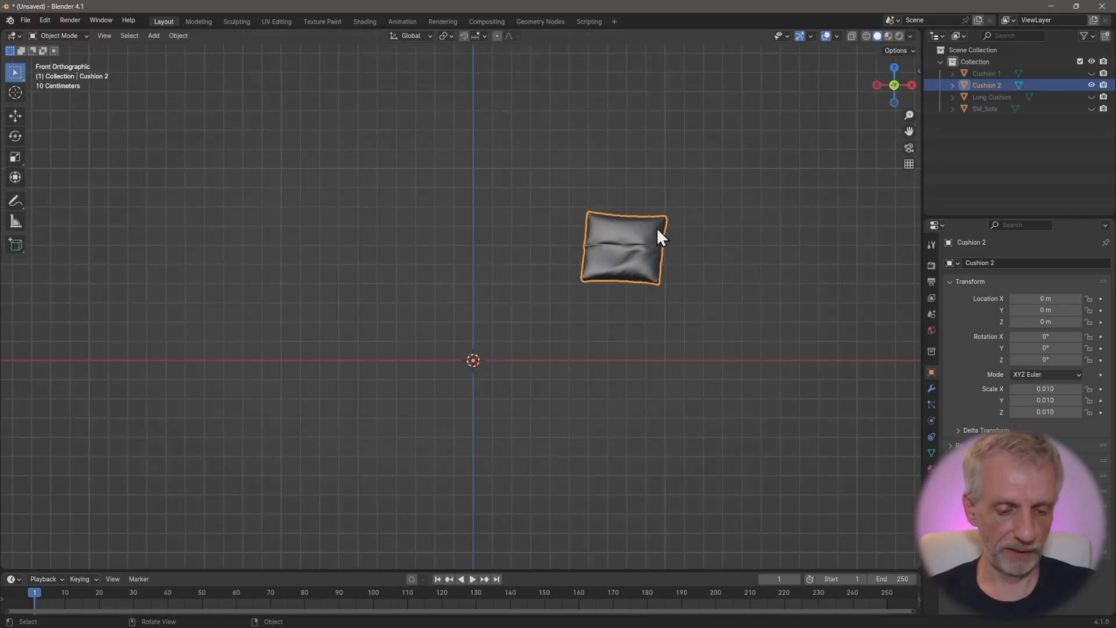
left_click_drag(622, 247, 480, 324)
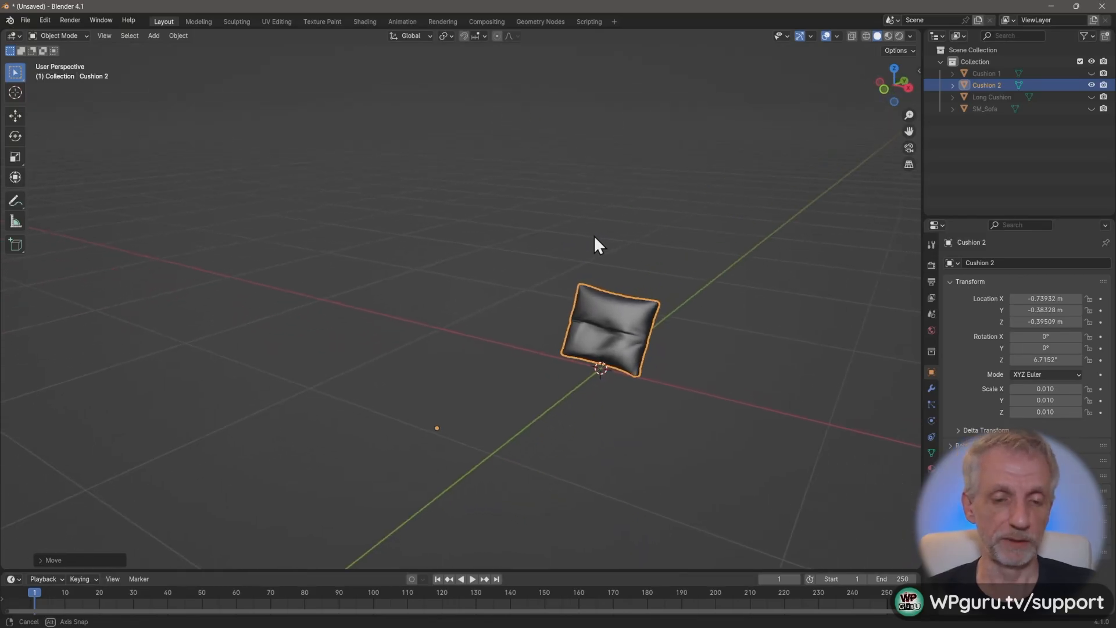
key("q")
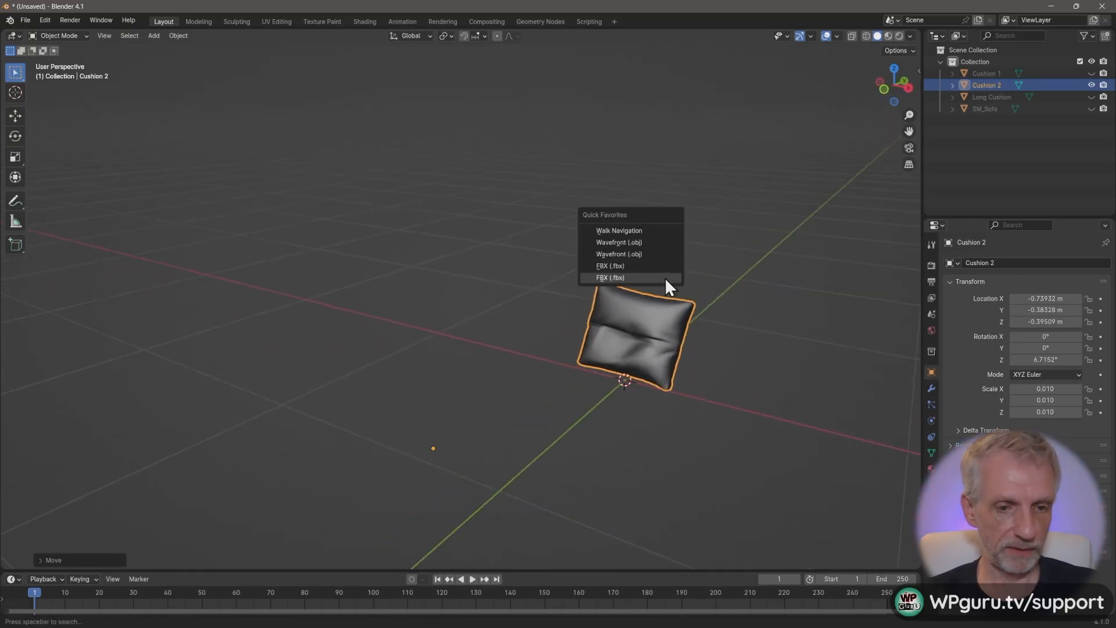
Step: Export Cushion 2 and the Long Cushion from Blender as separate FBX files
left_click(609, 265)
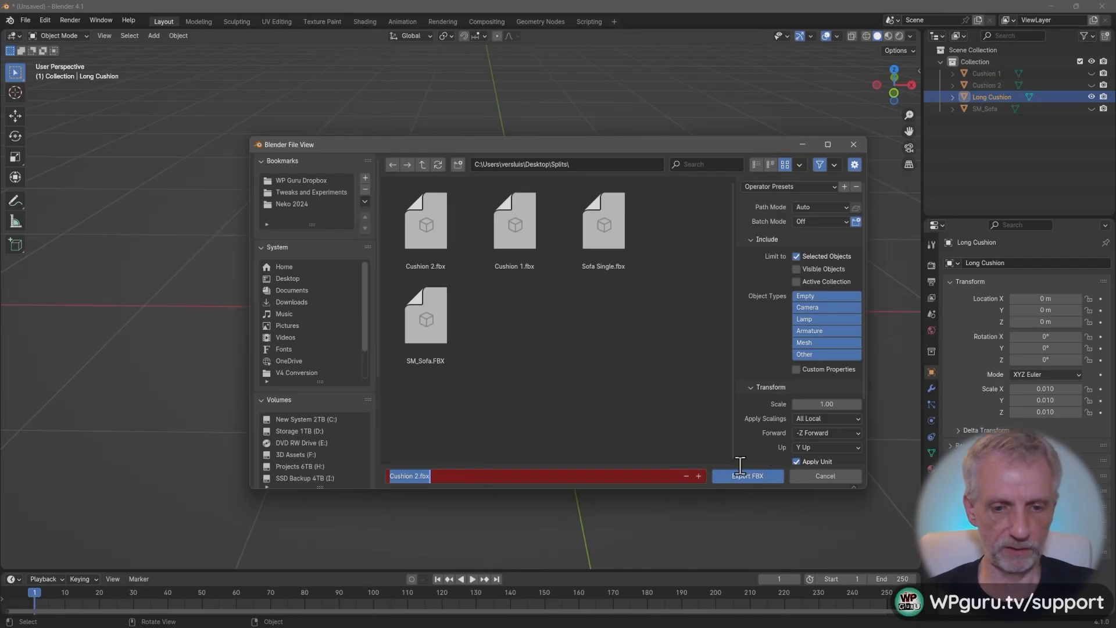
left_click(746, 475)
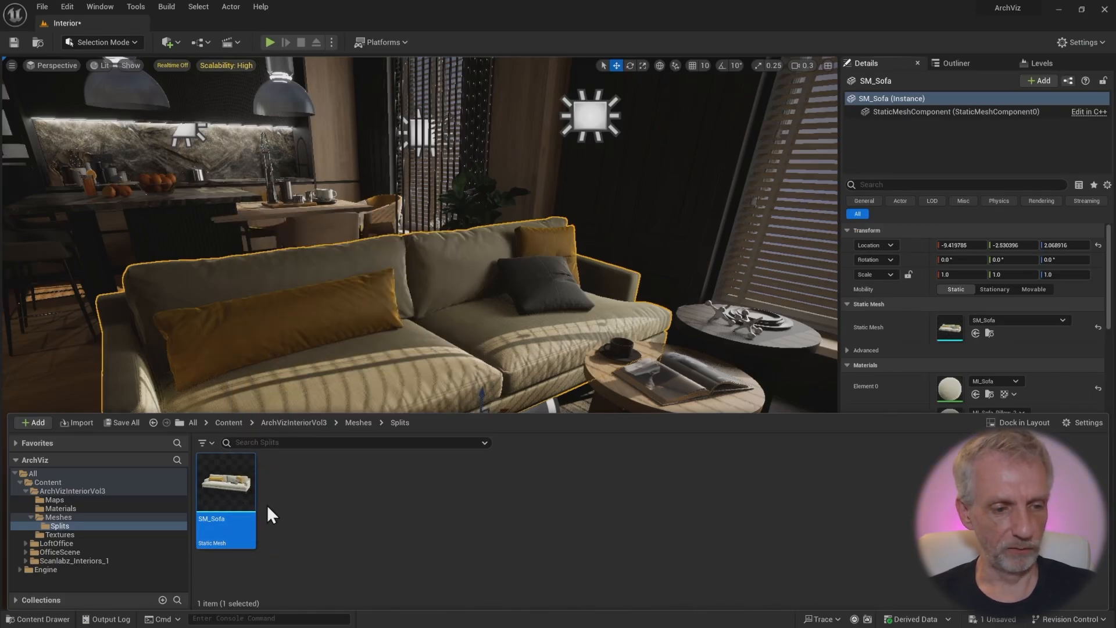
mouse_move(234, 491)
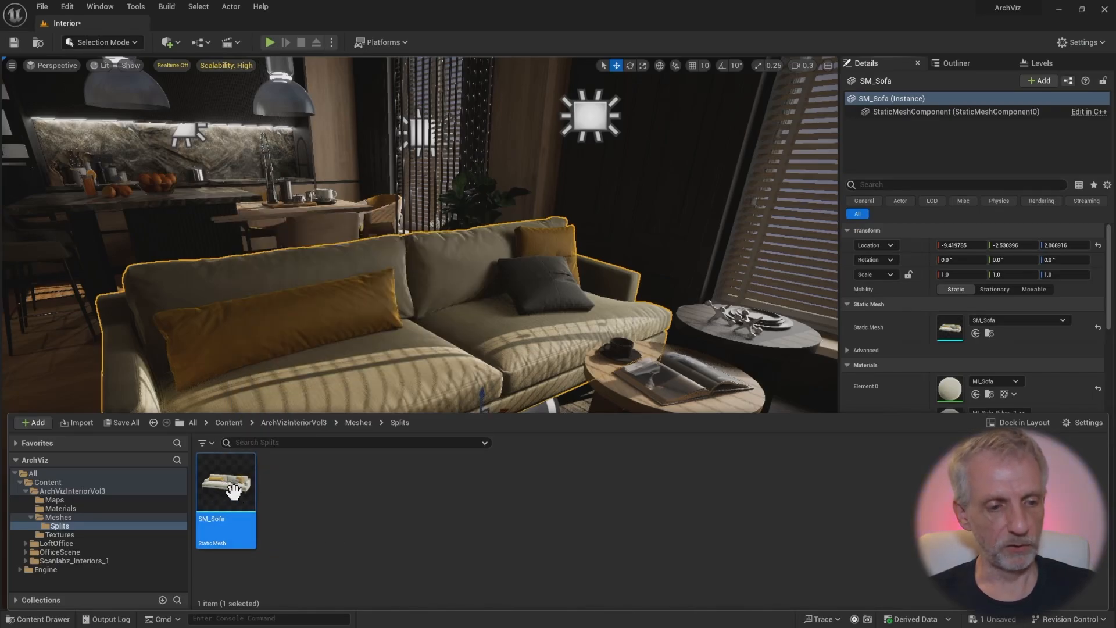
Step: Reimport SM_Sofa from Sofa Single.fbx as its new source file
right_click(226, 483)
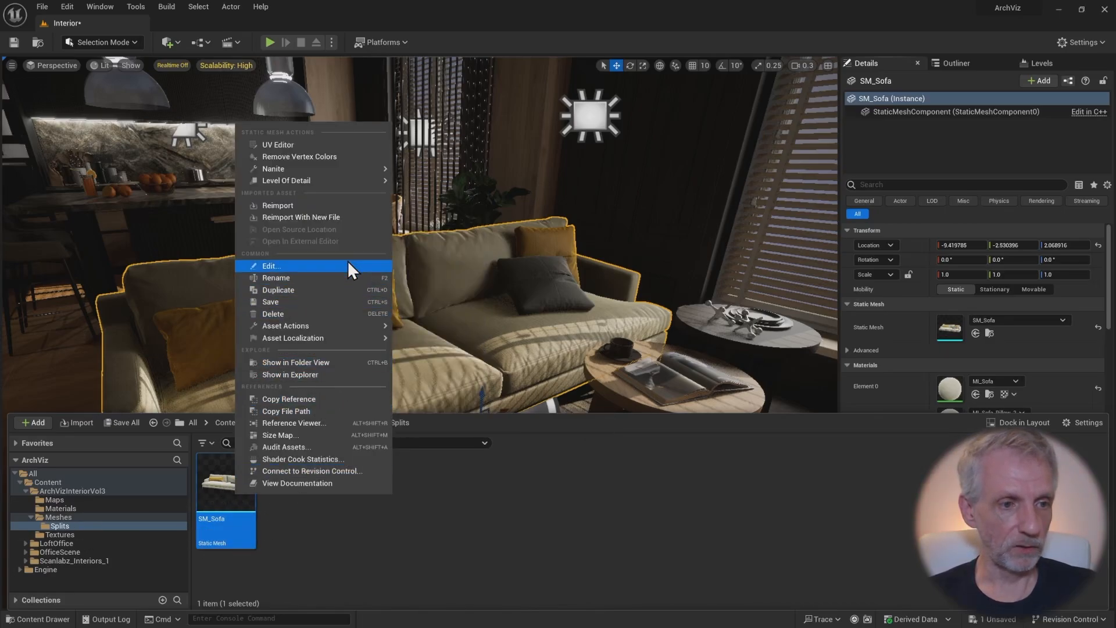
mouse_move(349, 222)
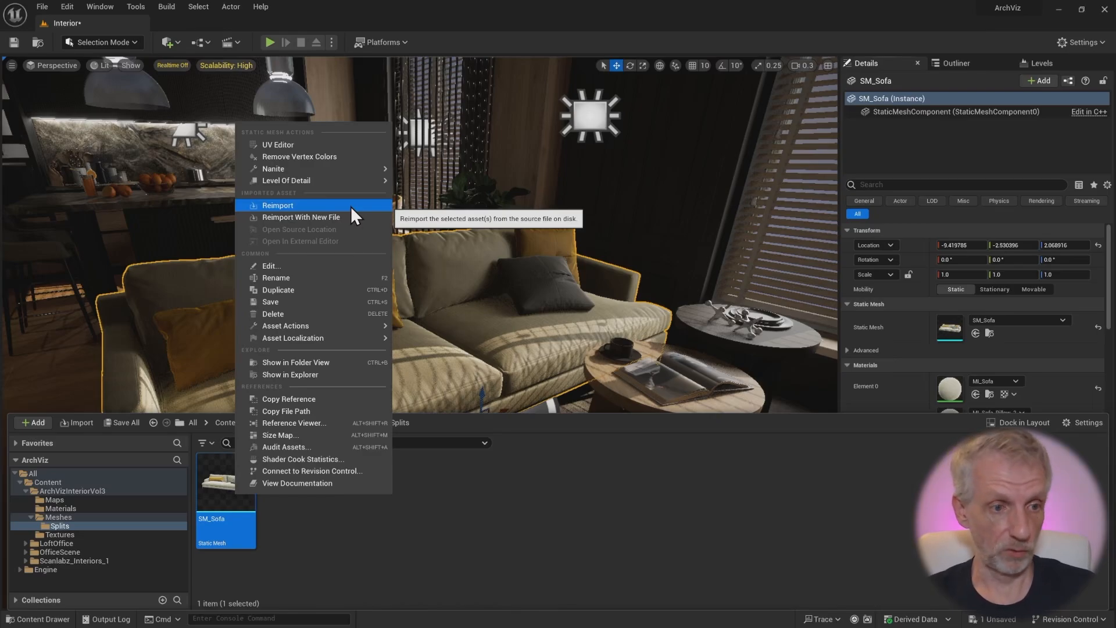
mouse_move(301, 216)
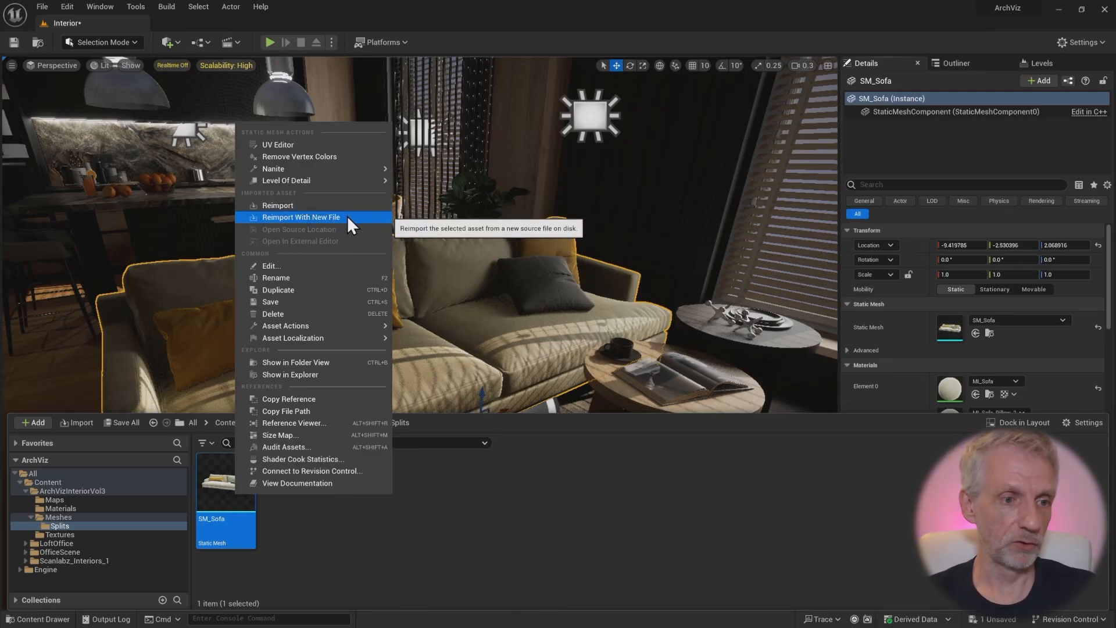
left_click(301, 217)
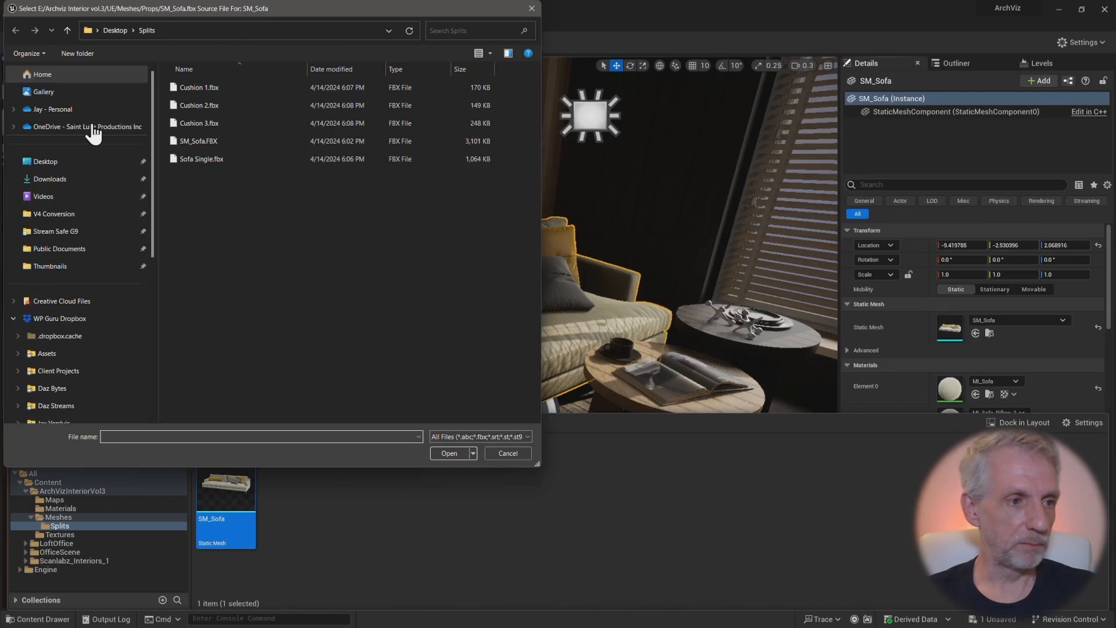
left_click(202, 158)
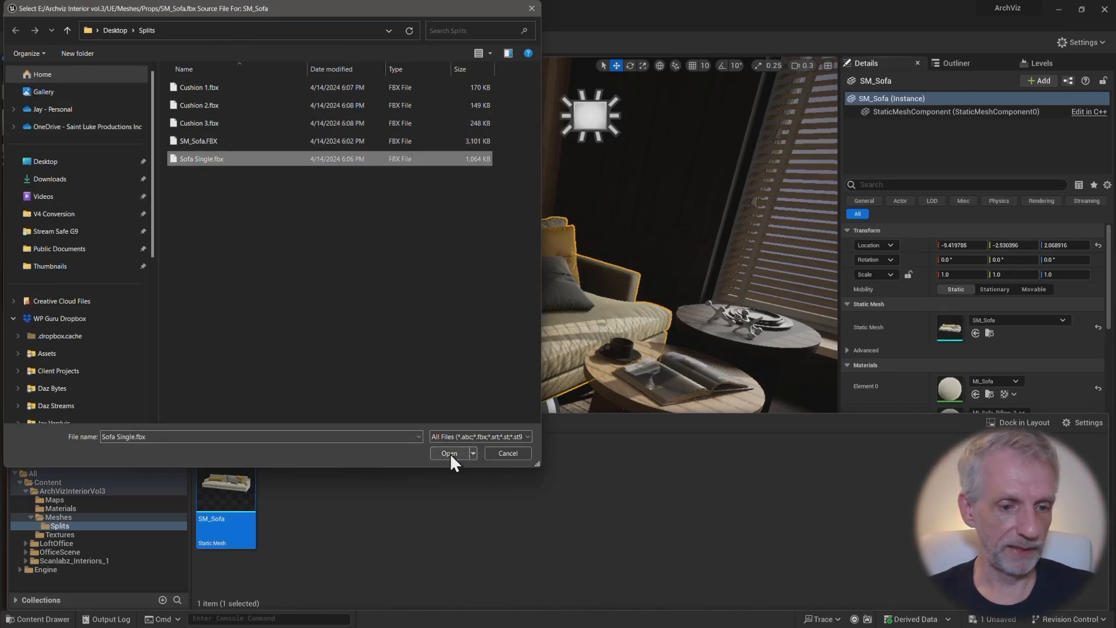
left_click(448, 453)
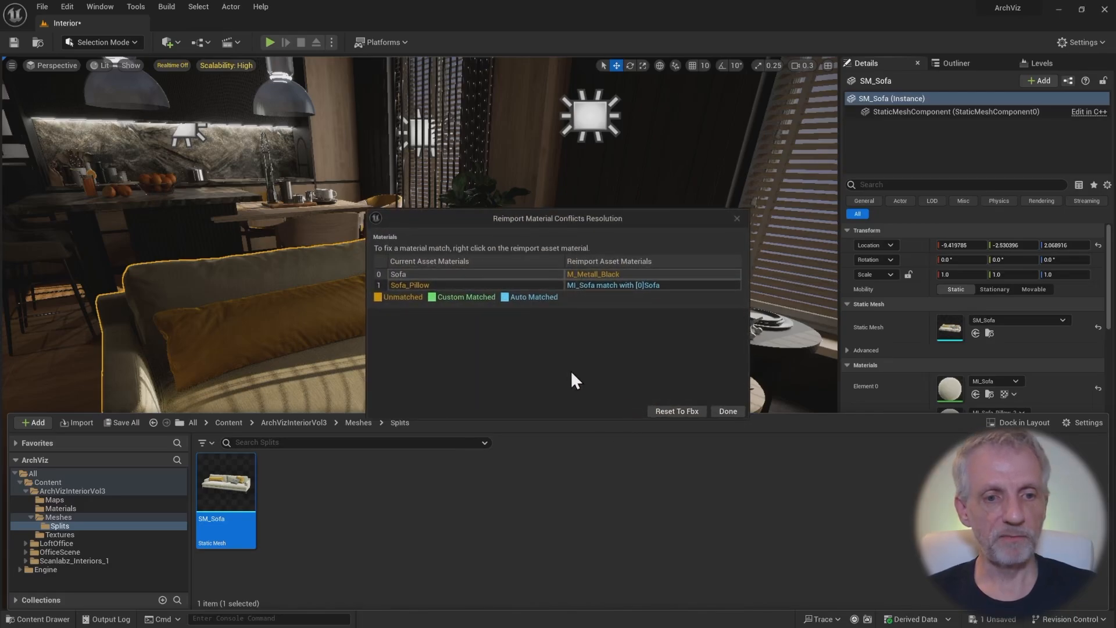
mouse_move(668, 226)
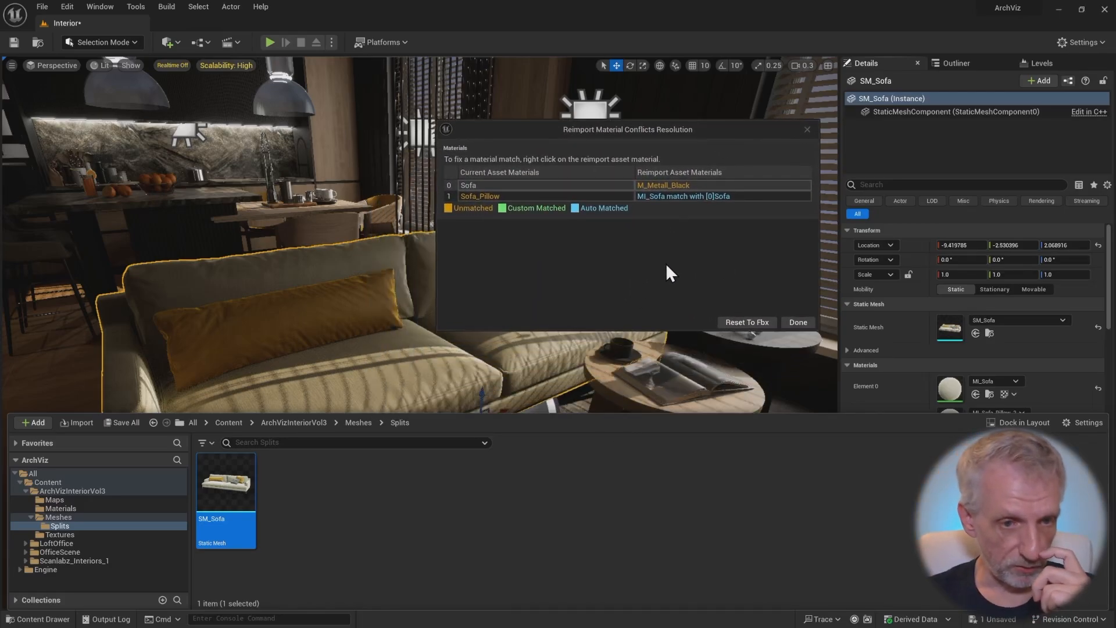
mouse_move(545, 256)
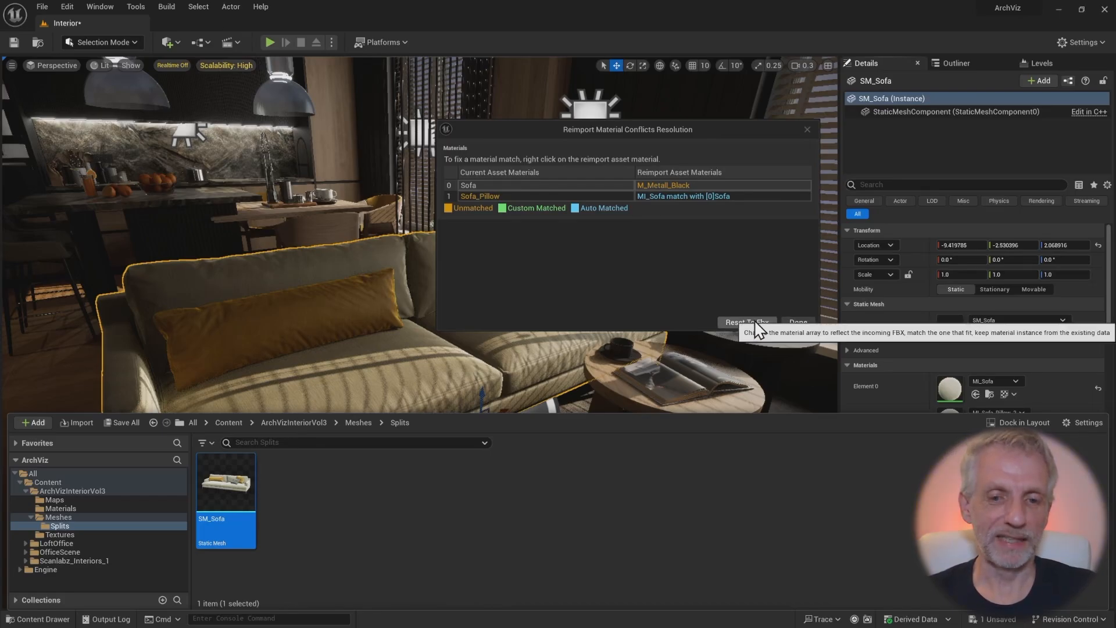
Step: Reset SM_Sofa's materials to the incoming FBX and show the Splits folder assets
left_click(798, 321)
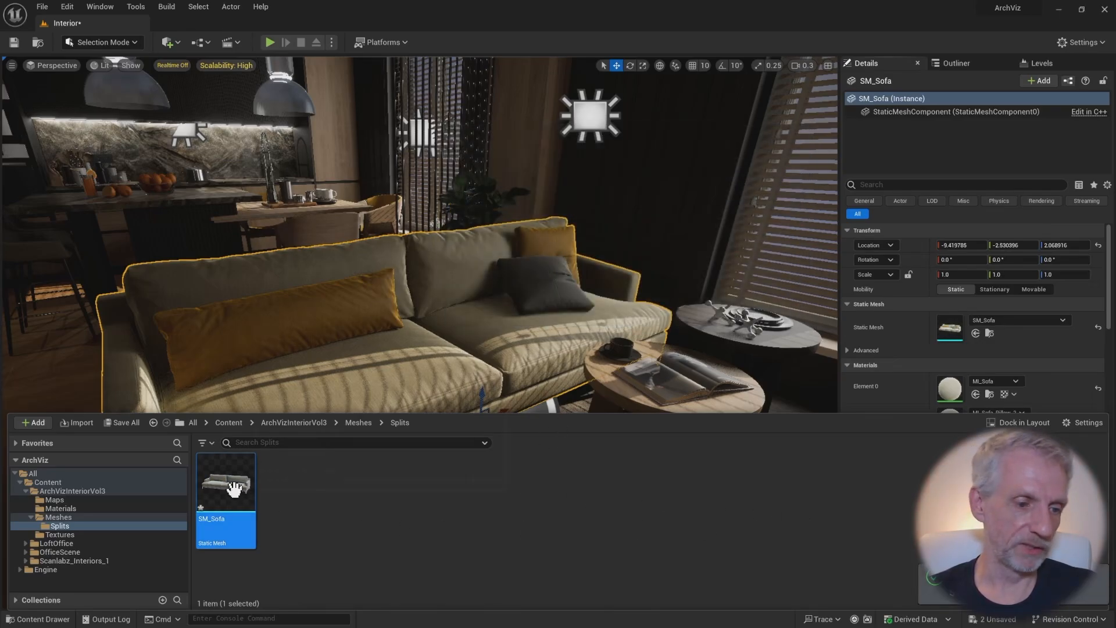
mouse_move(226, 482)
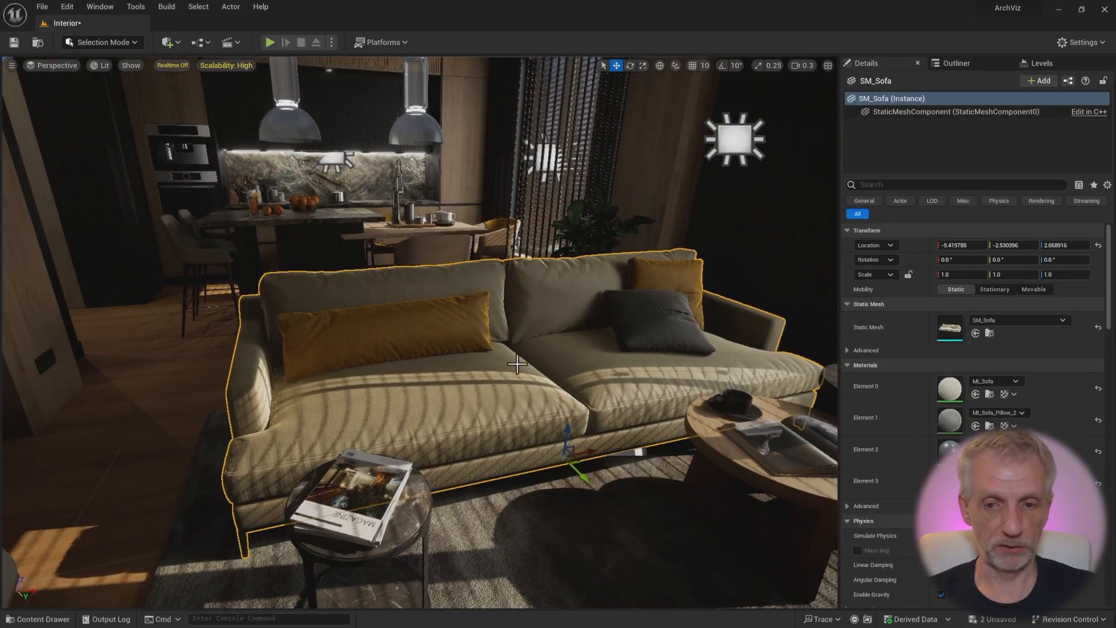
left_click(36, 618)
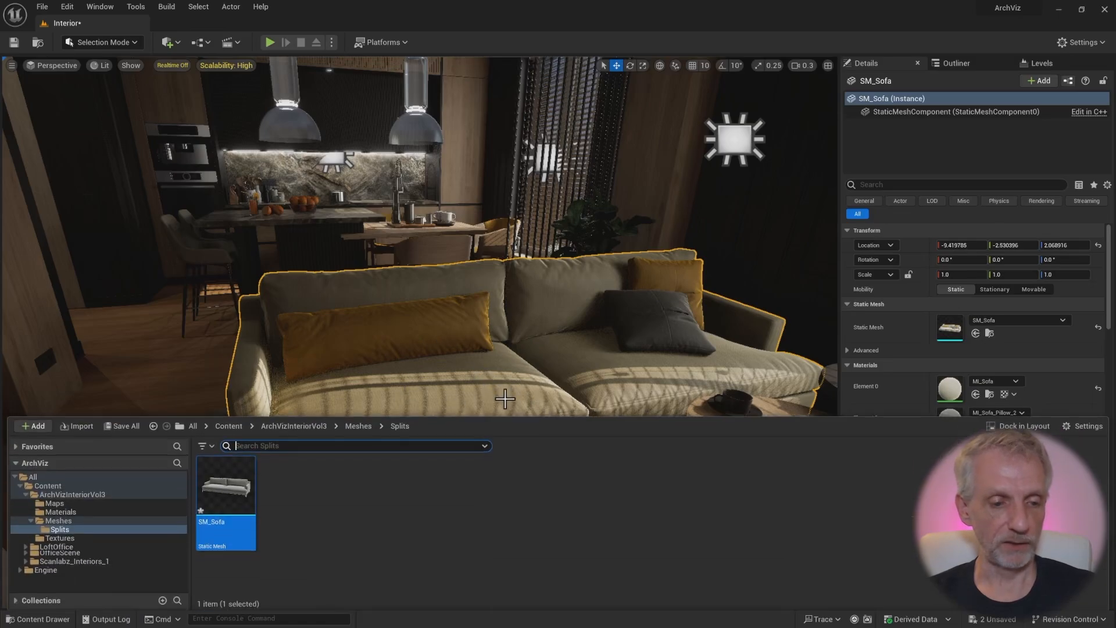
mouse_move(226, 484)
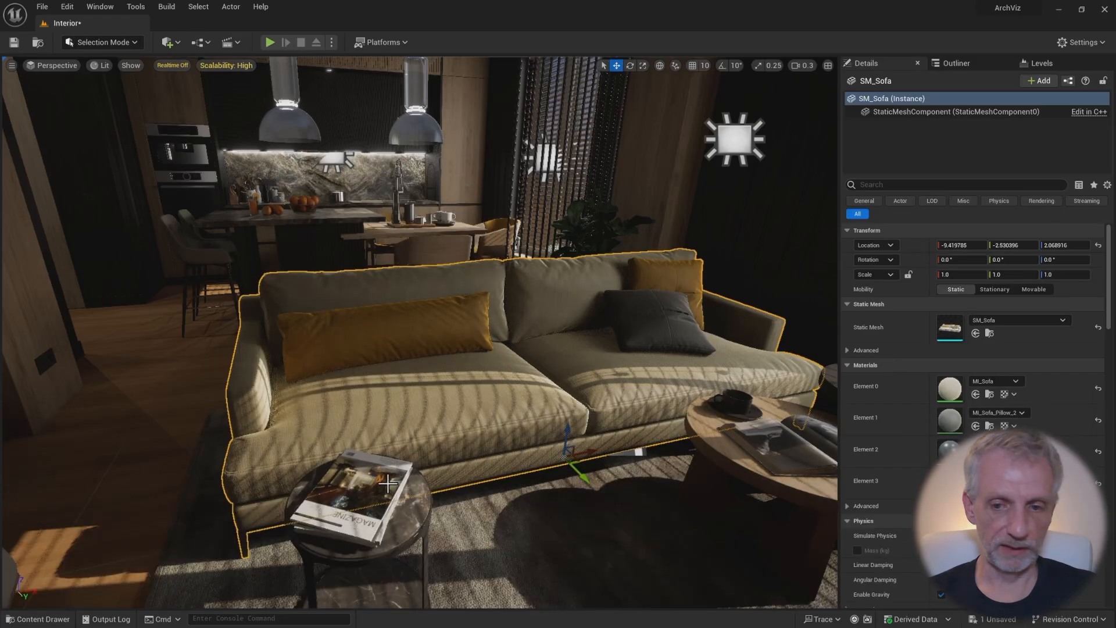
mouse_move(976, 333)
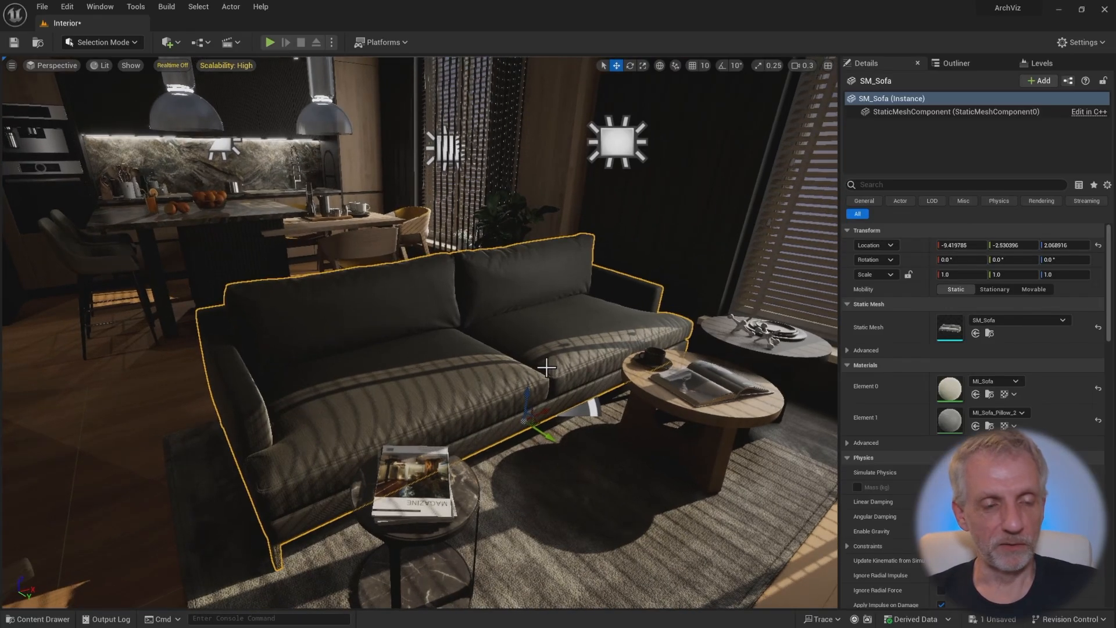
Step: Import Cushion 1–3.fbx from Desktop > Splits into the Splits content folder
left_click(37, 618)
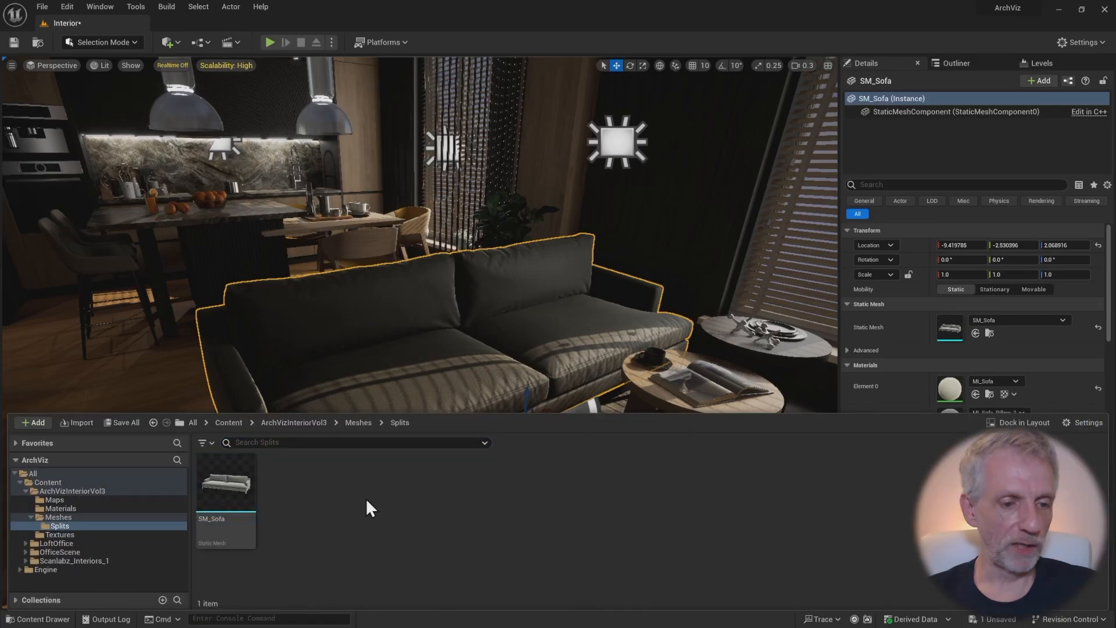
left_click(32, 422)
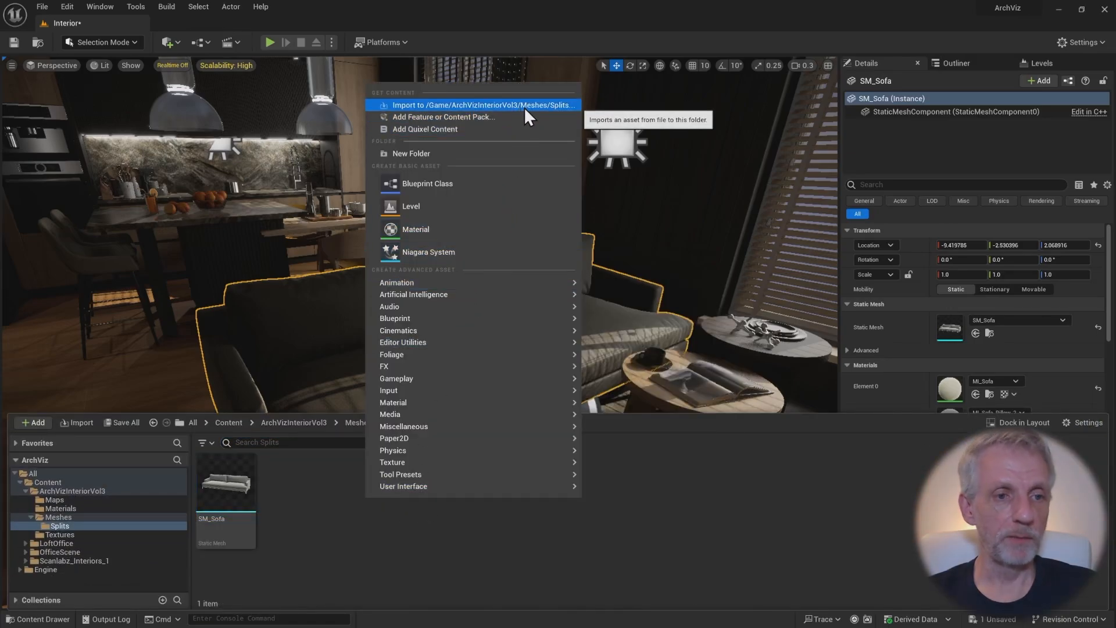
left_click(483, 105)
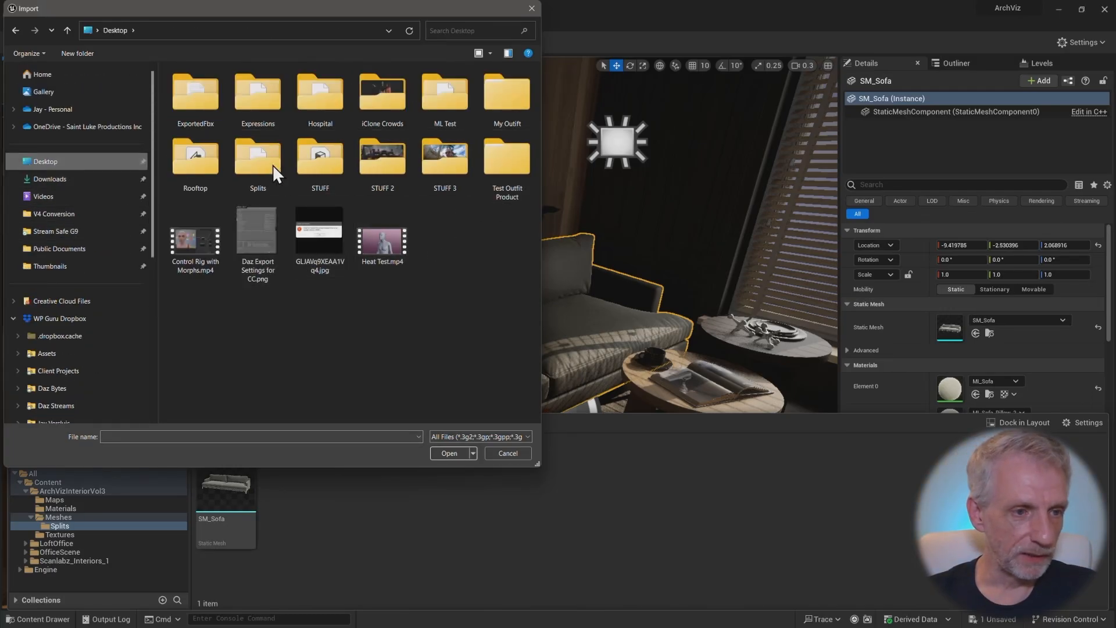
double_click(257, 158)
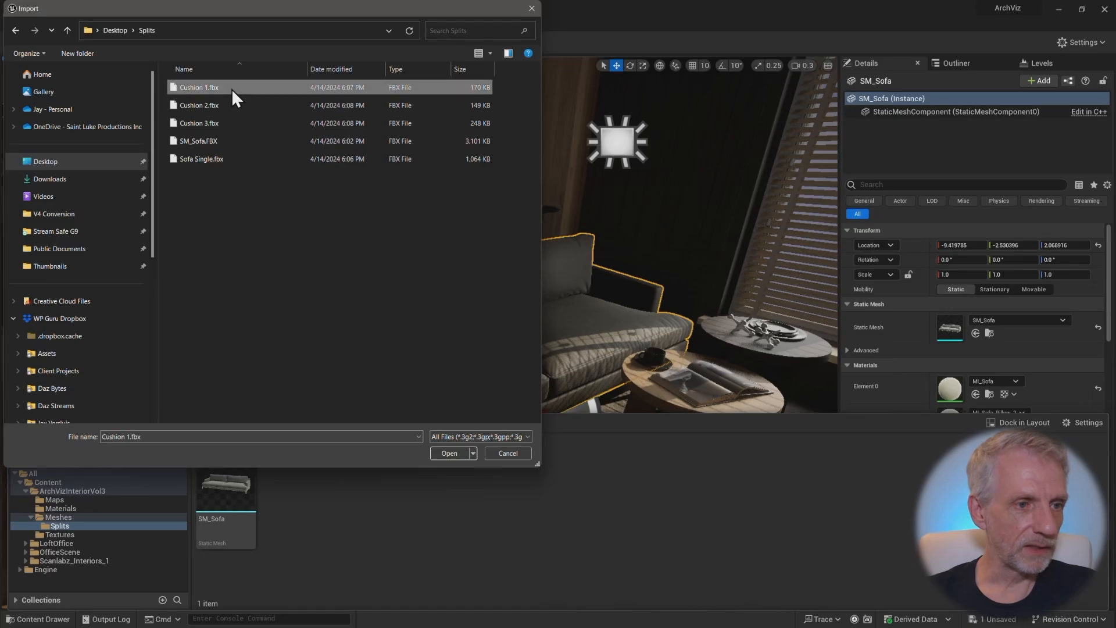
left_click(199, 123)
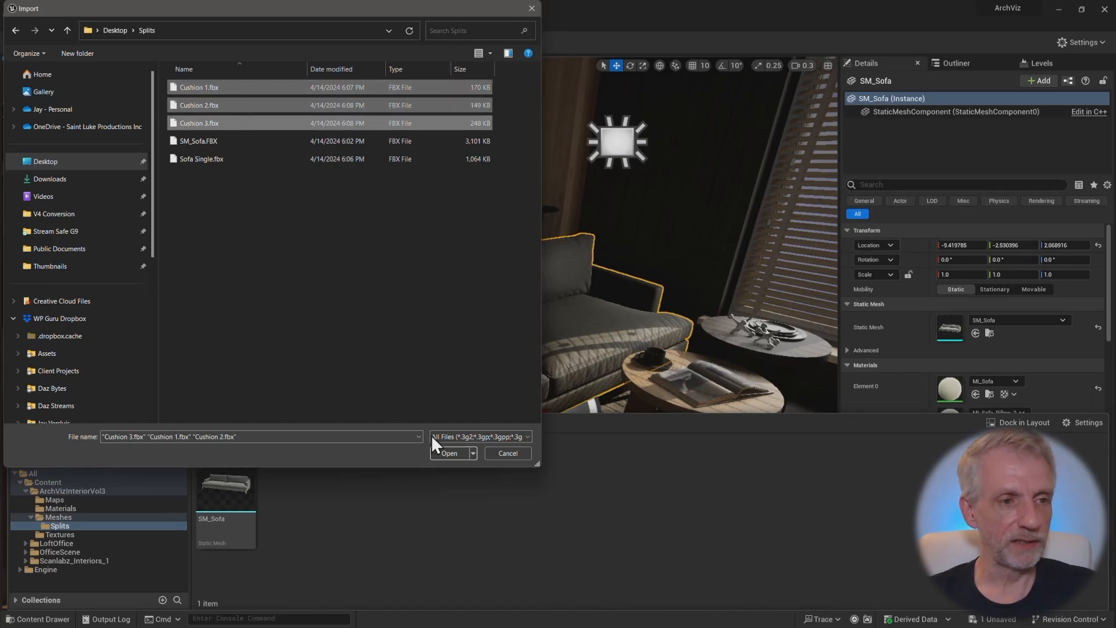
left_click(448, 453)
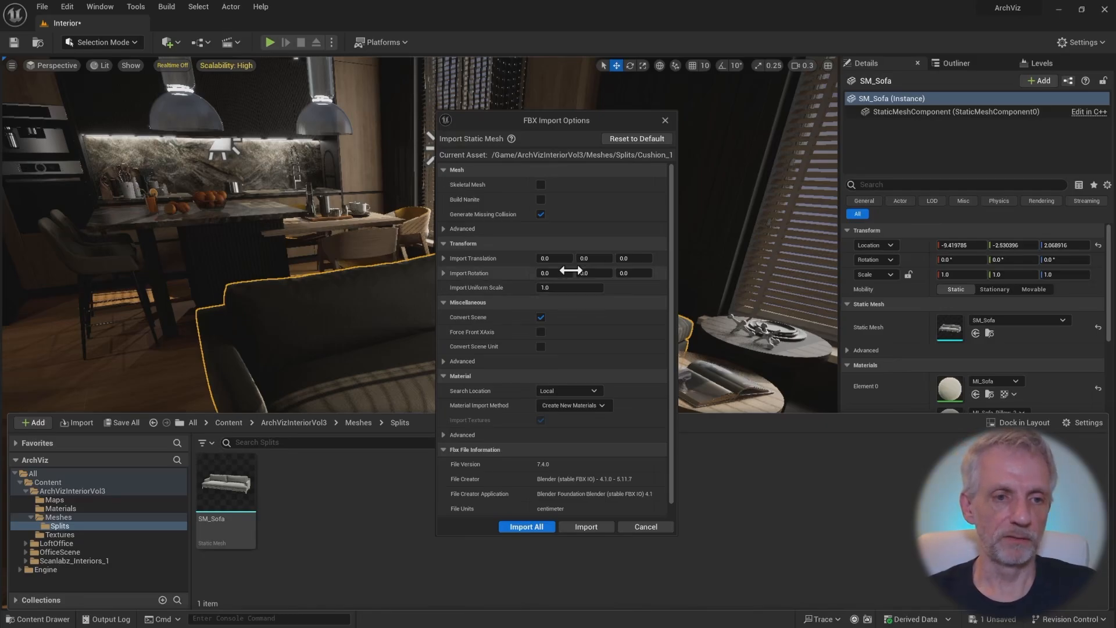
mouse_move(550, 214)
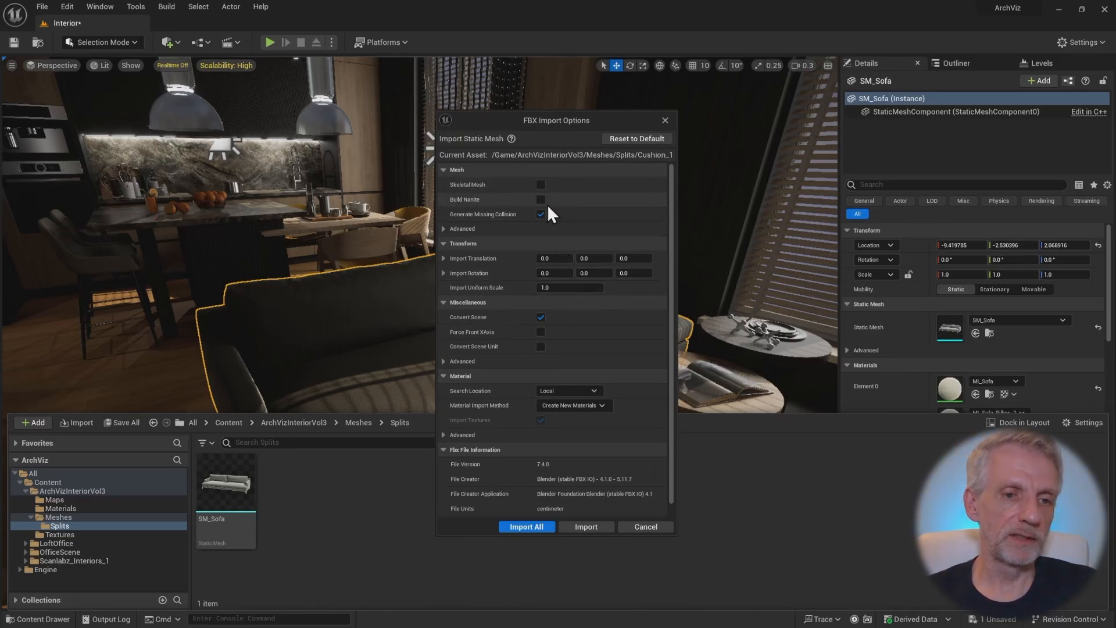
Step: Enable Build Nanite, use Do Not Create Material and Do Not Search, and untick Import Textures
left_click(540, 199)
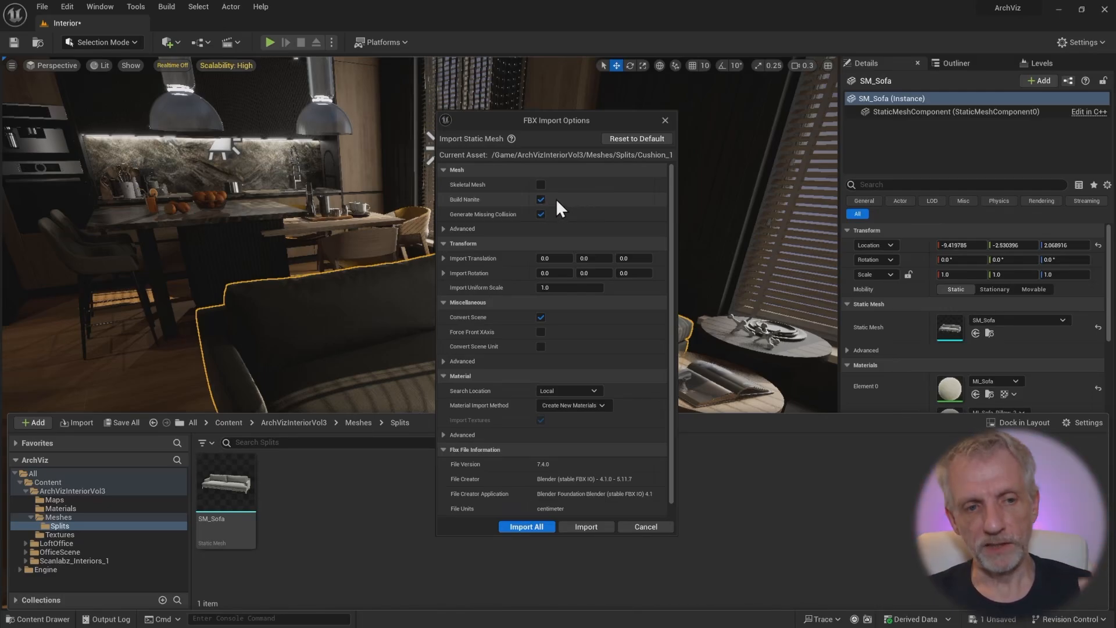
mouse_move(575, 209)
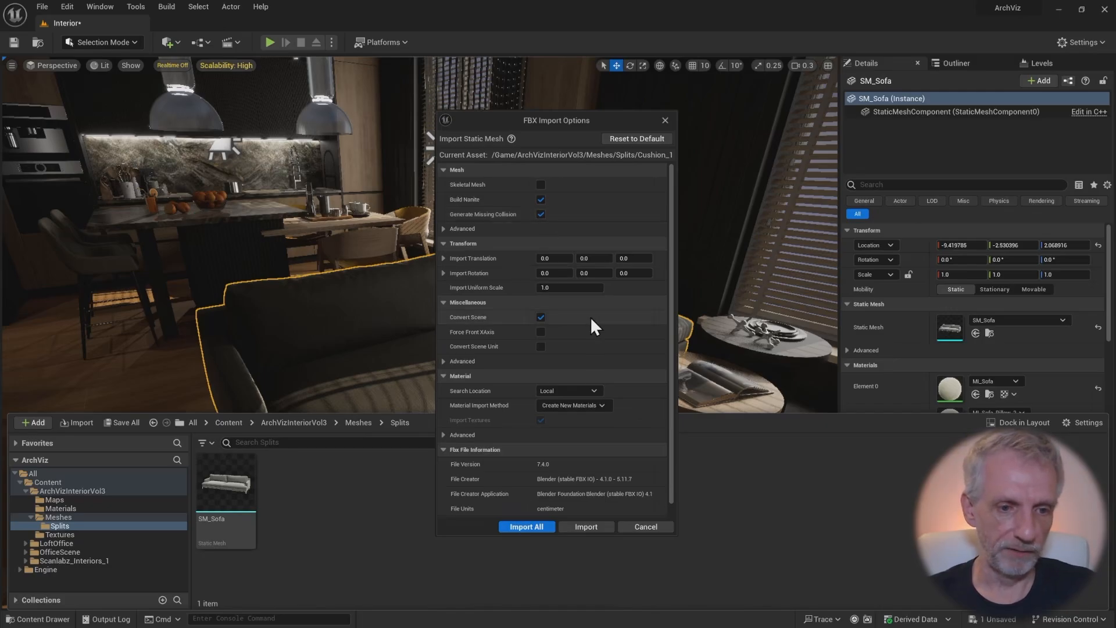
scroll("down", 3)
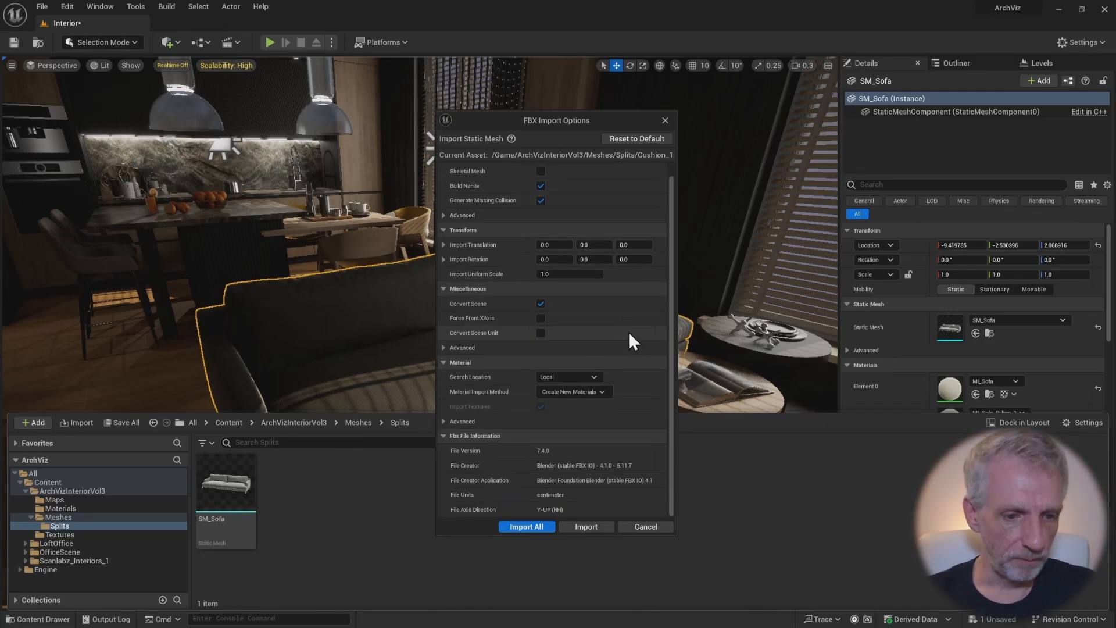
mouse_move(501, 404)
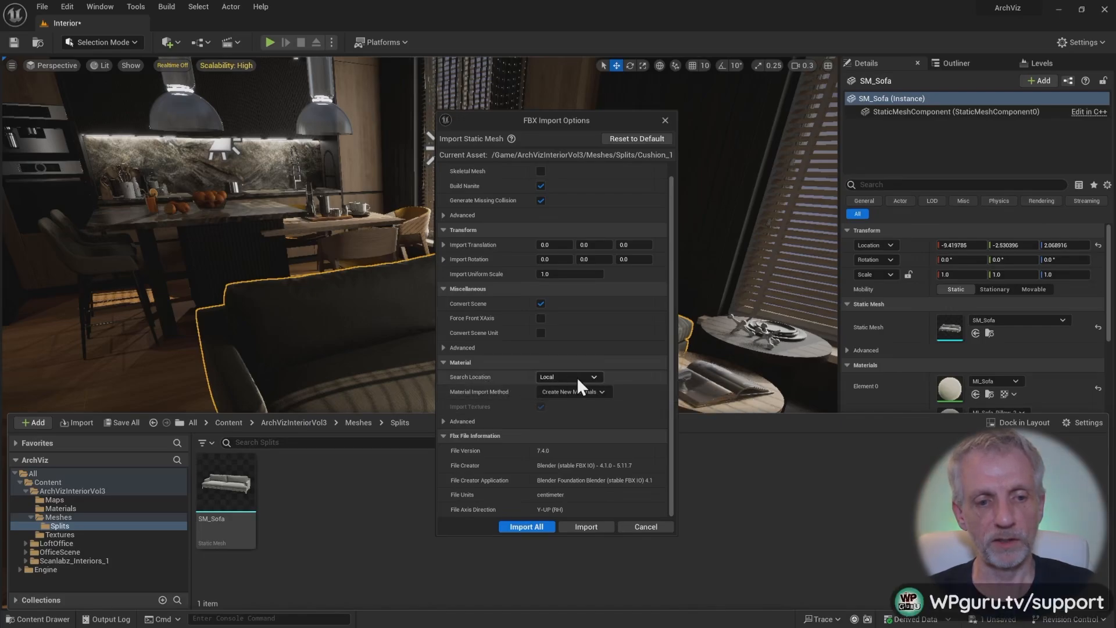
mouse_move(602, 391)
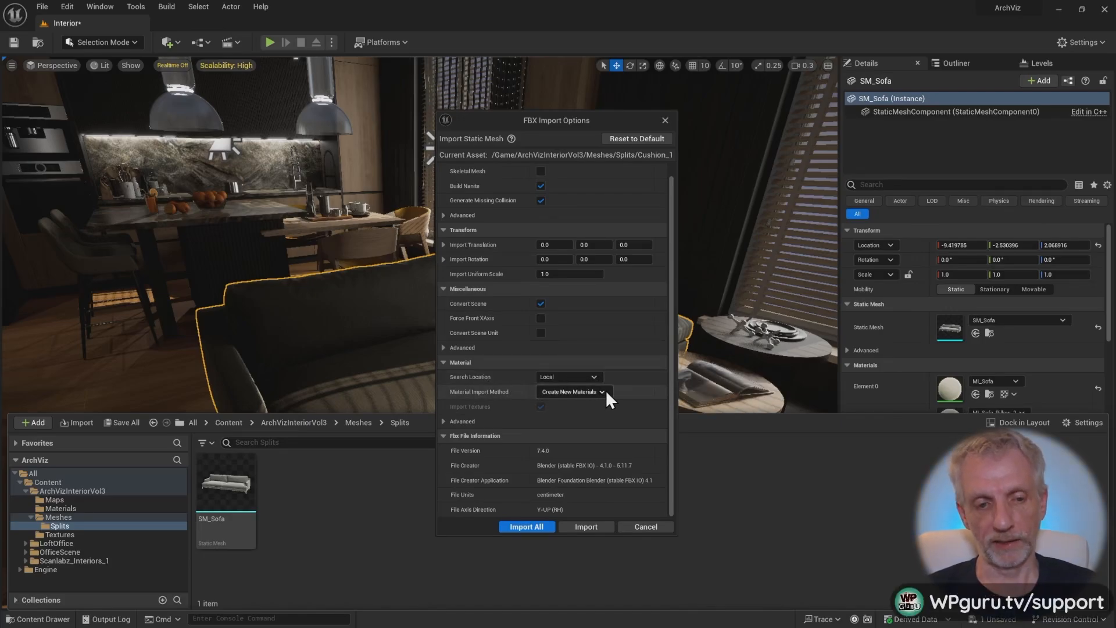
left_click(571, 391)
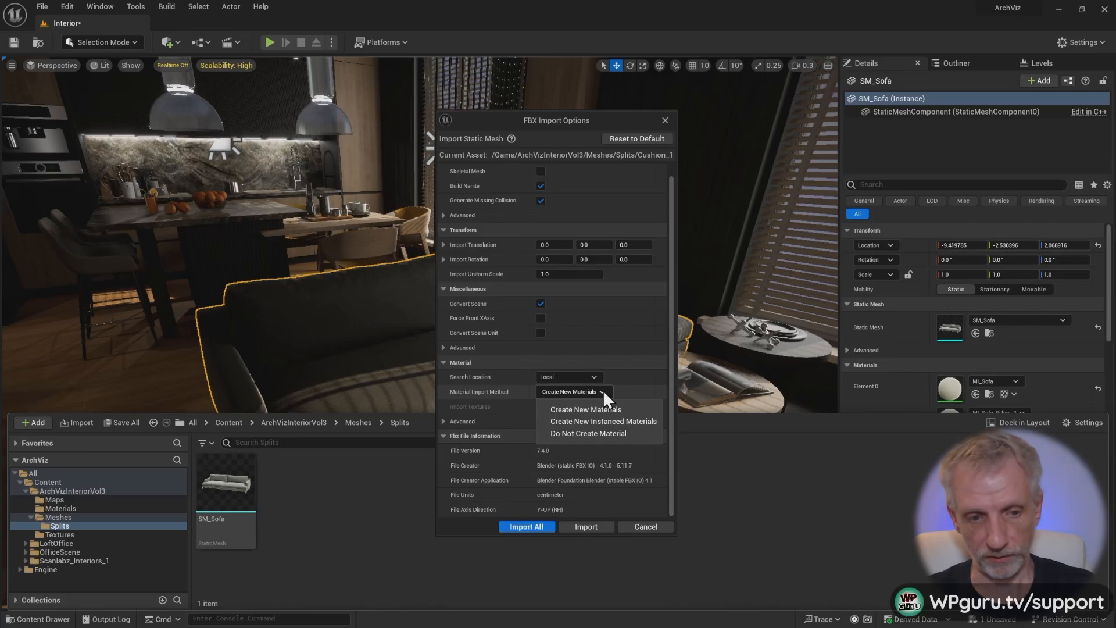
left_click(587, 432)
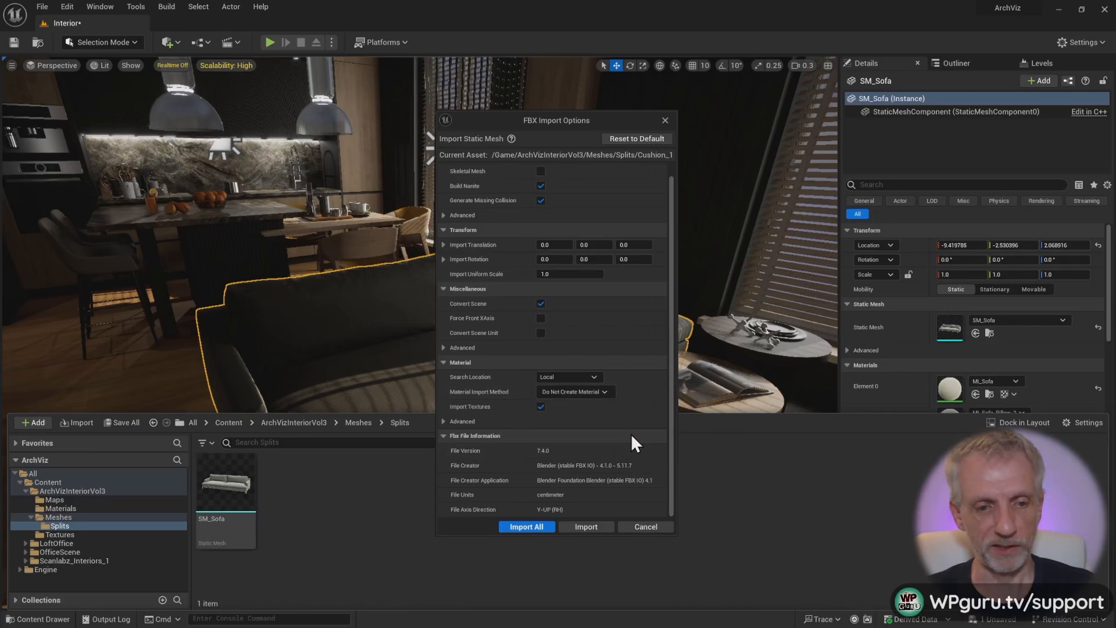
left_click(568, 376)
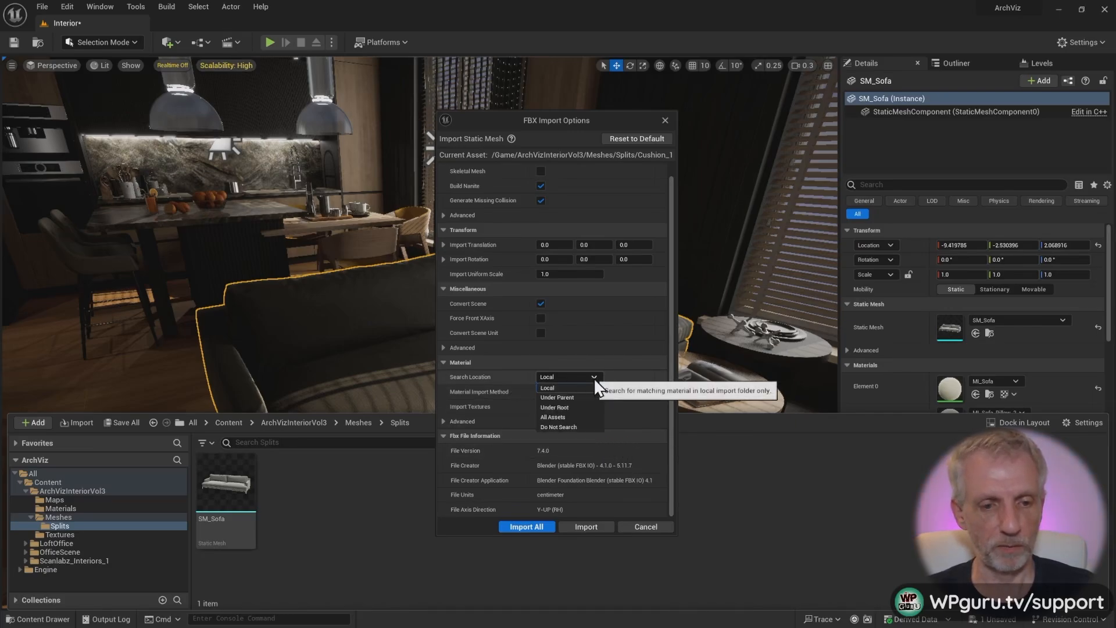
mouse_move(558, 426)
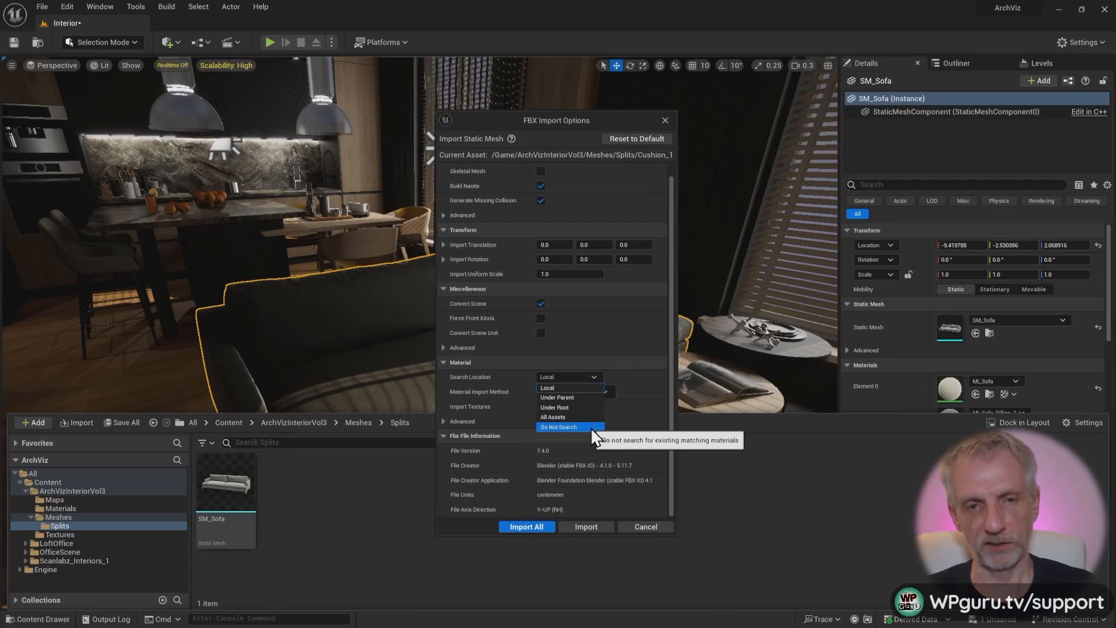
left_click(558, 426)
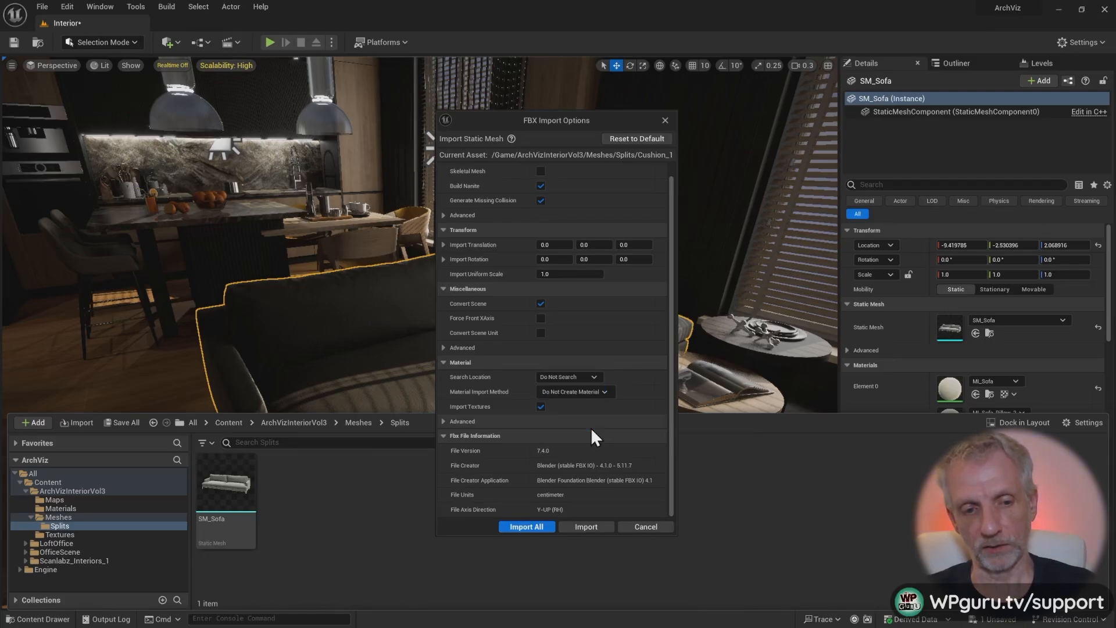
left_click(539, 407)
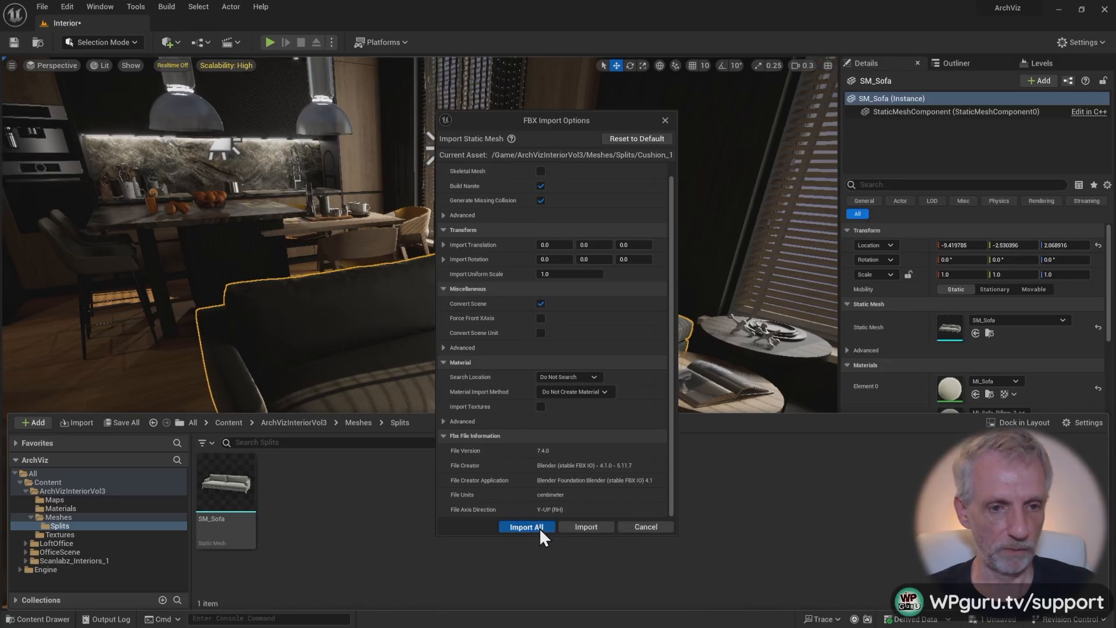
Step: Import all three cushions and dismiss the FBX import message log
left_click(526, 527)
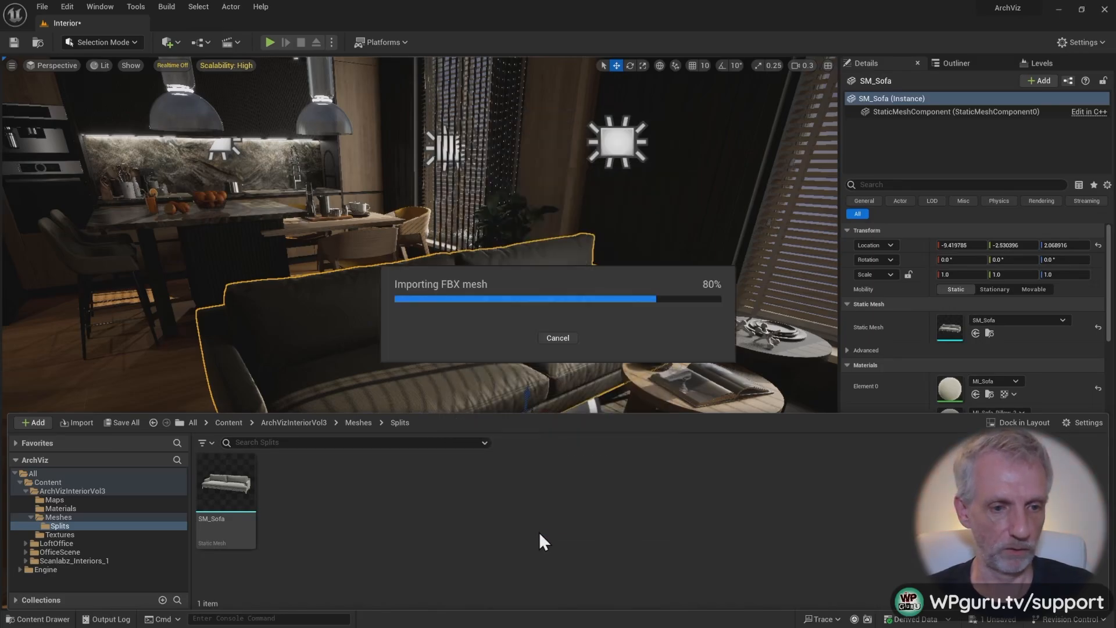
mouse_move(555, 543)
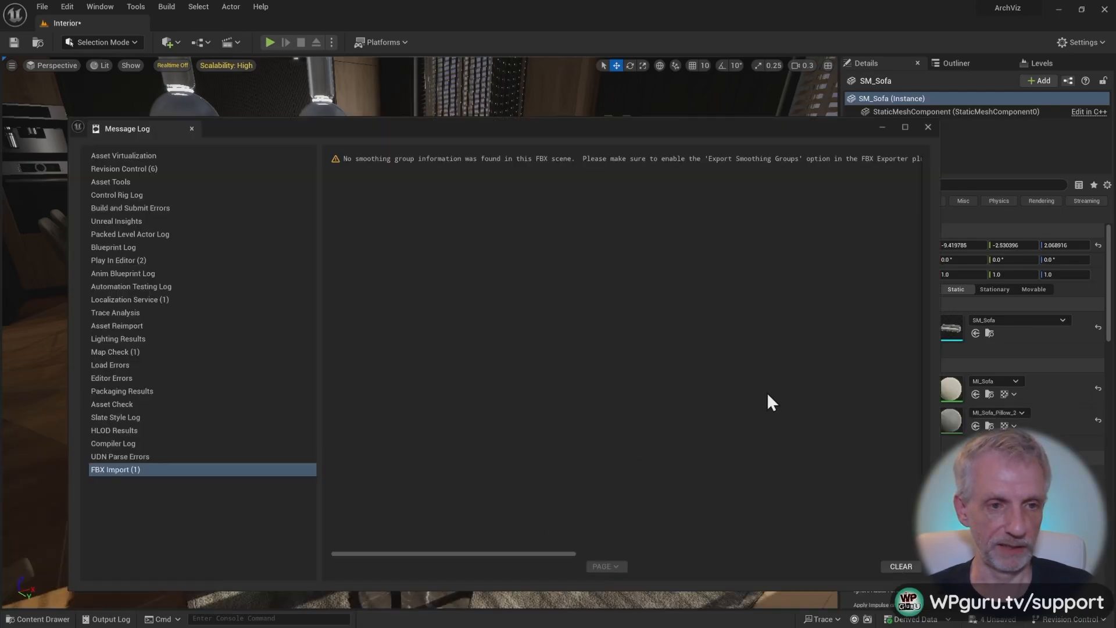
left_click(928, 126)
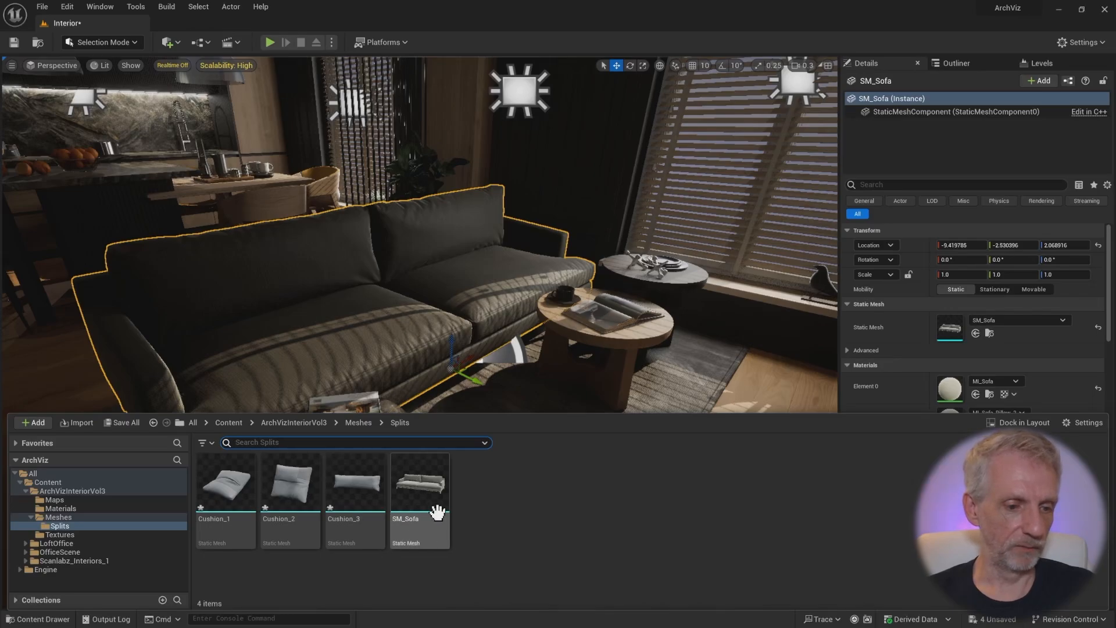
mouse_move(225, 484)
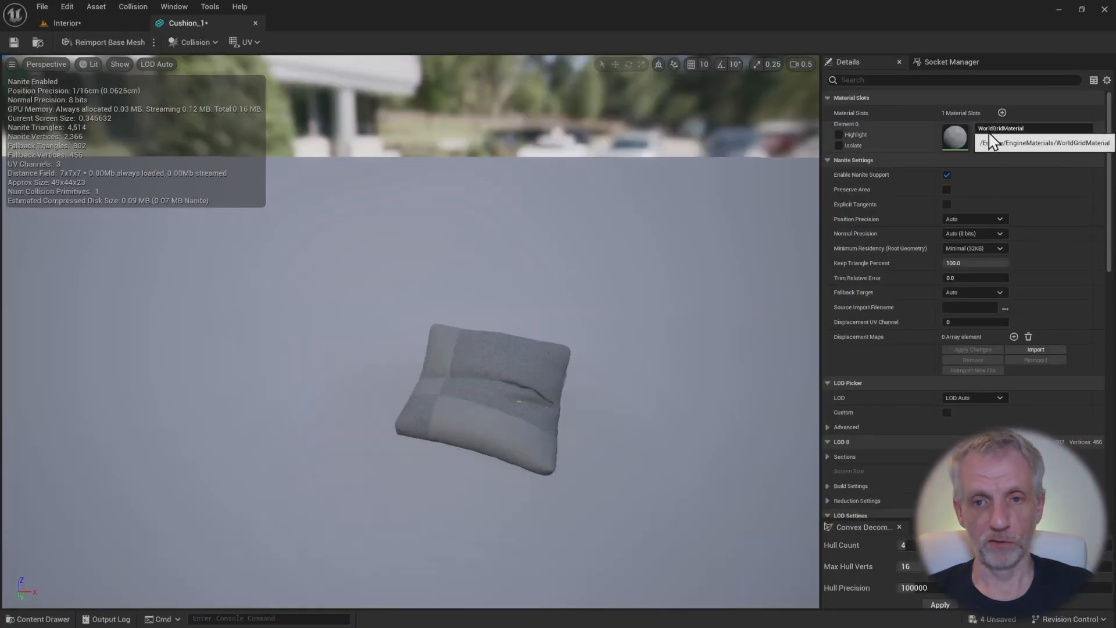
Step: Find SM_Sofa in the meshes folder and open it in the mesh editor
left_click(38, 618)
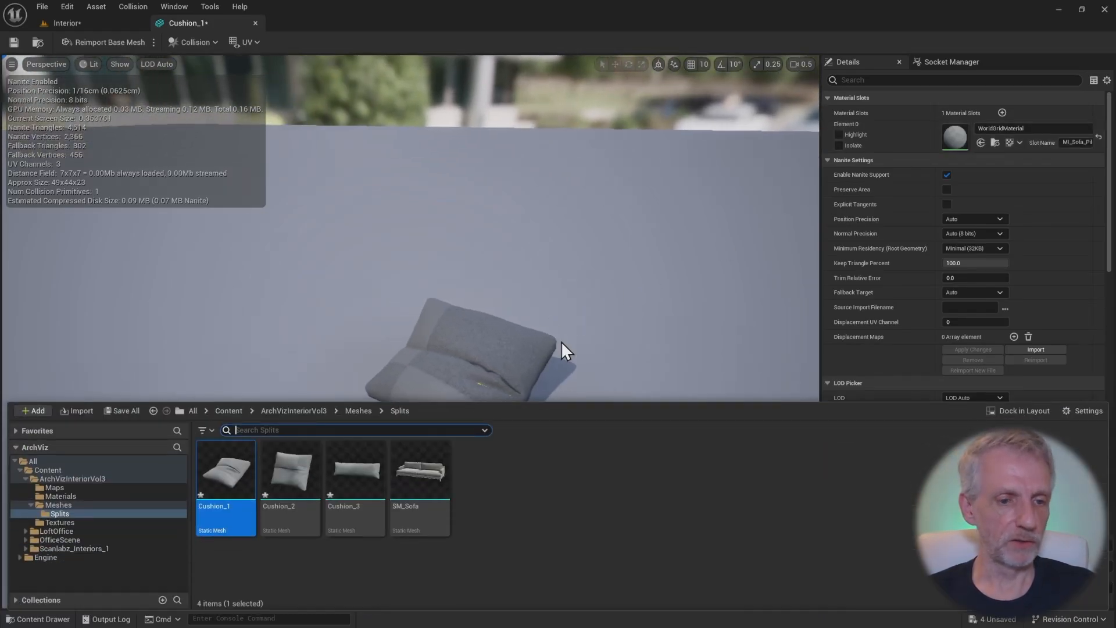
mouse_move(108, 514)
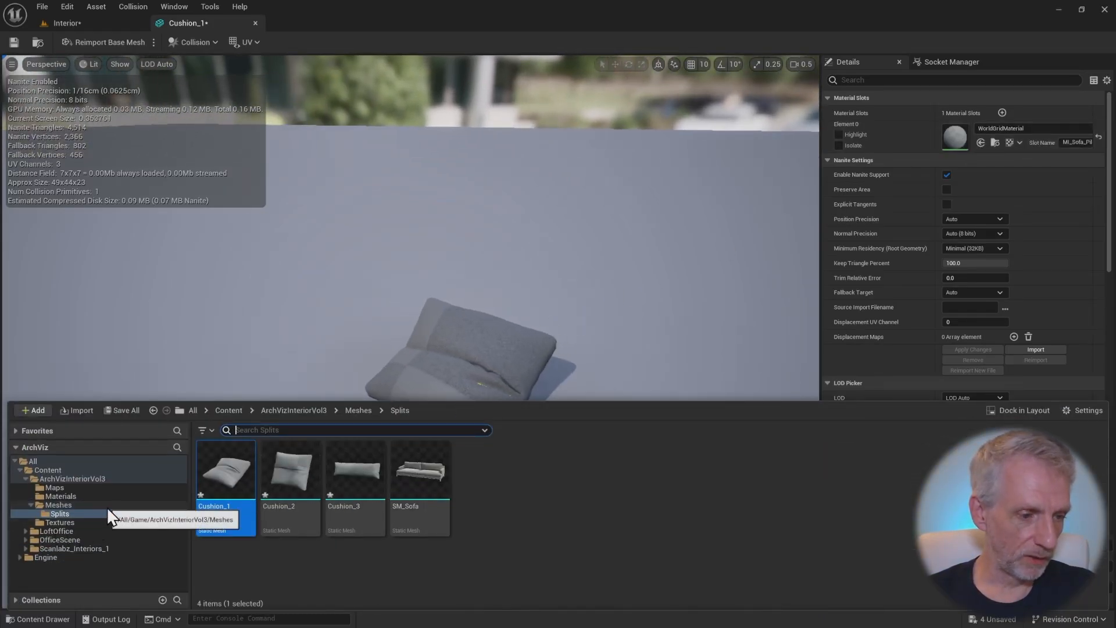
left_click(57, 504)
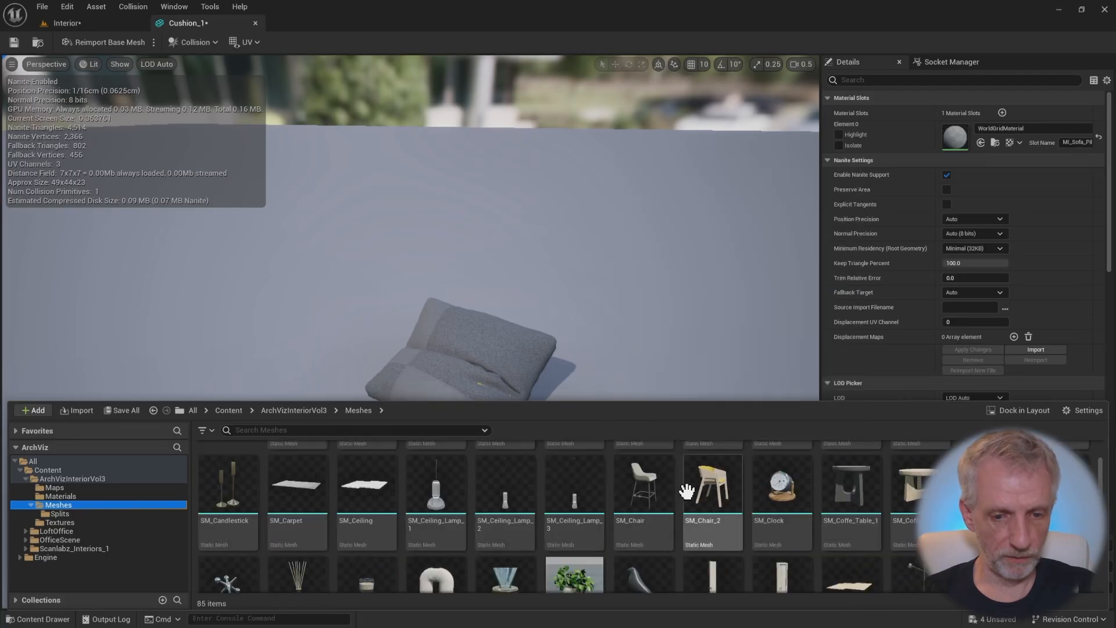
scroll("down", 3)
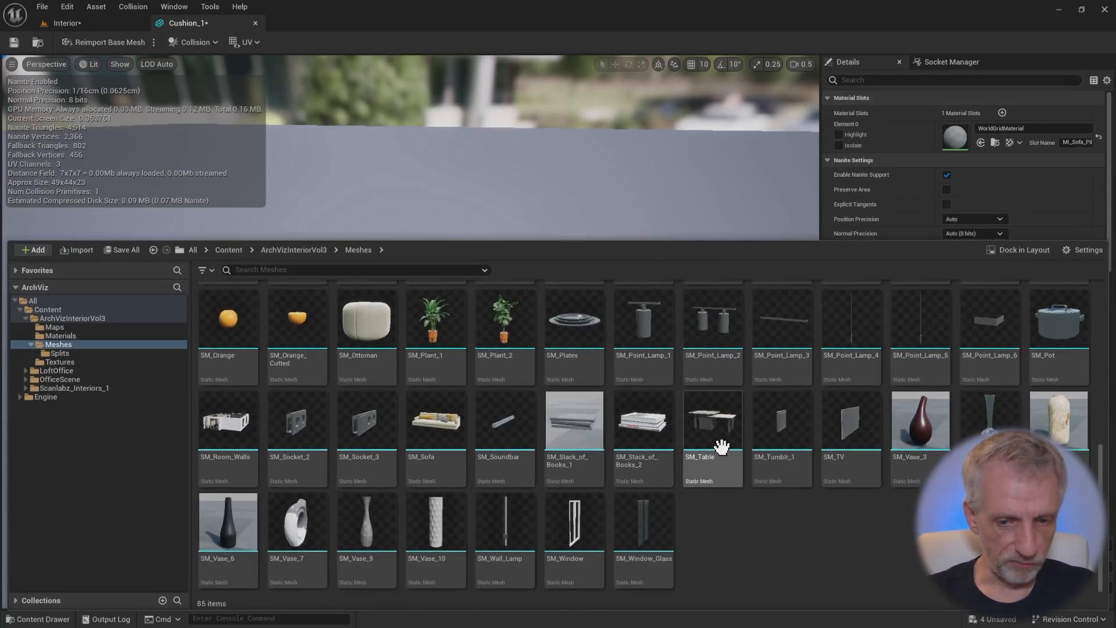
left_click(435, 420)
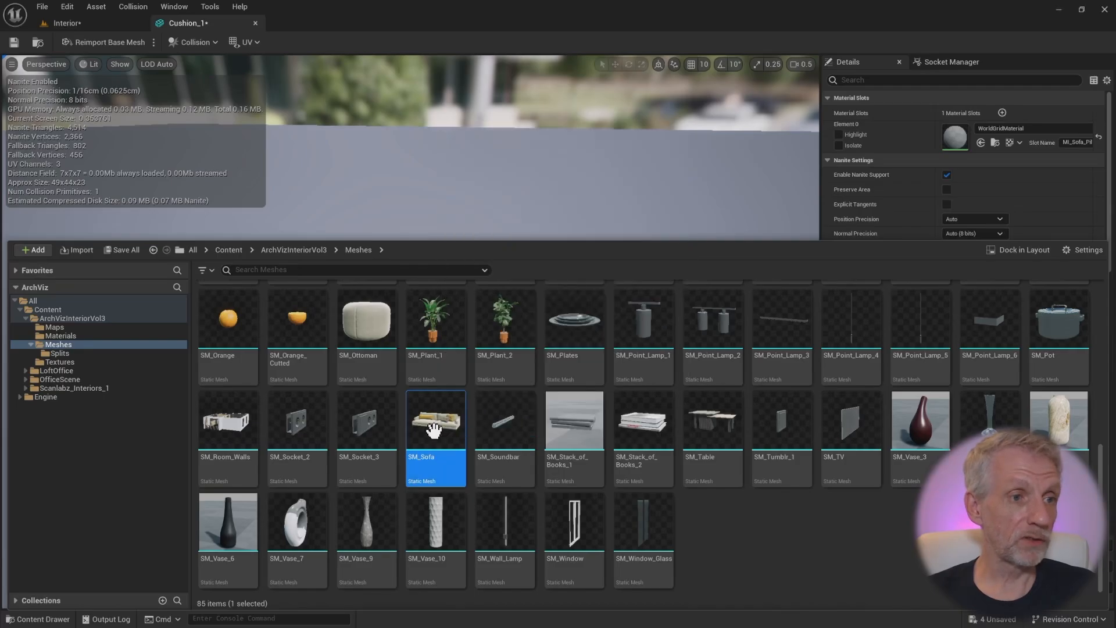
double_click(435, 420)
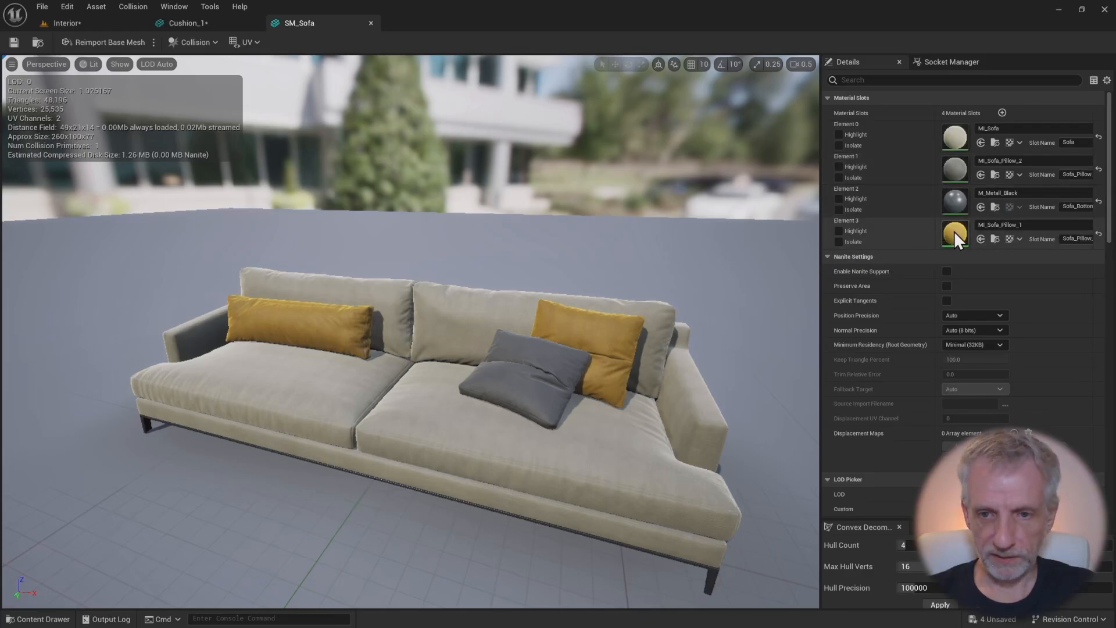
Step: Copy the yellow MI_Sofa_Pillow_1 material onto Cushion_1 and return to the Splits folder
right_click(1001, 225)
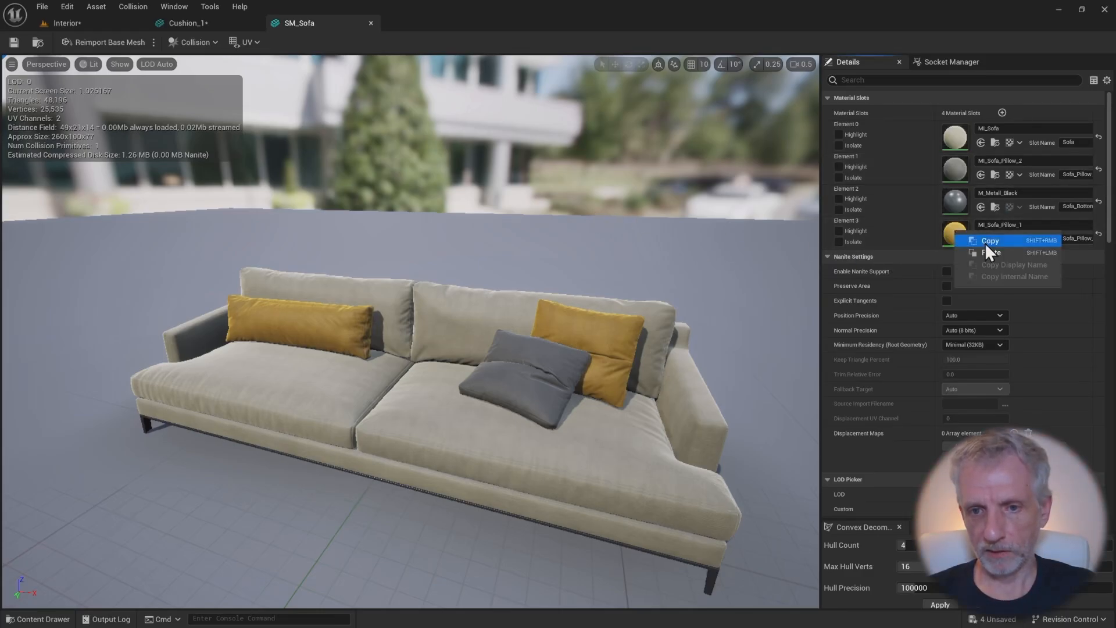
left_click(188, 22)
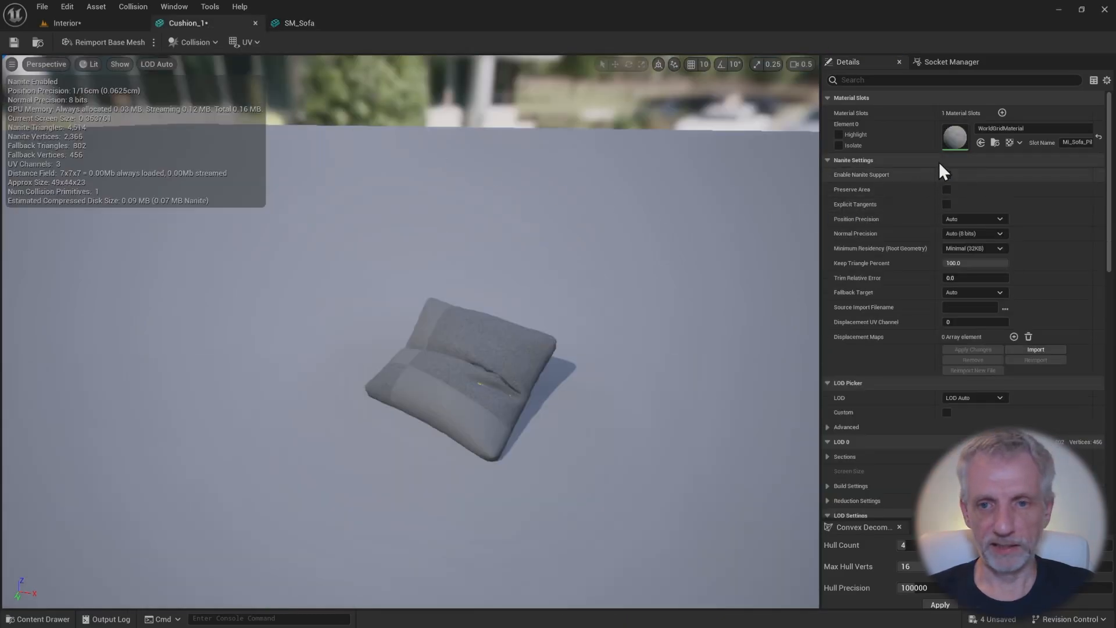
left_click(947, 175)
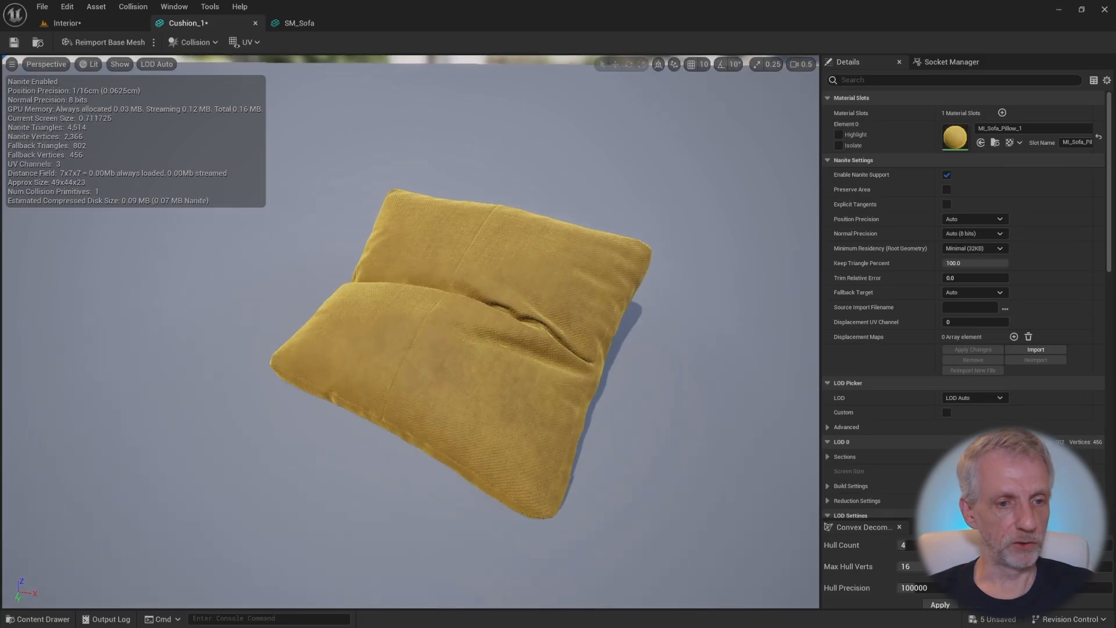
scroll("down", 3)
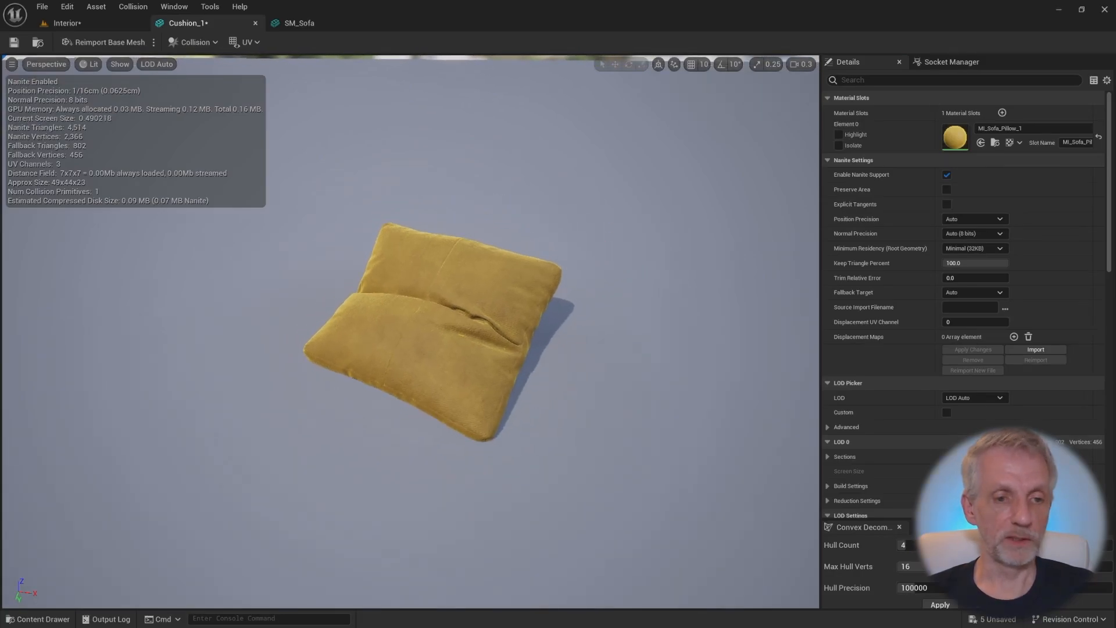
left_click(38, 618)
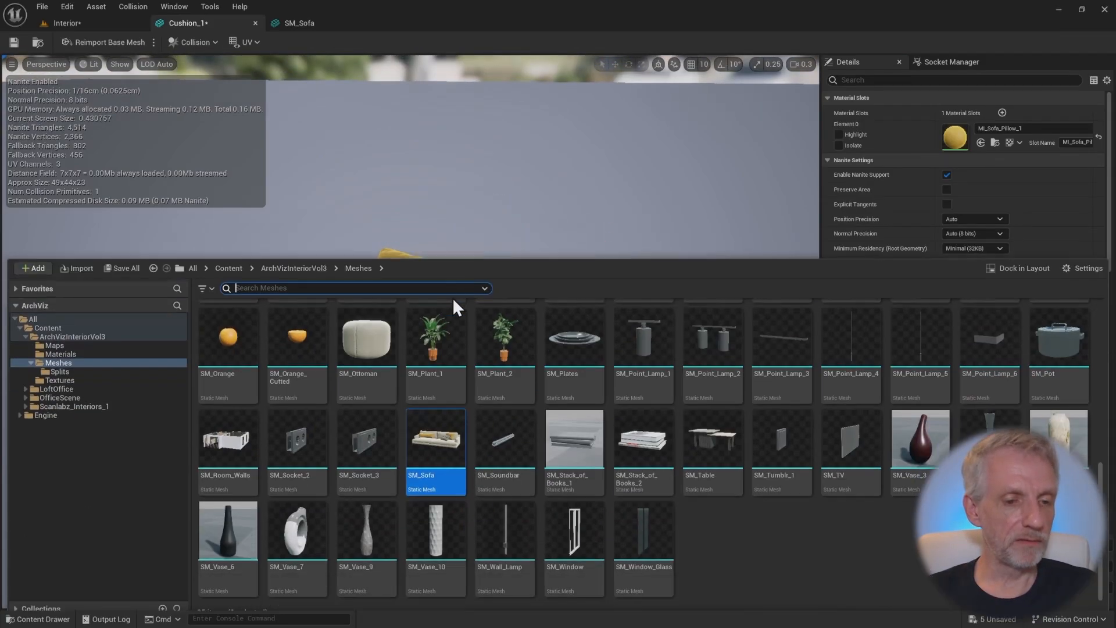
left_click(60, 352)
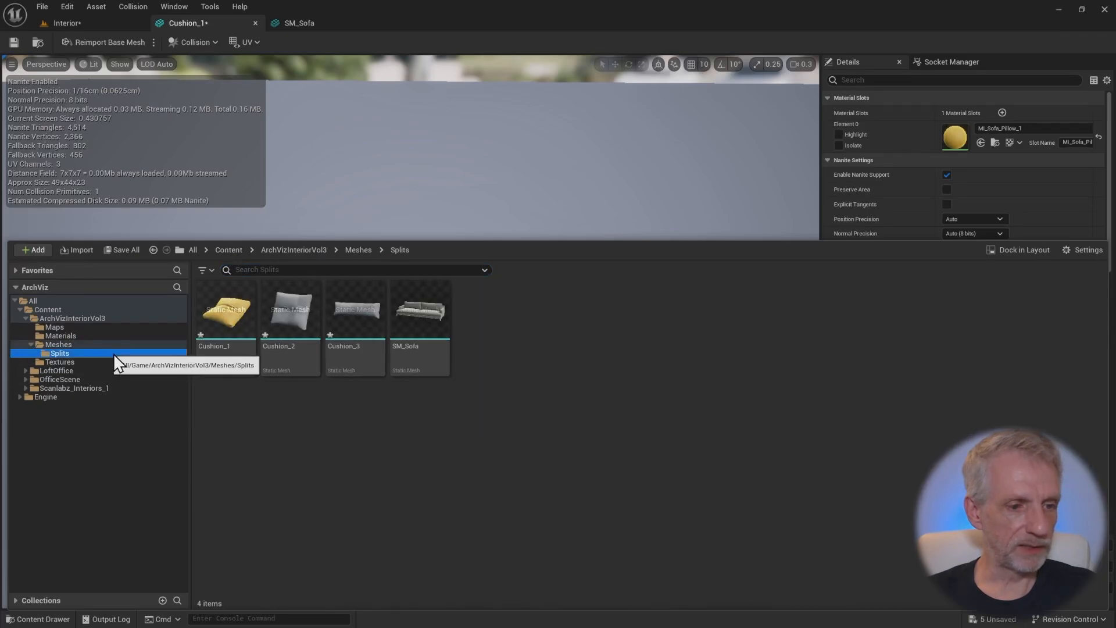
mouse_move(225, 310)
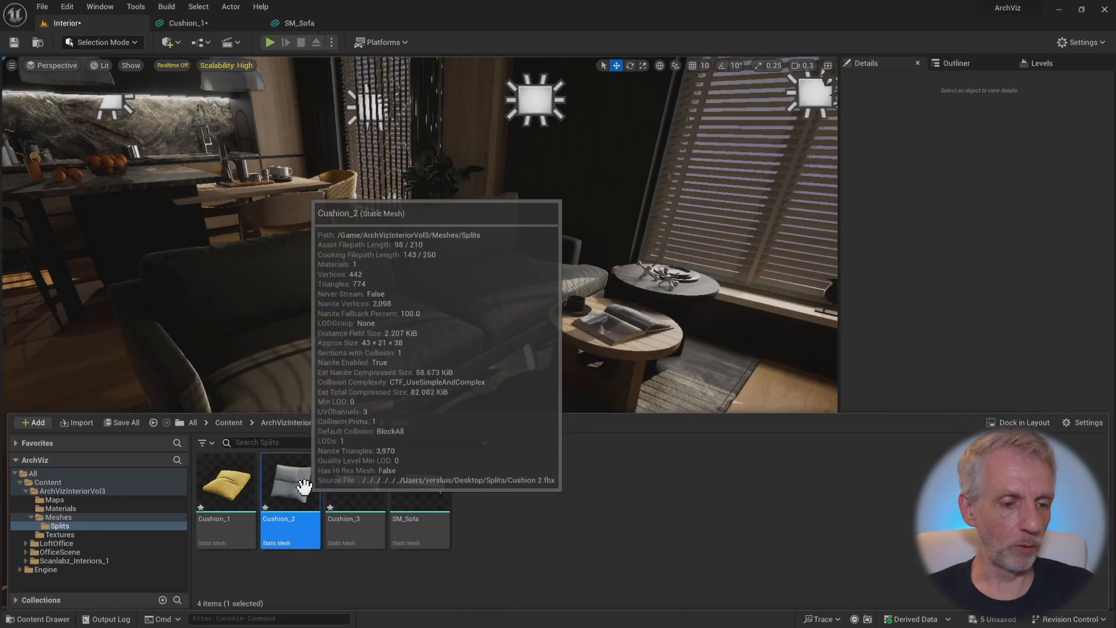
Step: Open Cushion_2 and bring up its material slot's copy/paste options
double_click(289, 481)
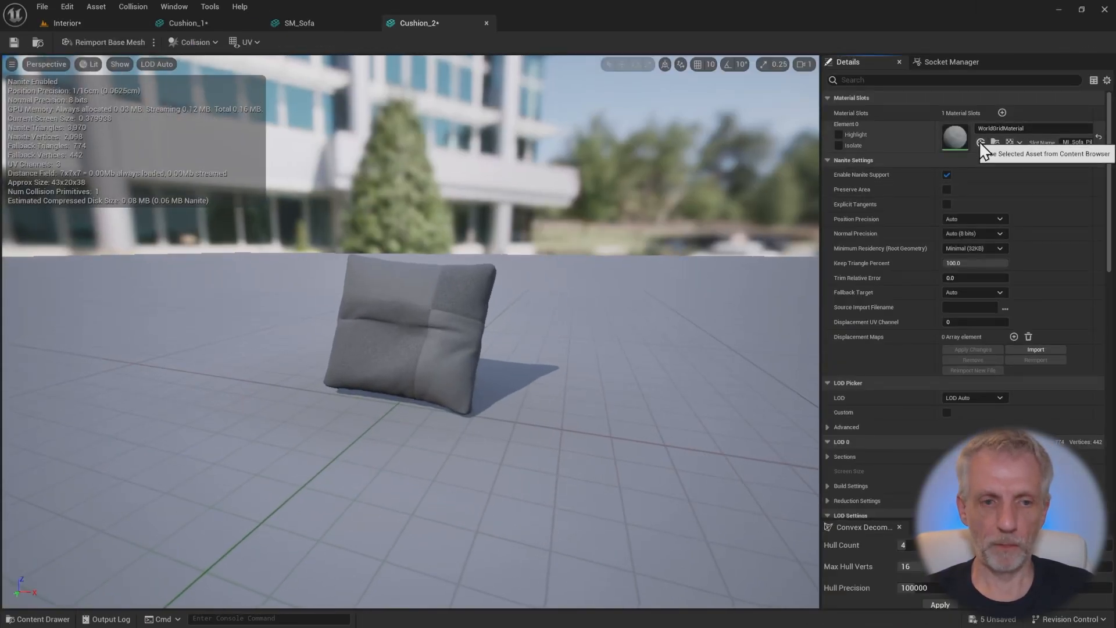
left_click(189, 23)
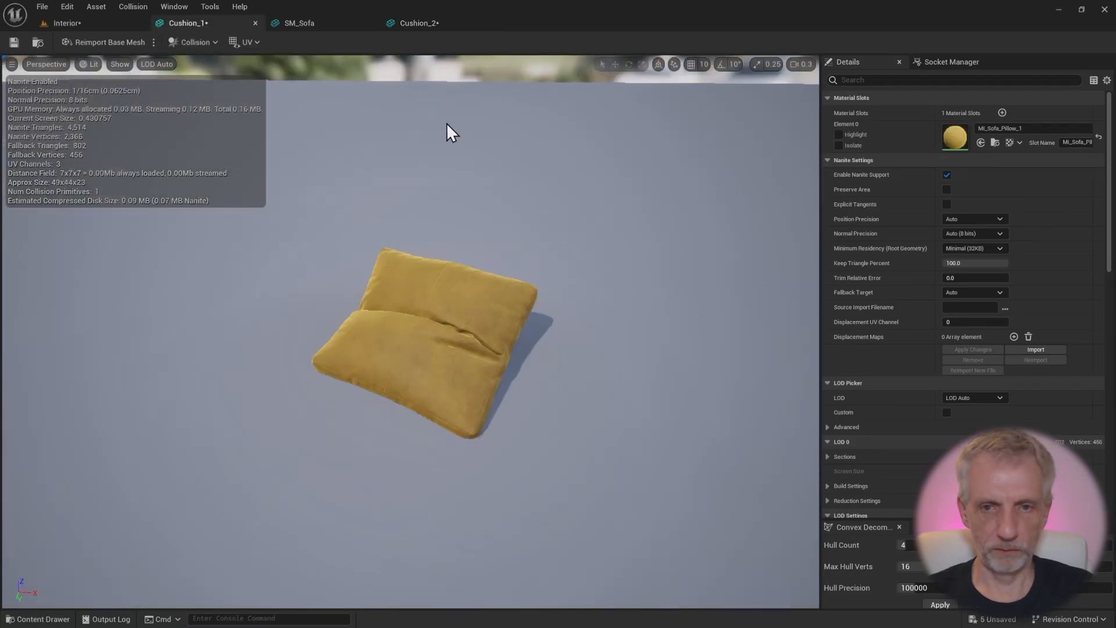
left_click(419, 23)
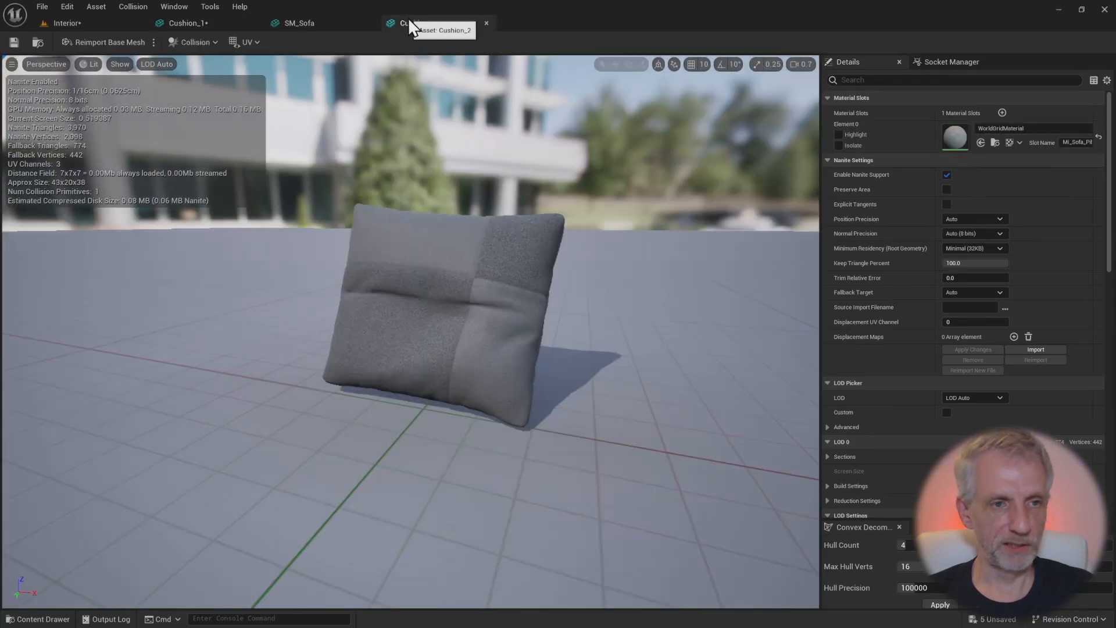
right_click(1033, 127)
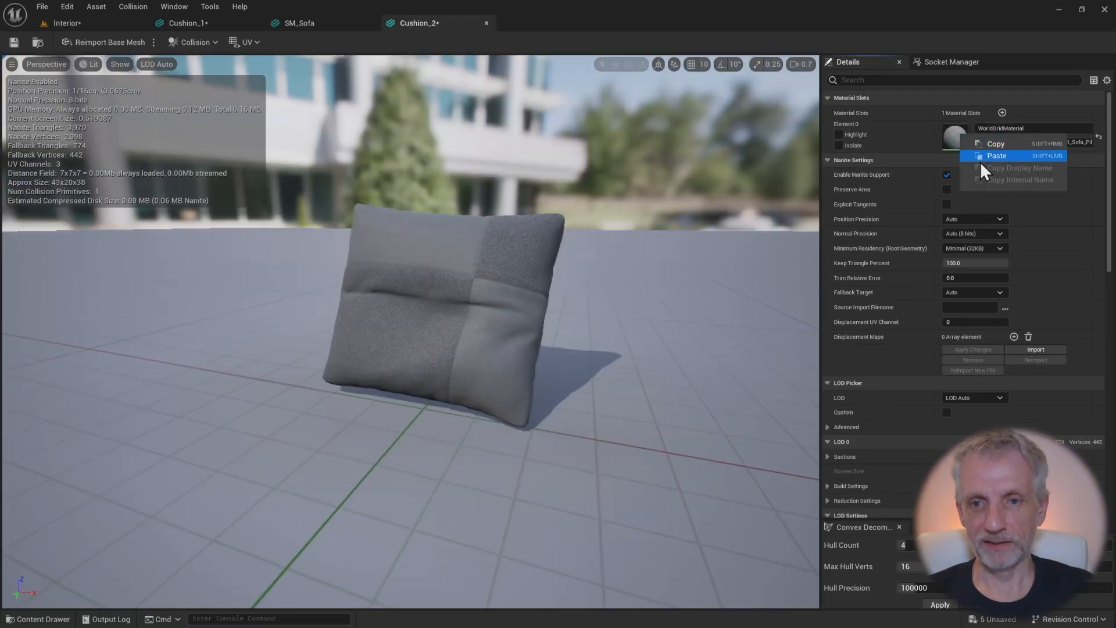
Step: Copy SM_Sofa's M_Metall_Black material for the cushions and return to the Interior level
left_click(298, 23)
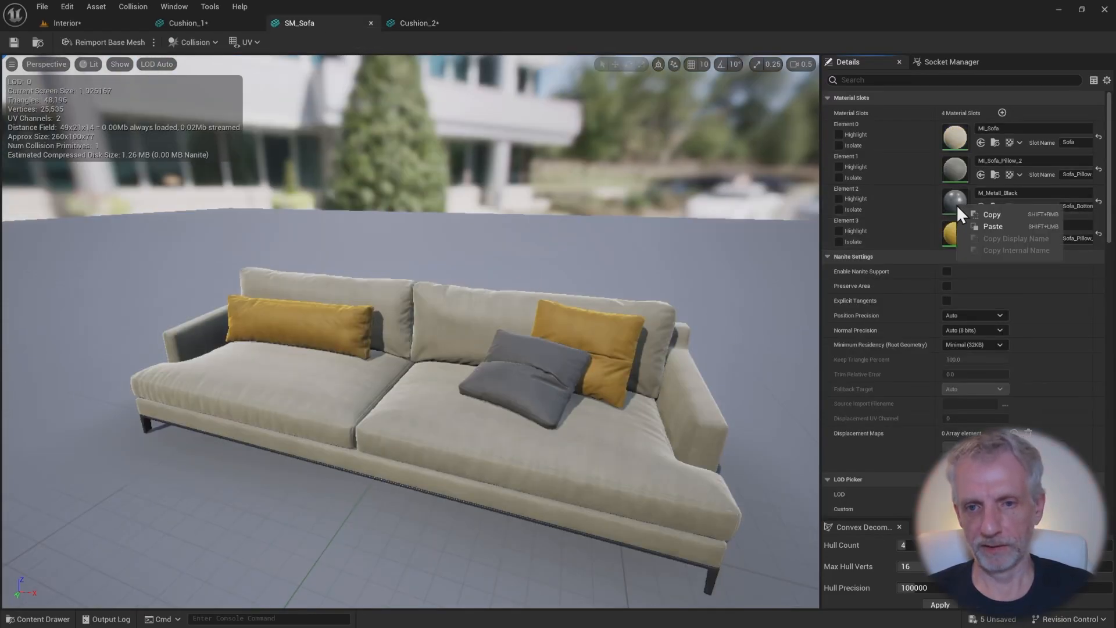
left_click(419, 22)
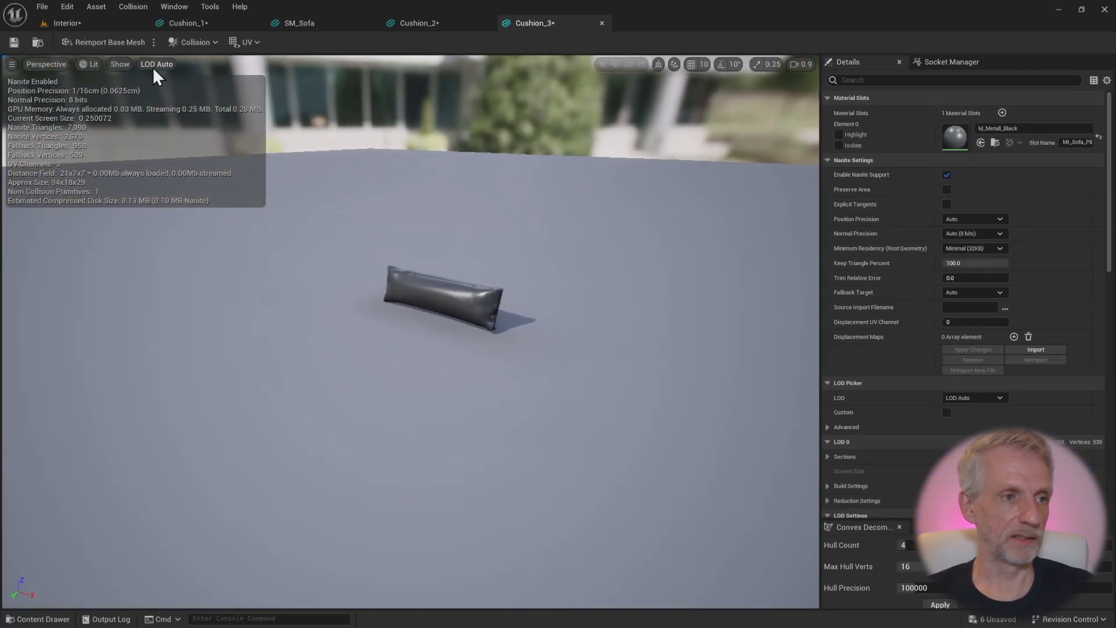
left_click(64, 22)
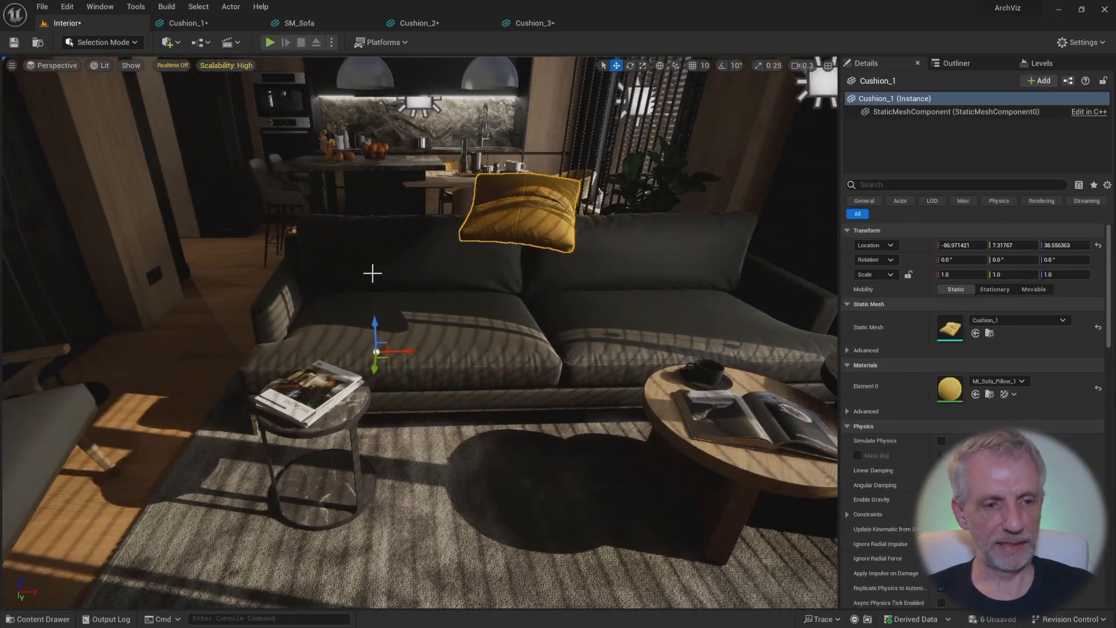
mouse_move(555, 208)
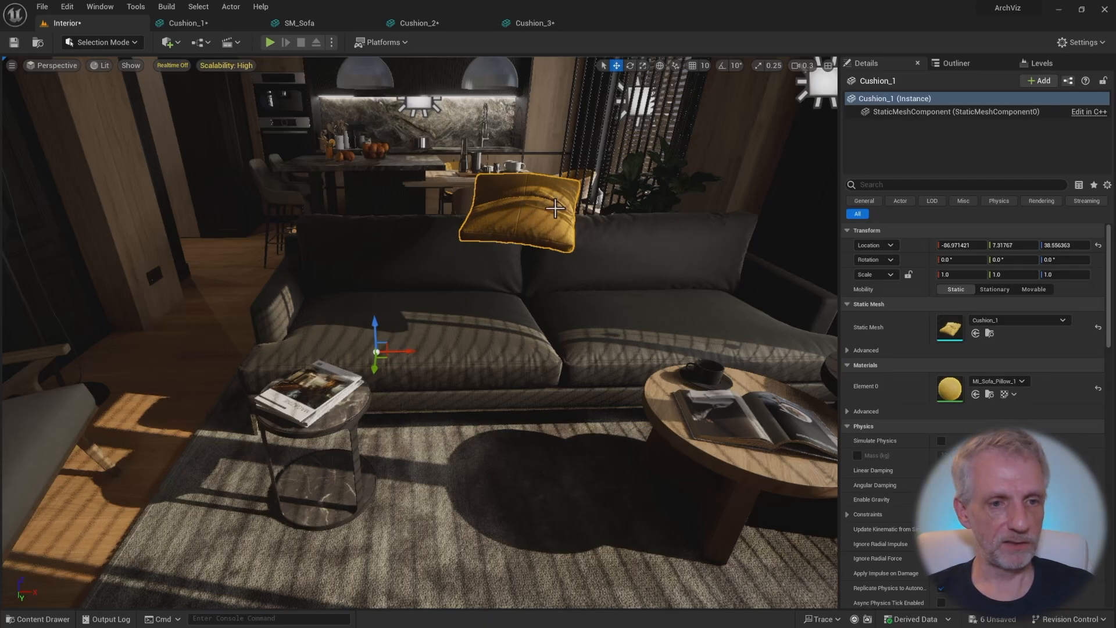
mouse_move(501, 220)
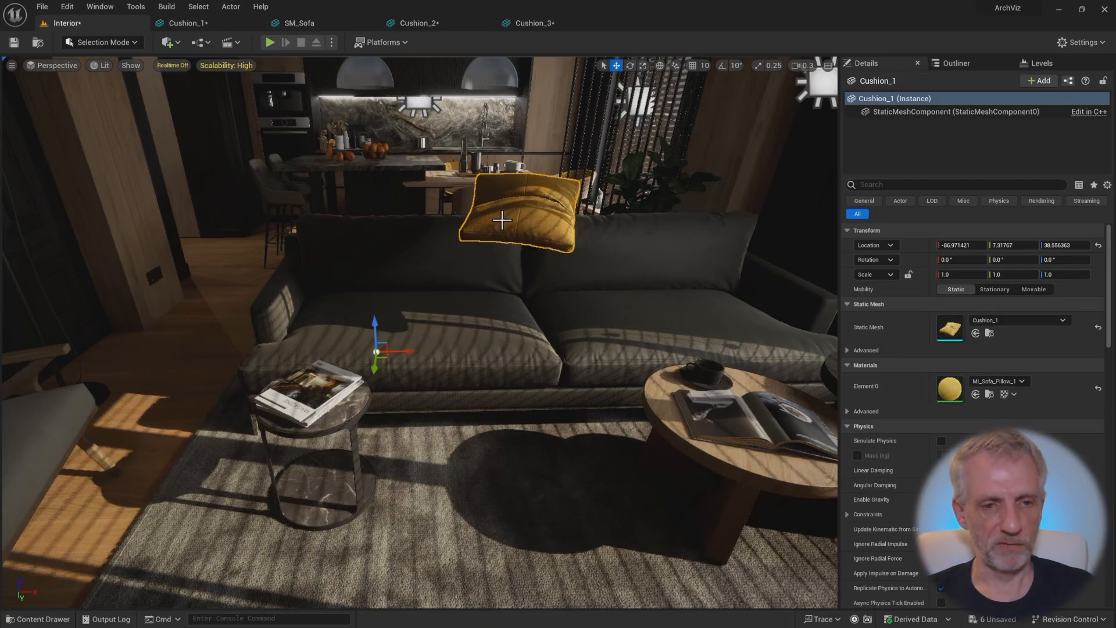
Step: Select the yellow and black cushions in the Interior level to position them on the sofa
left_click(38, 618)
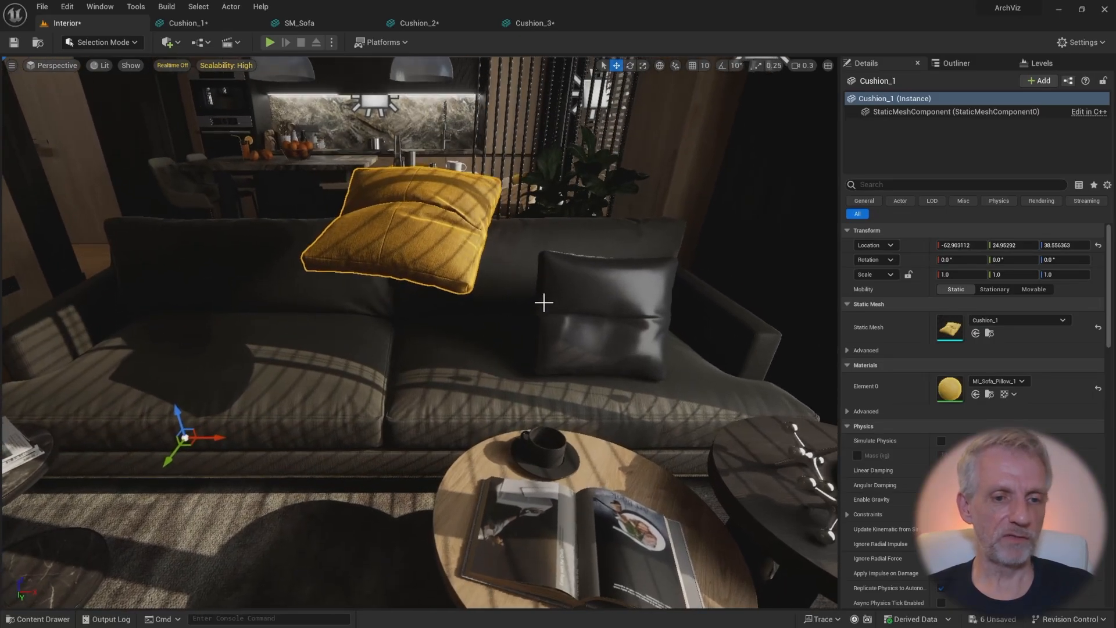
left_click(591, 316)
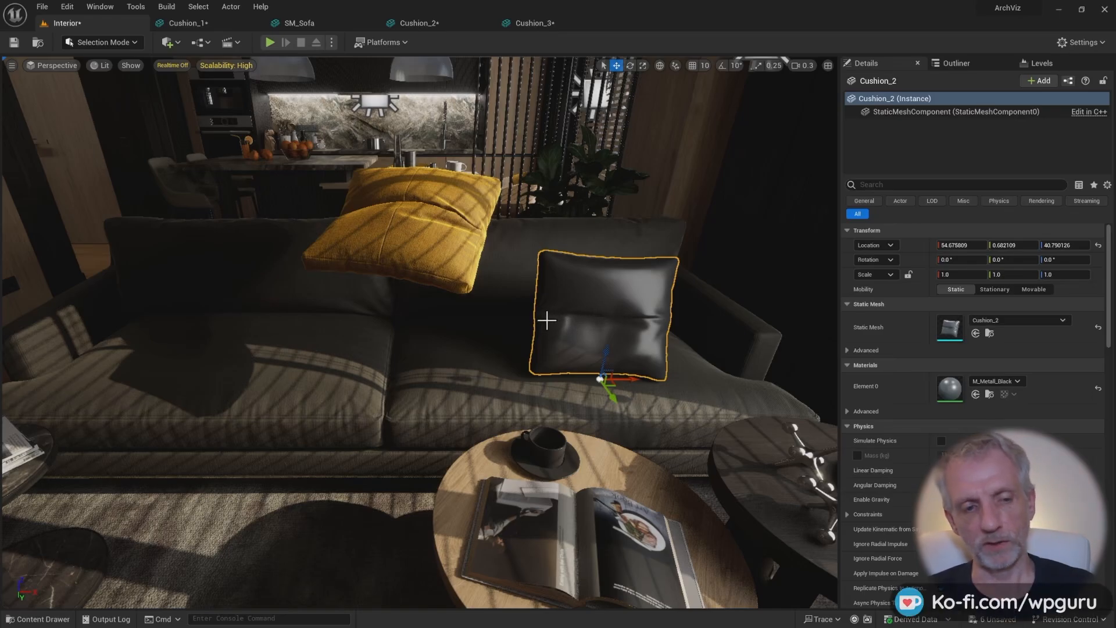
left_click(420, 178)
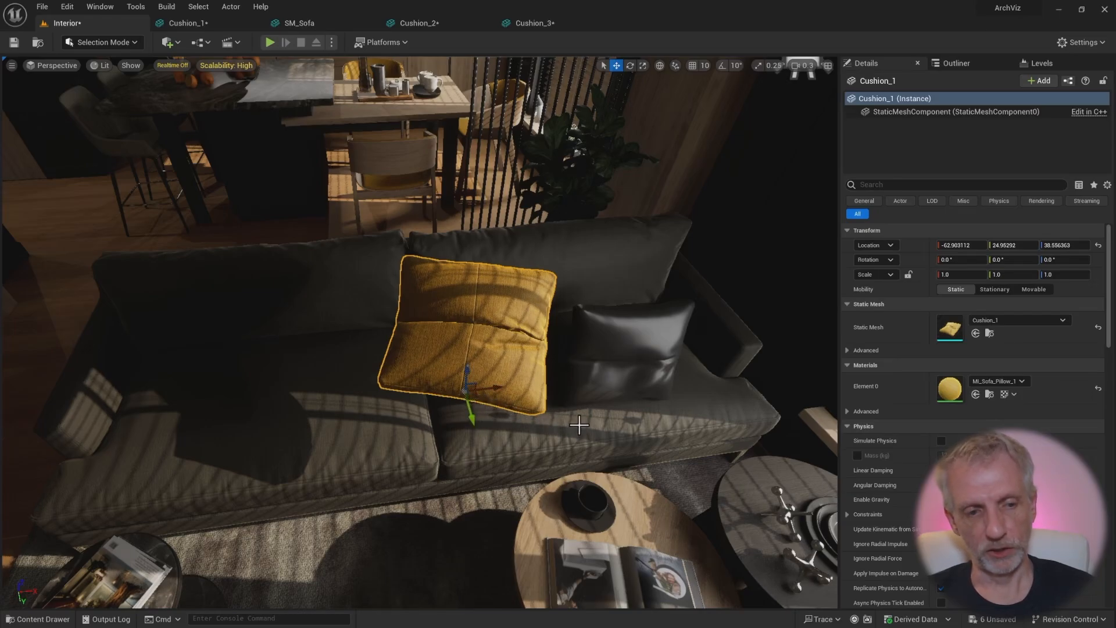
mouse_move(466, 339)
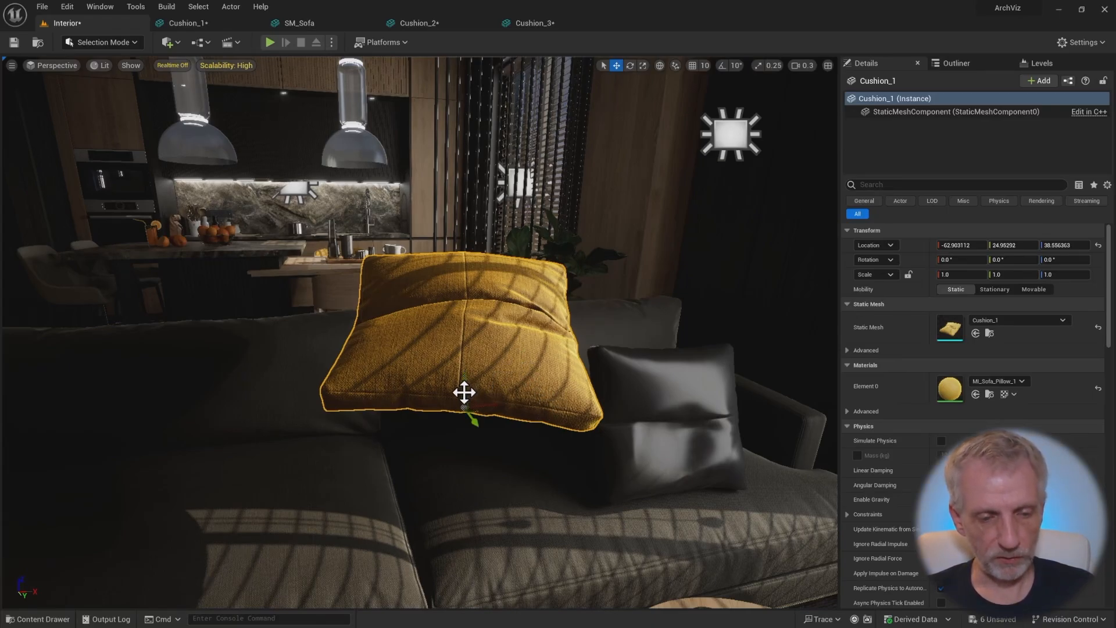
Step: Reposition the yellow Cushion_1 upright against the sofa's left backrest
right_click(463, 392)
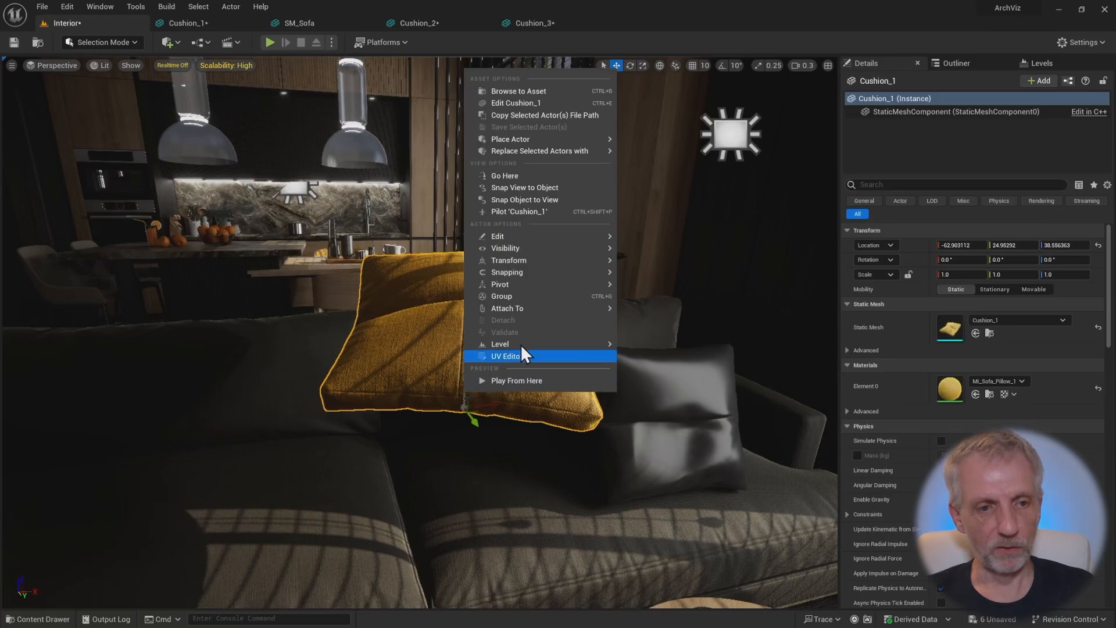
mouse_move(500, 284)
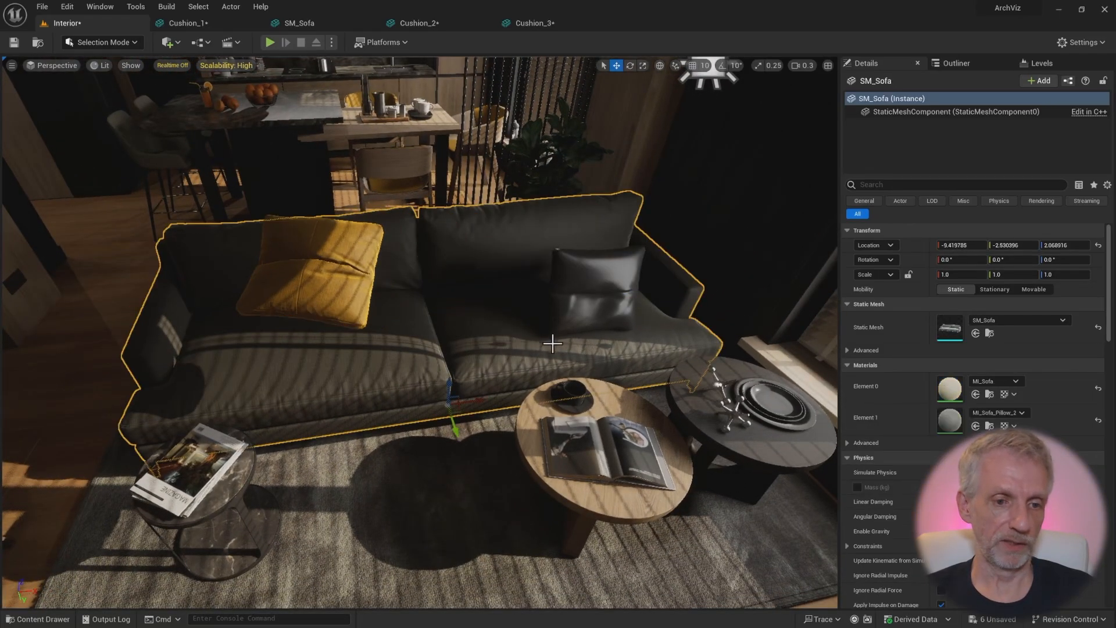
left_click(314, 278)
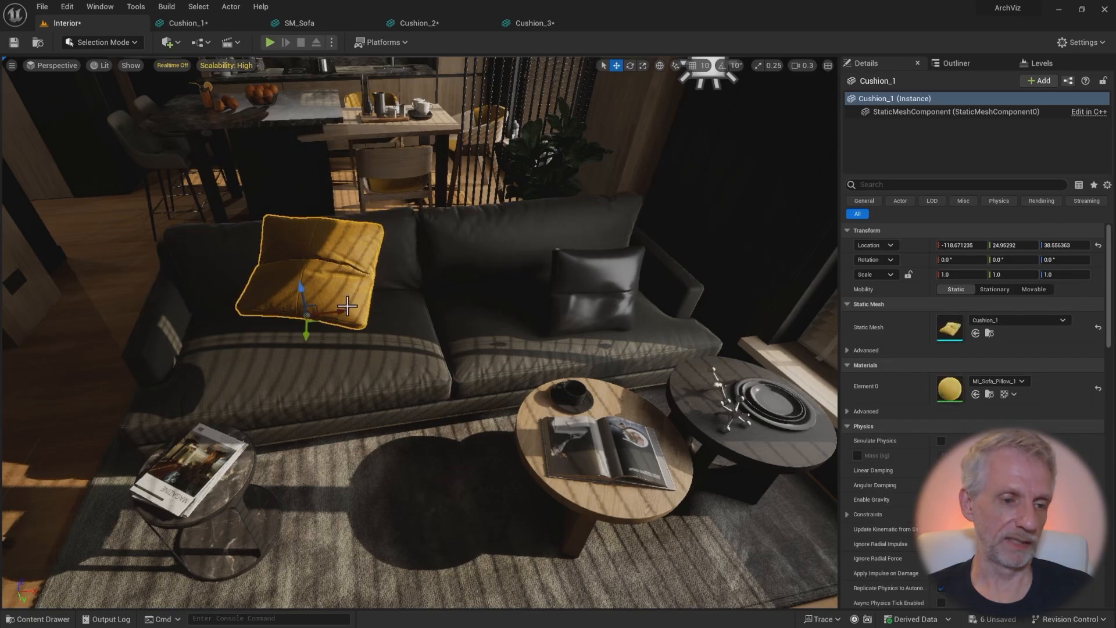